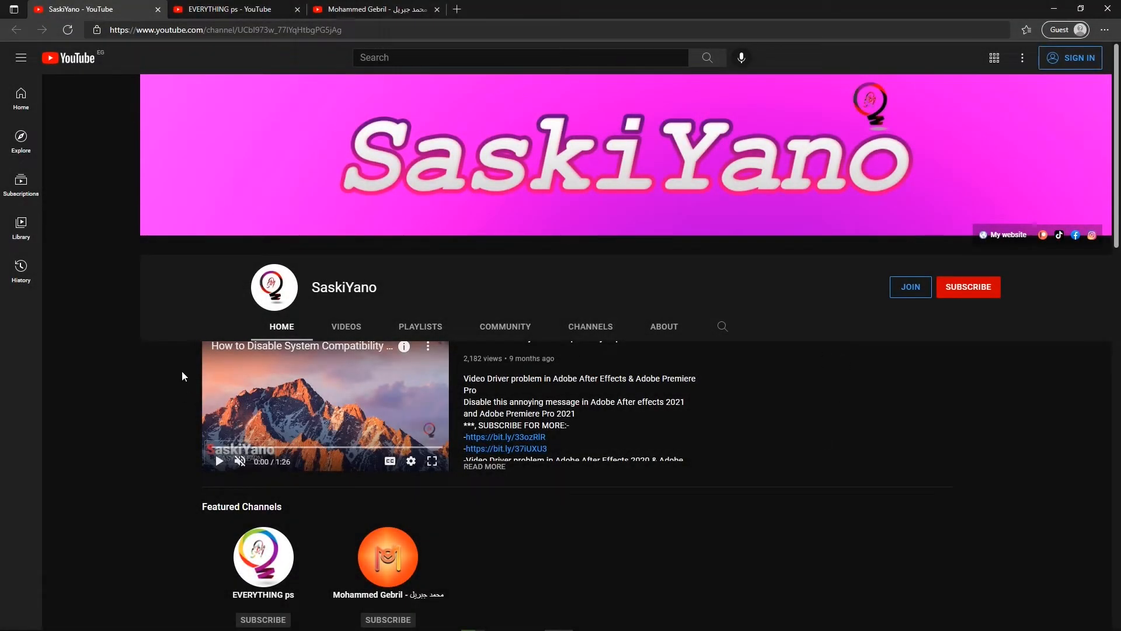
Browse the SaskiYano channel's Home uploads and its Playlists page of courses
scroll("down", 3)
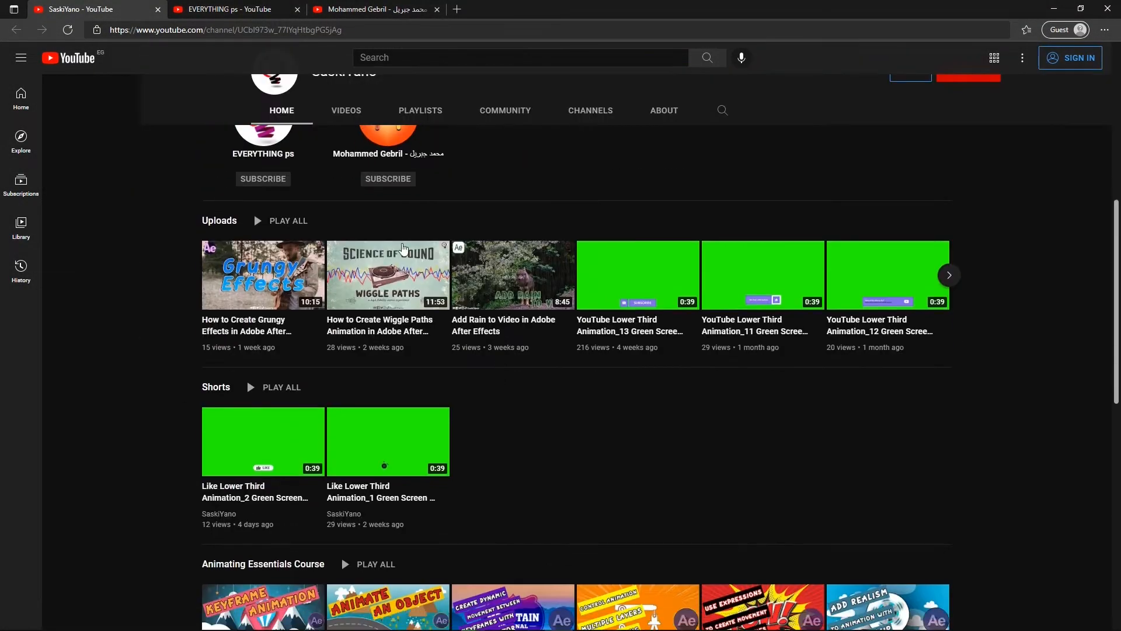
scroll("down", 3)
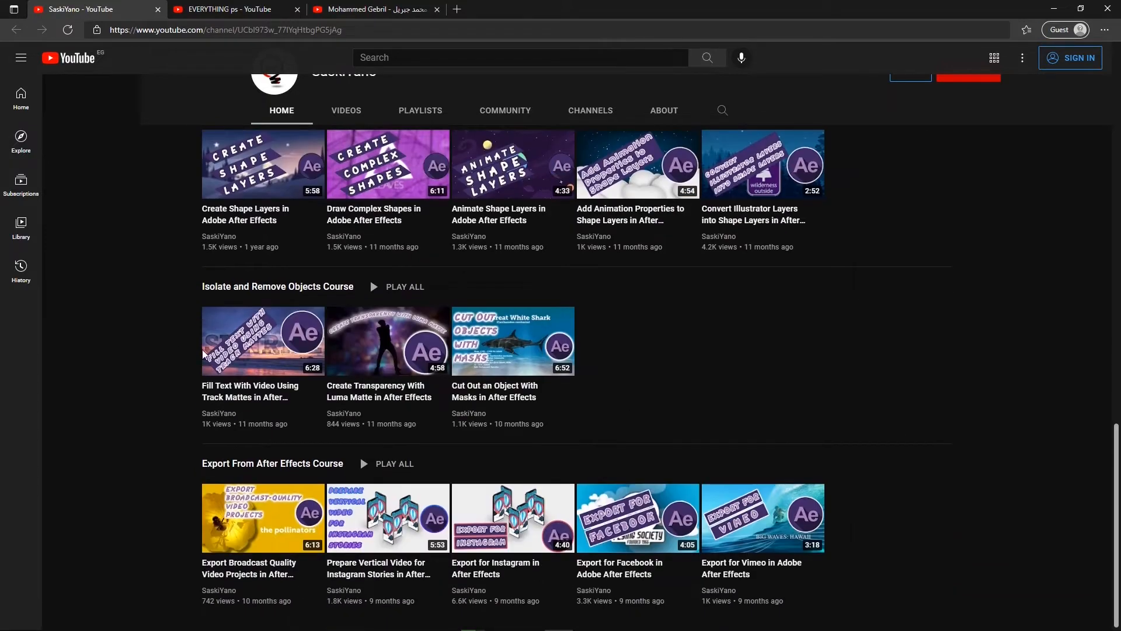
left_click(421, 110)
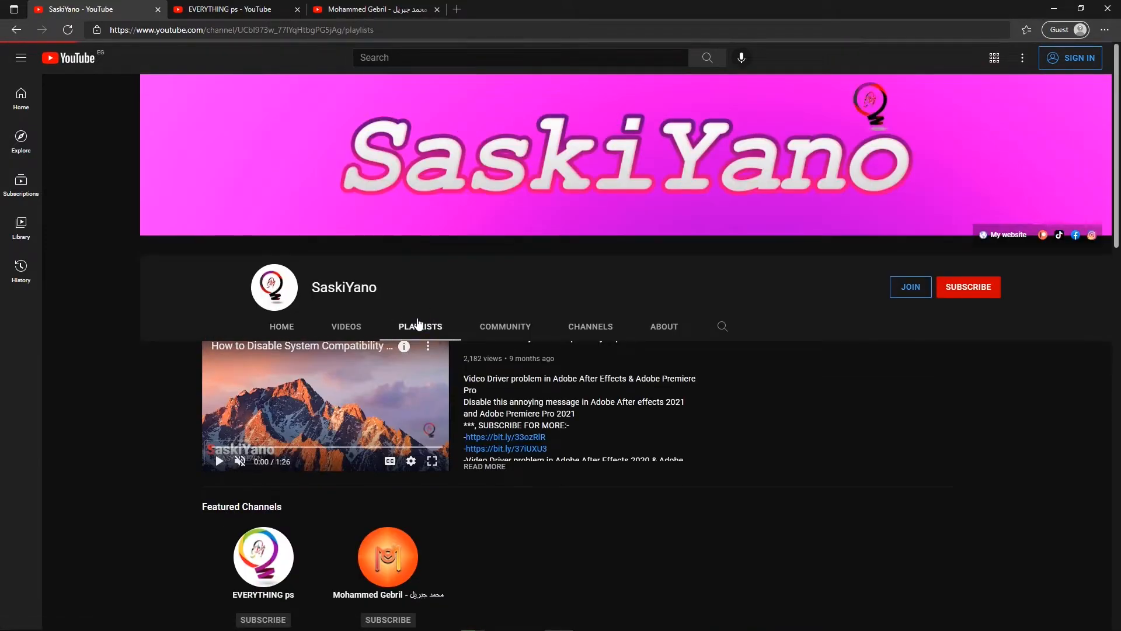
scroll("down", 3)
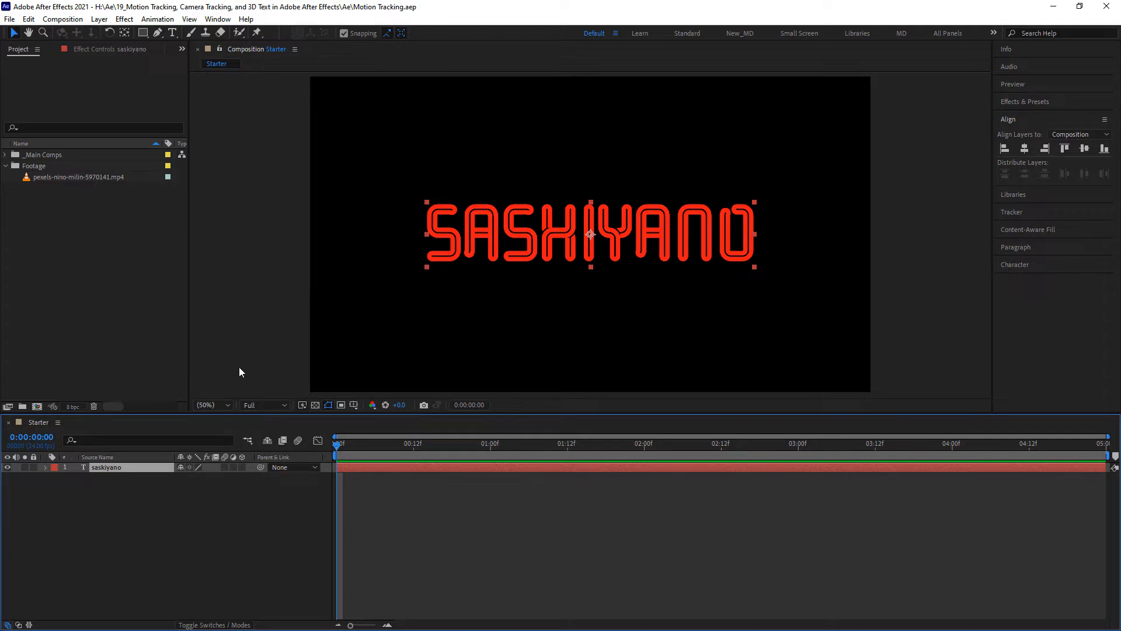
mouse_move(42, 183)
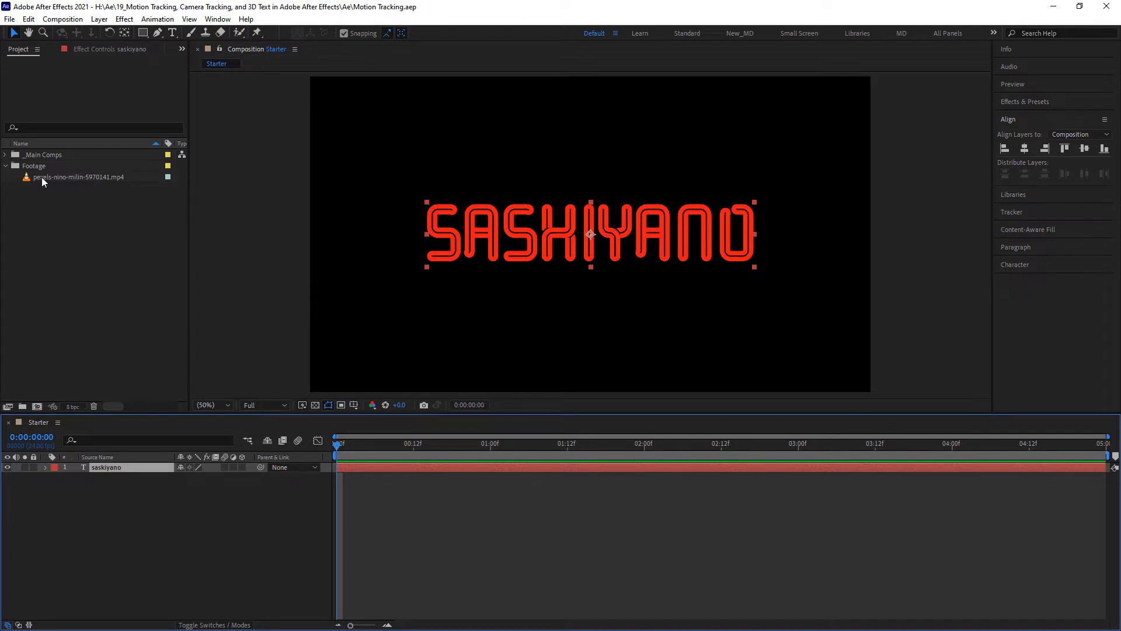
Select the pexels bridge drone clip to show its 1920×1080, 29.97 fps details
left_click(78, 176)
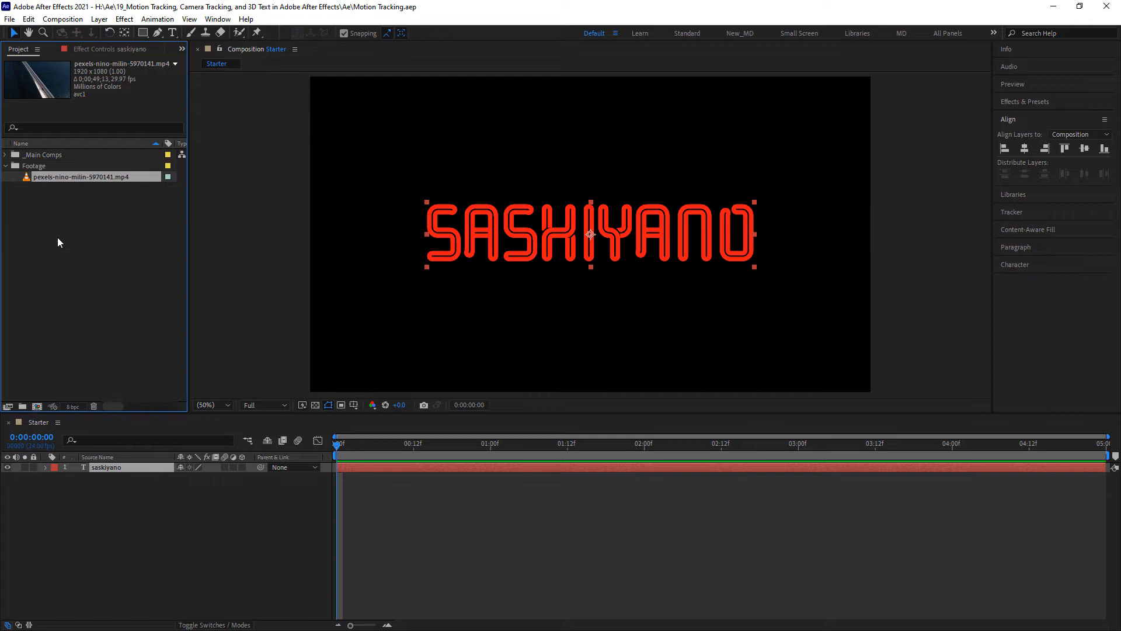
mouse_move(84, 264)
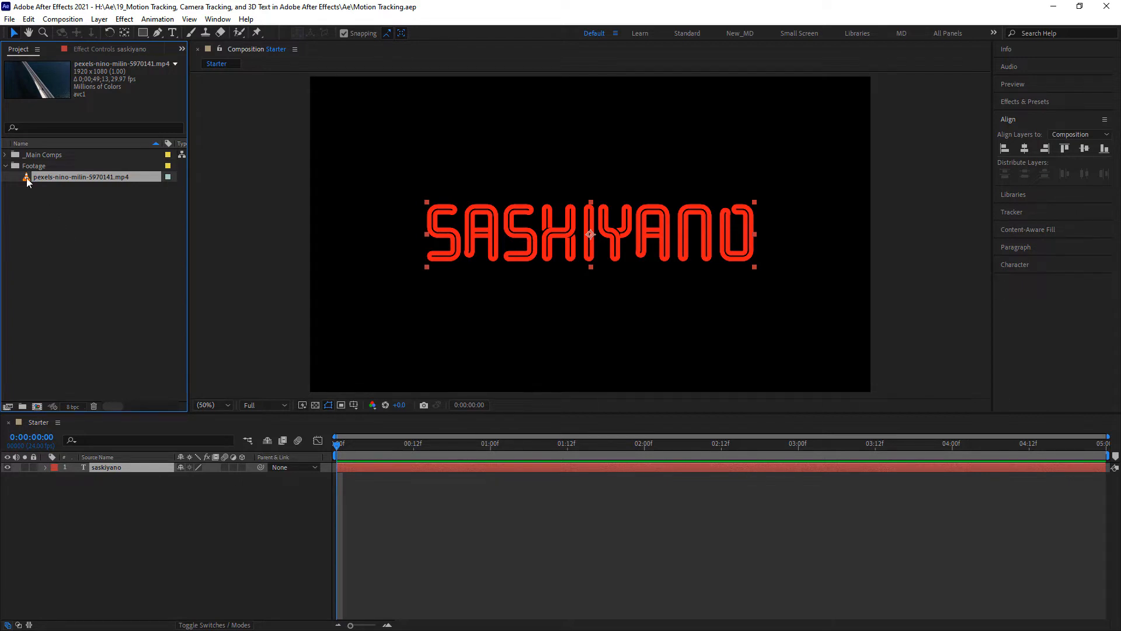
View the bridge clip in the Footage panel and scrub through it around 38–44 seconds
double_click(81, 176)
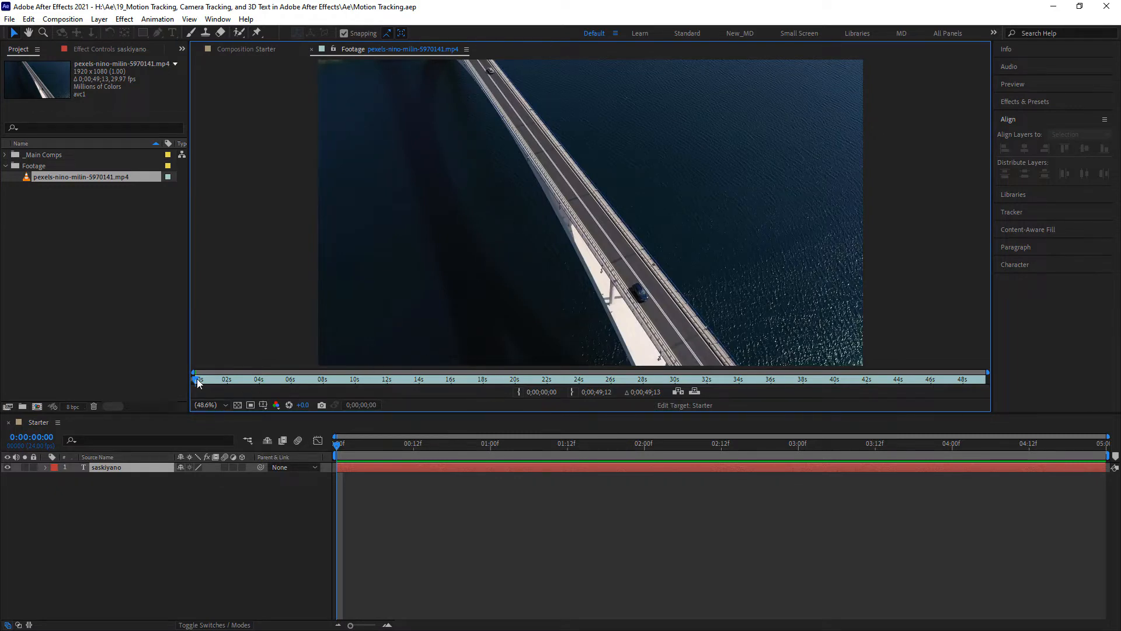
left_click(366, 379)
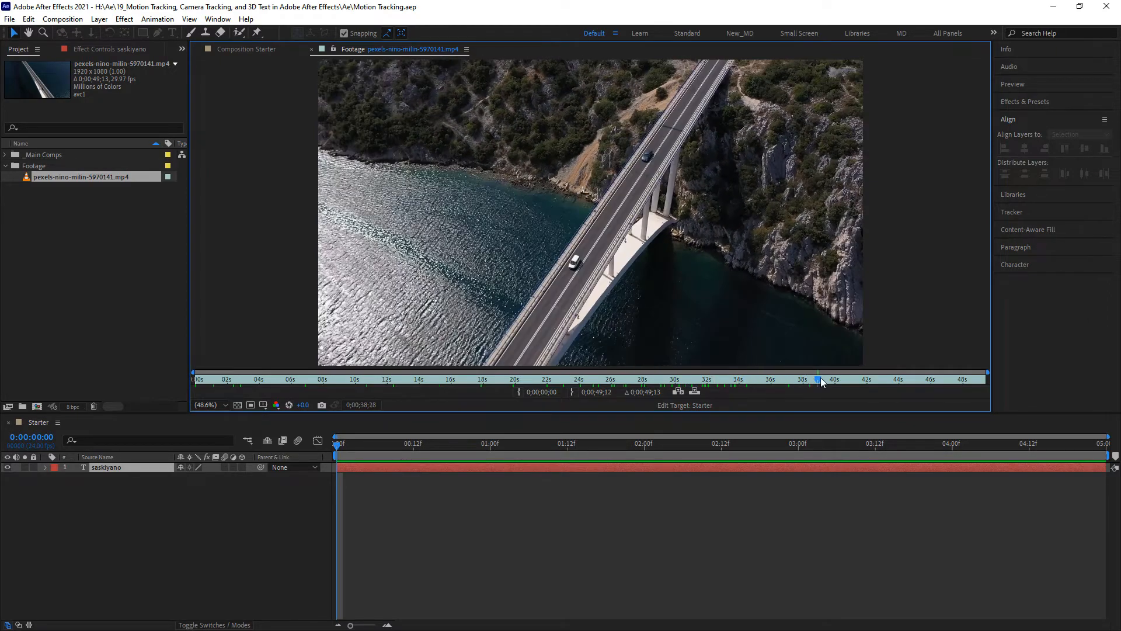
left_click(738, 378)
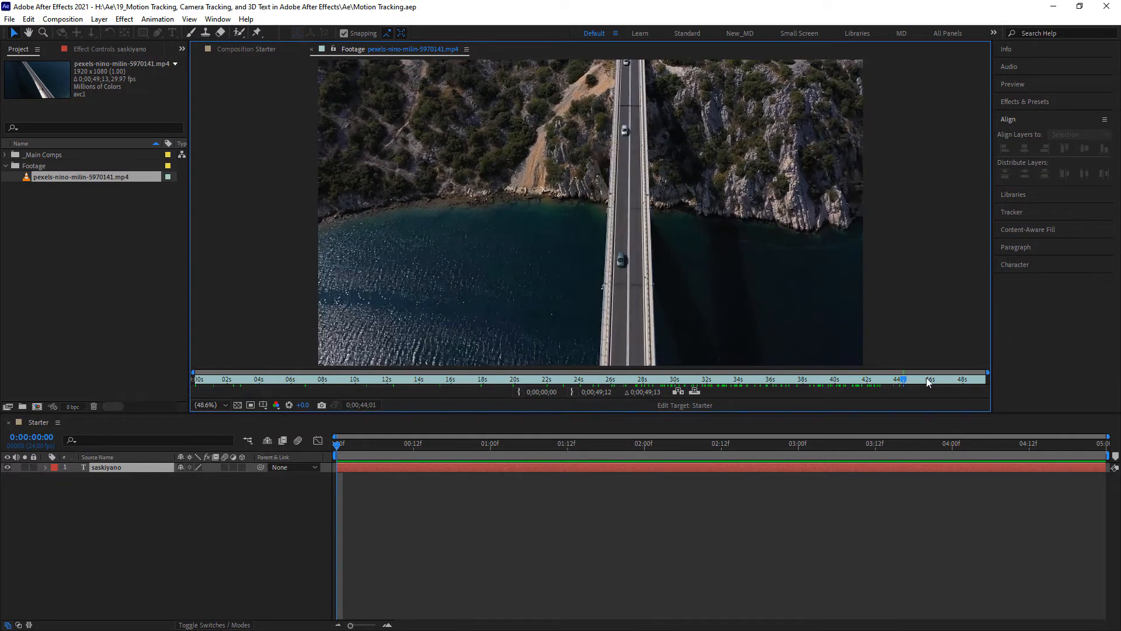
left_click(893, 379)
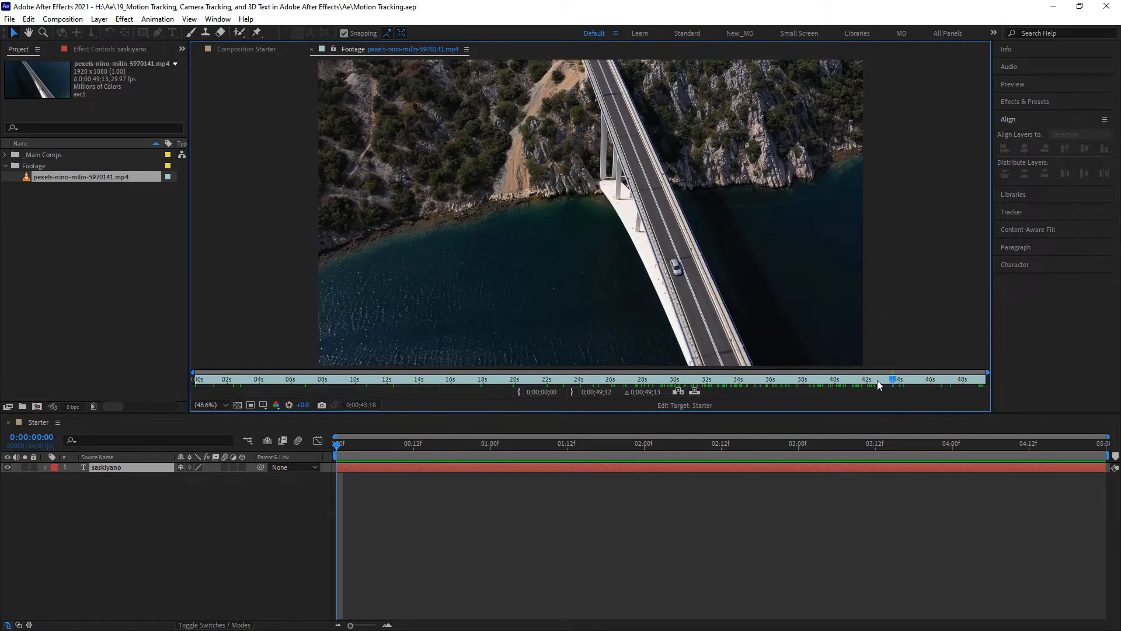
left_click(765, 378)
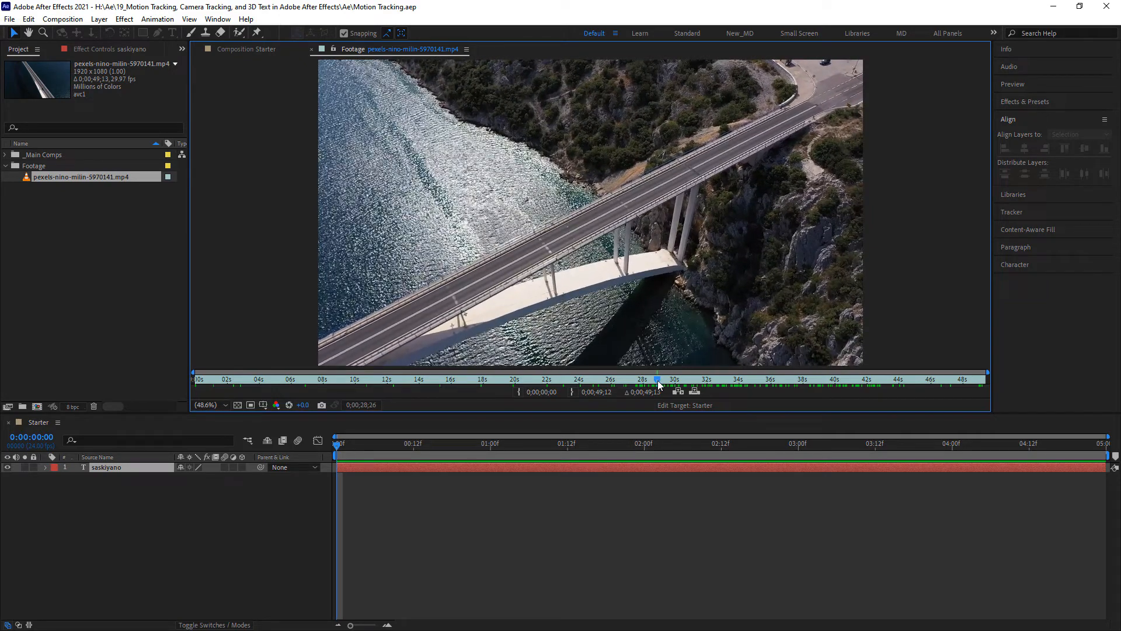
Trim the clip to the car-crossing section, In at 0;00;29;00 and Out at 0;00;38;00
left_click(658, 378)
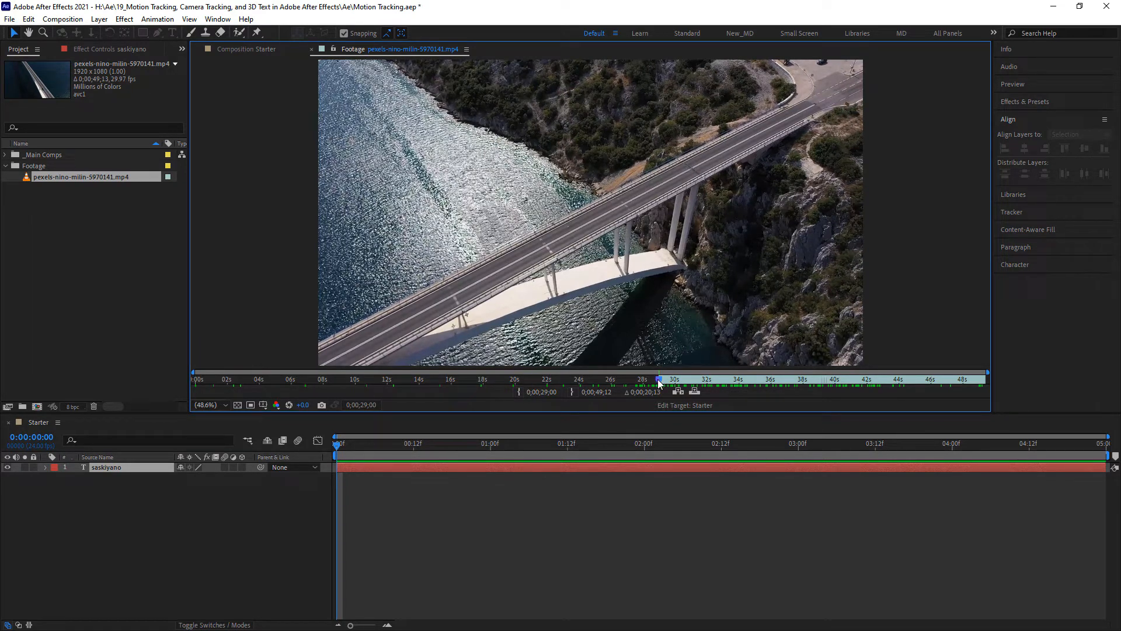
left_click(729, 378)
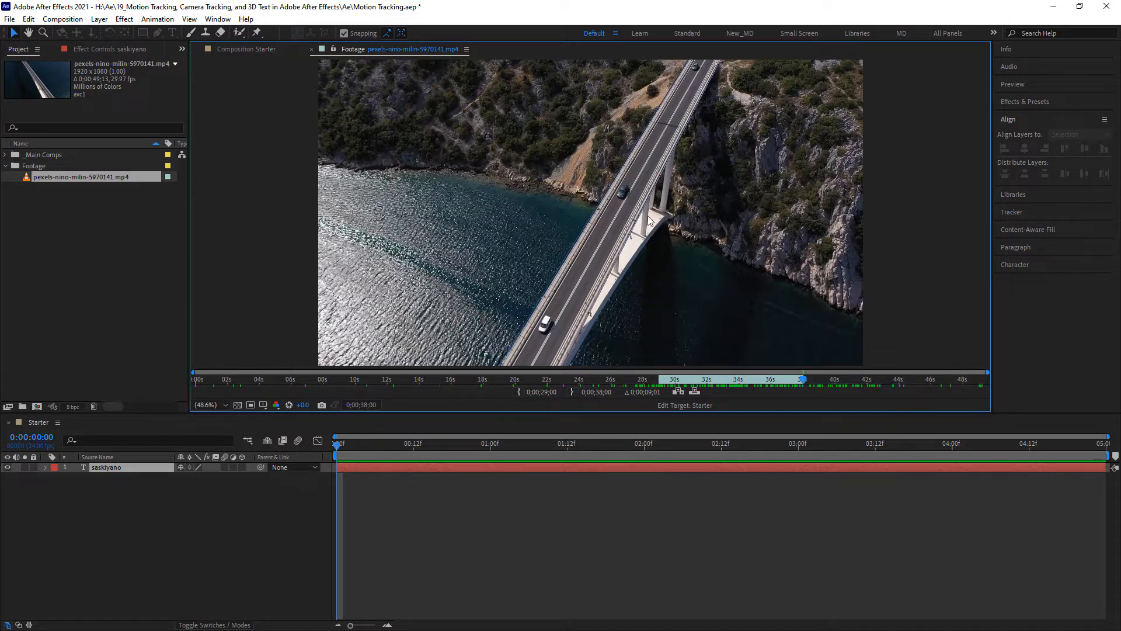
mouse_move(118, 371)
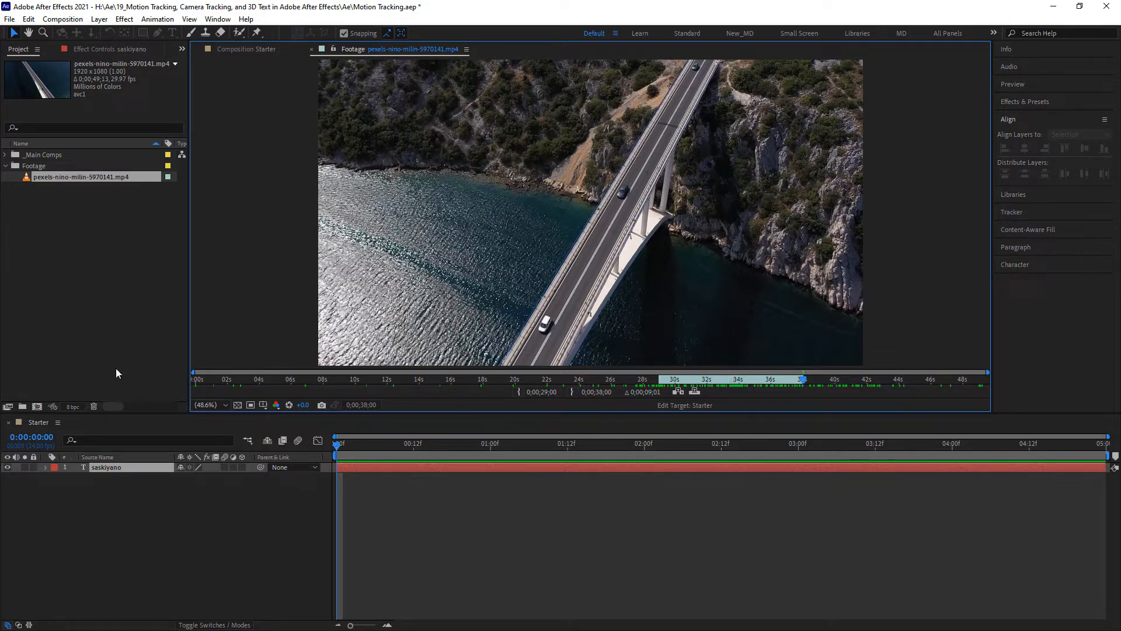
mouse_move(502, 198)
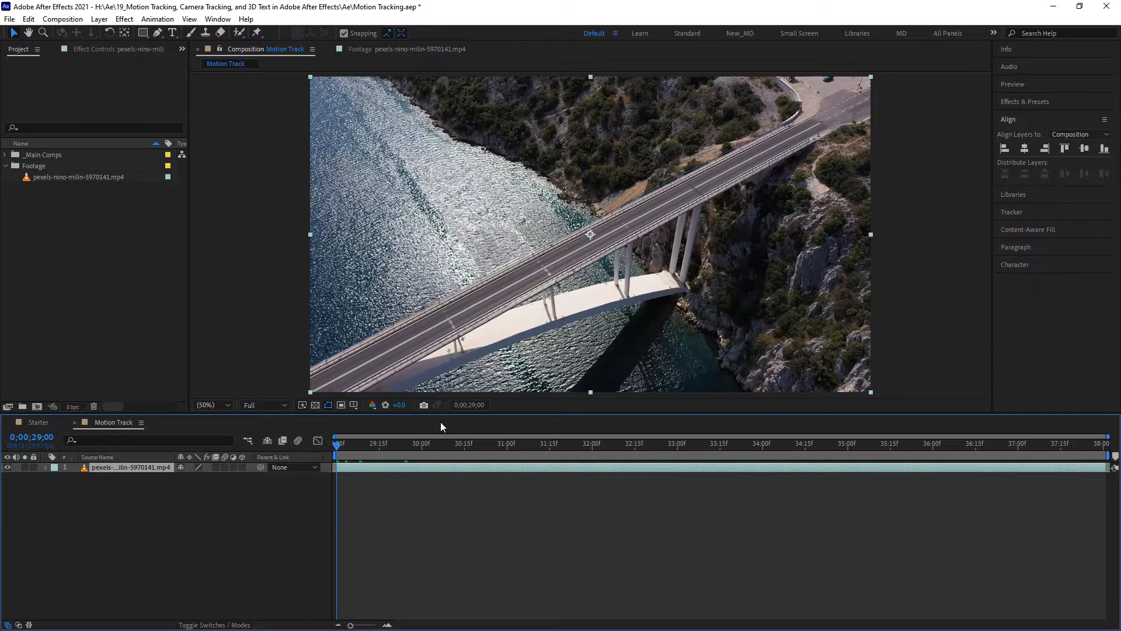
mouse_move(364, 517)
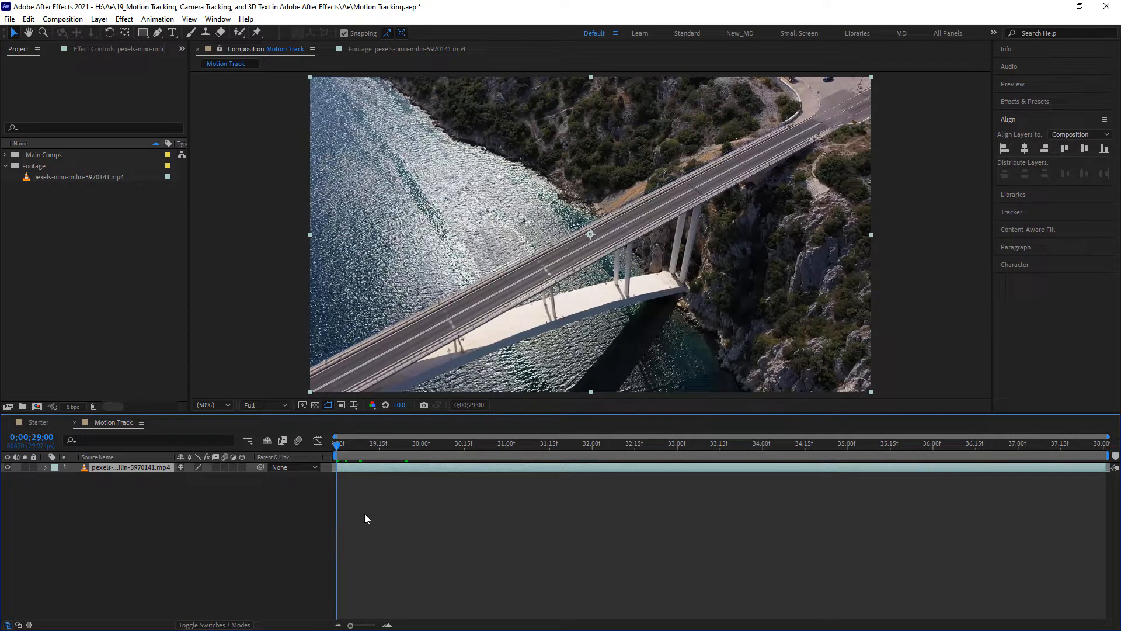
mouse_move(813, 530)
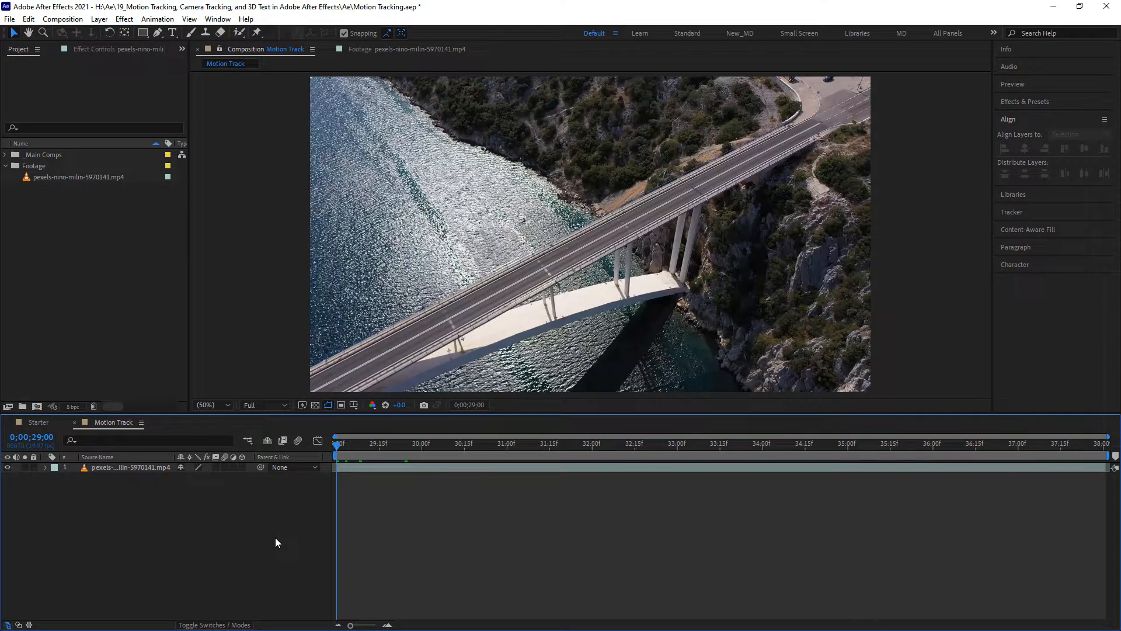
Set the Motion Track composition's Start Timecode to 0;00;00;00 via Composition Settings
key("Ctrl+K")
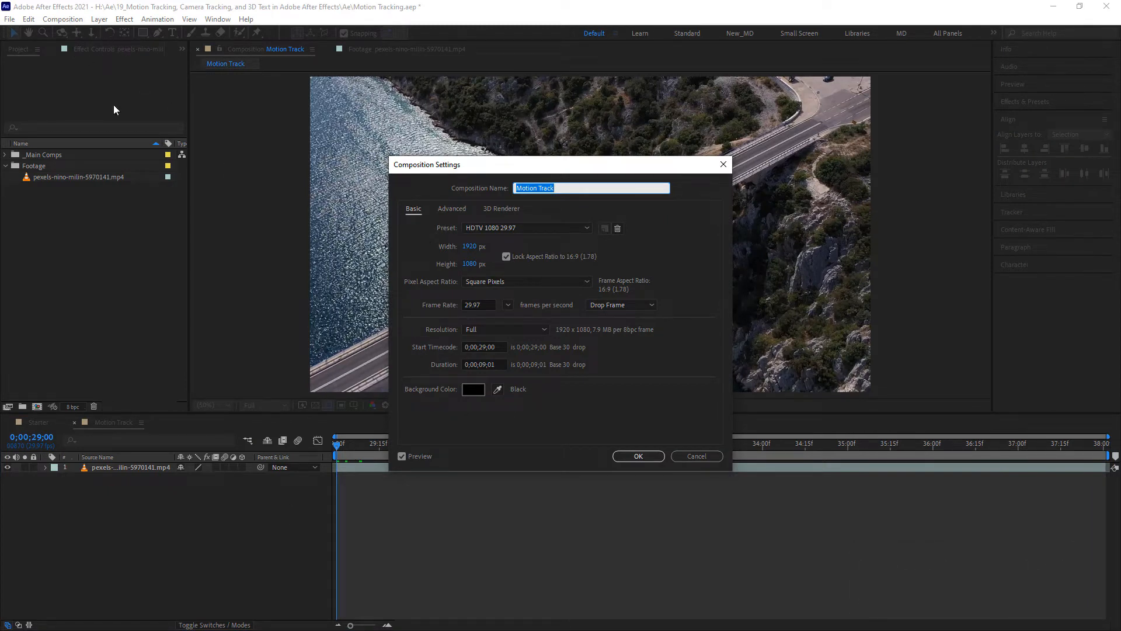
mouse_move(404, 322)
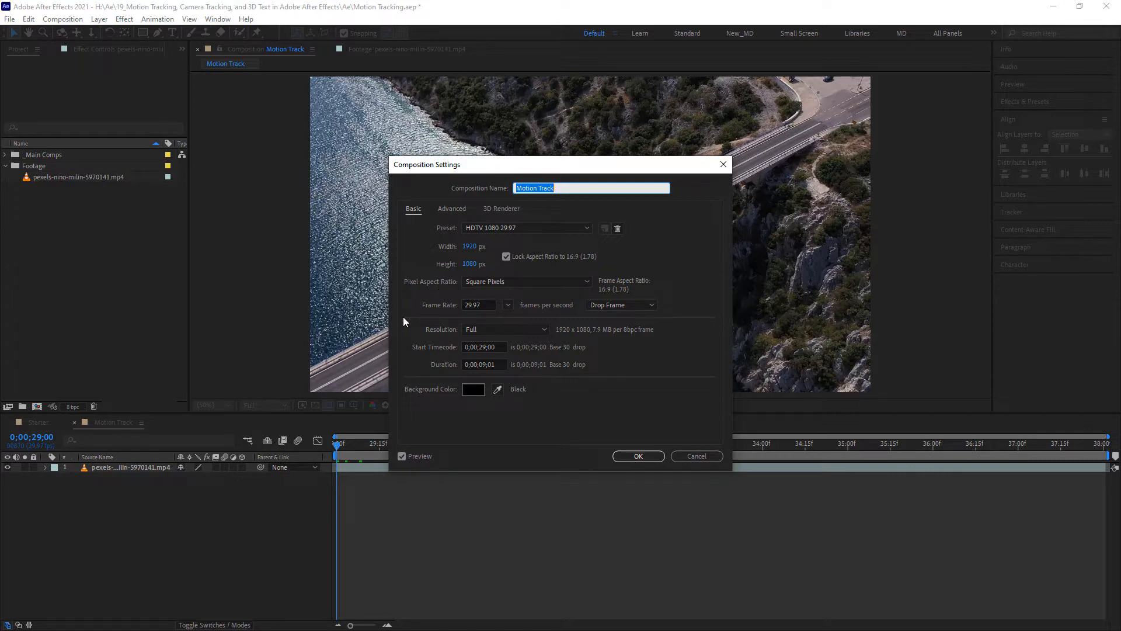
left_click(482, 347)
type("00")
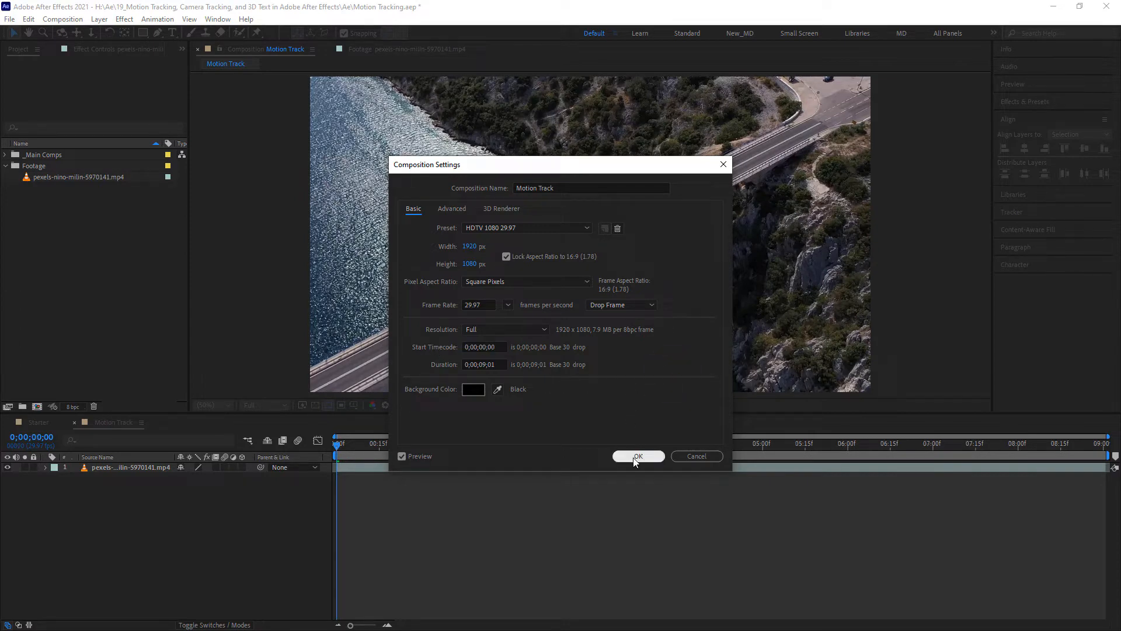
left_click(638, 457)
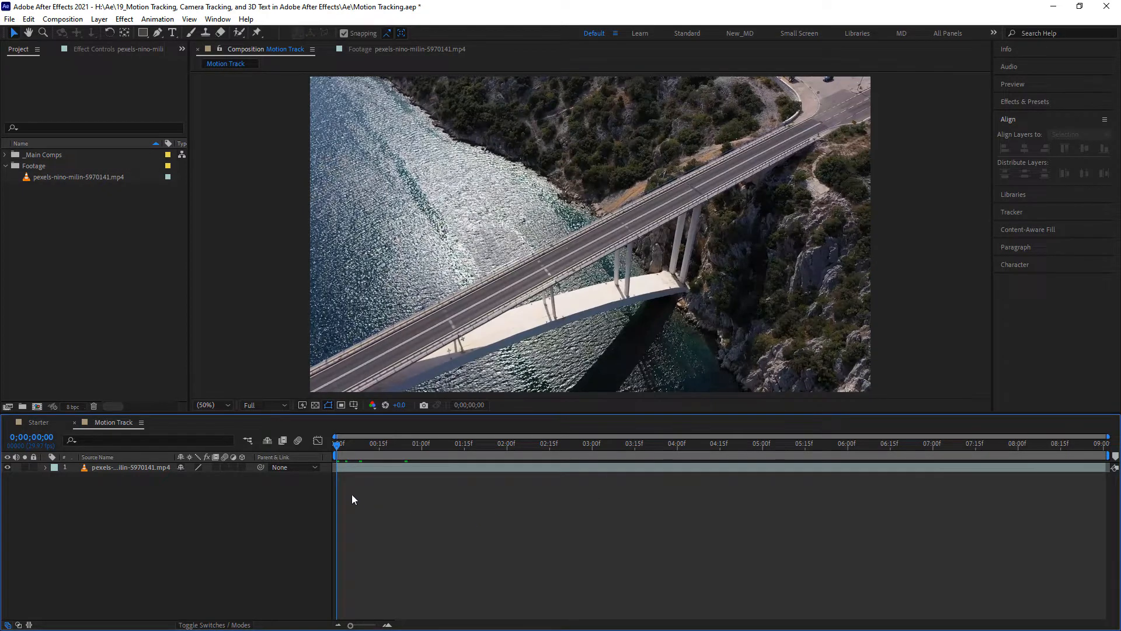
mouse_move(925, 504)
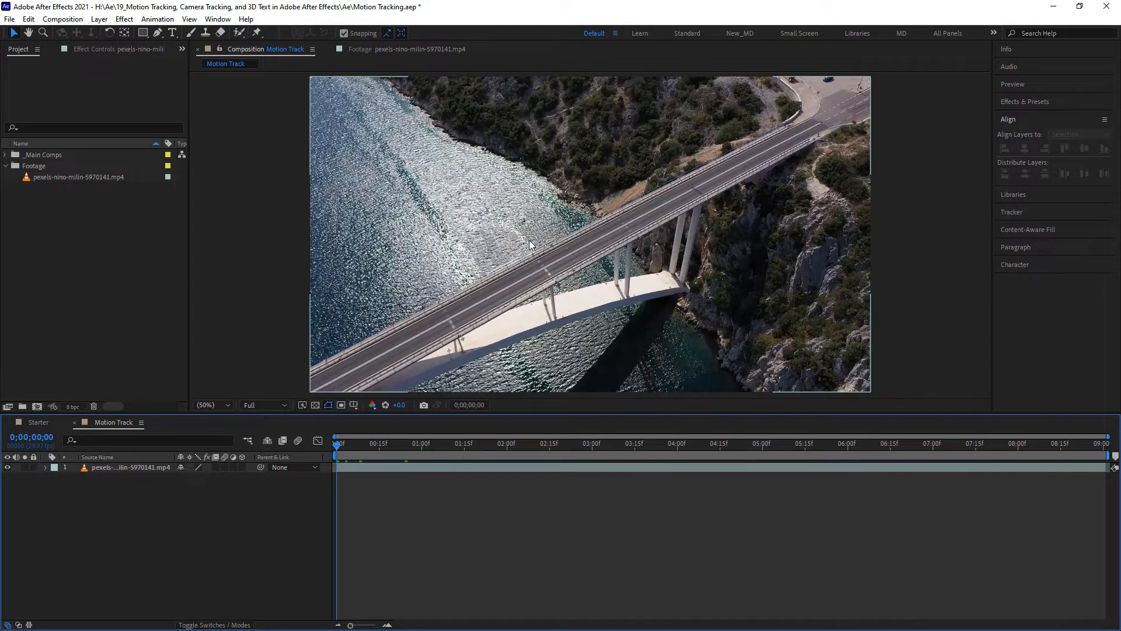
mouse_move(499, 266)
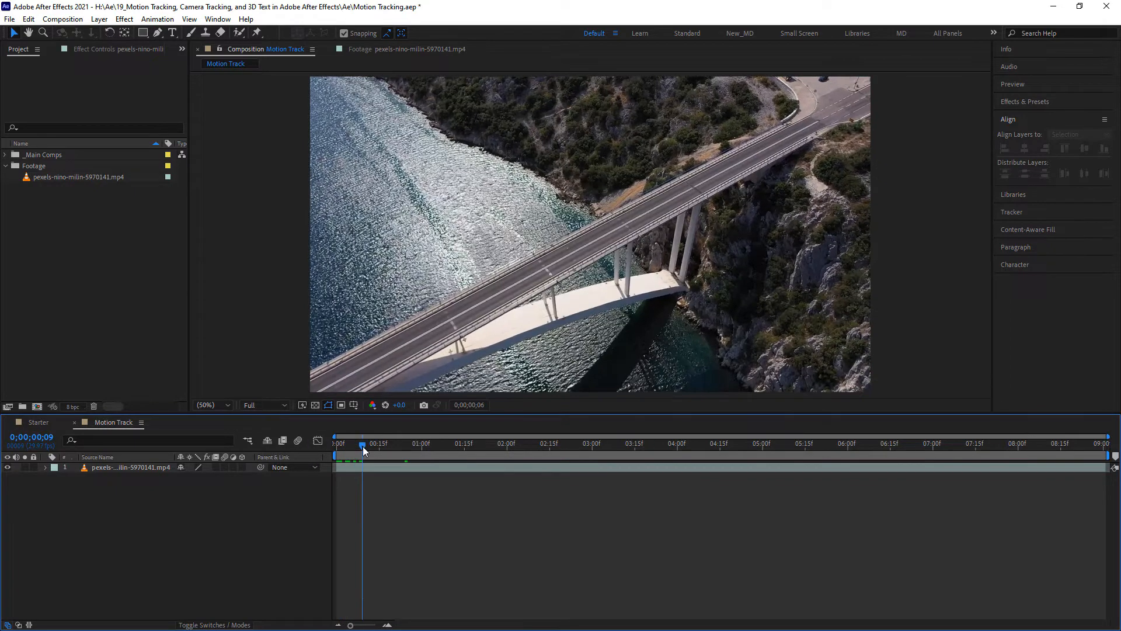
left_click_drag(361, 445, 392, 445)
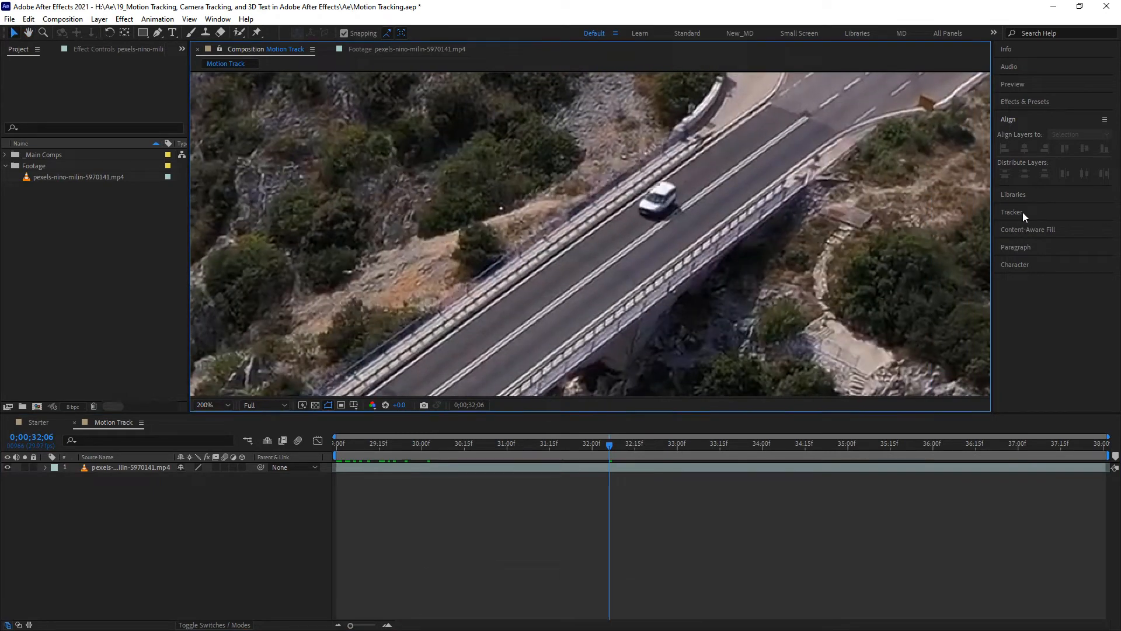
Expand the Tracker panel and run Track Motion on the drone footage layer
left_click(1012, 211)
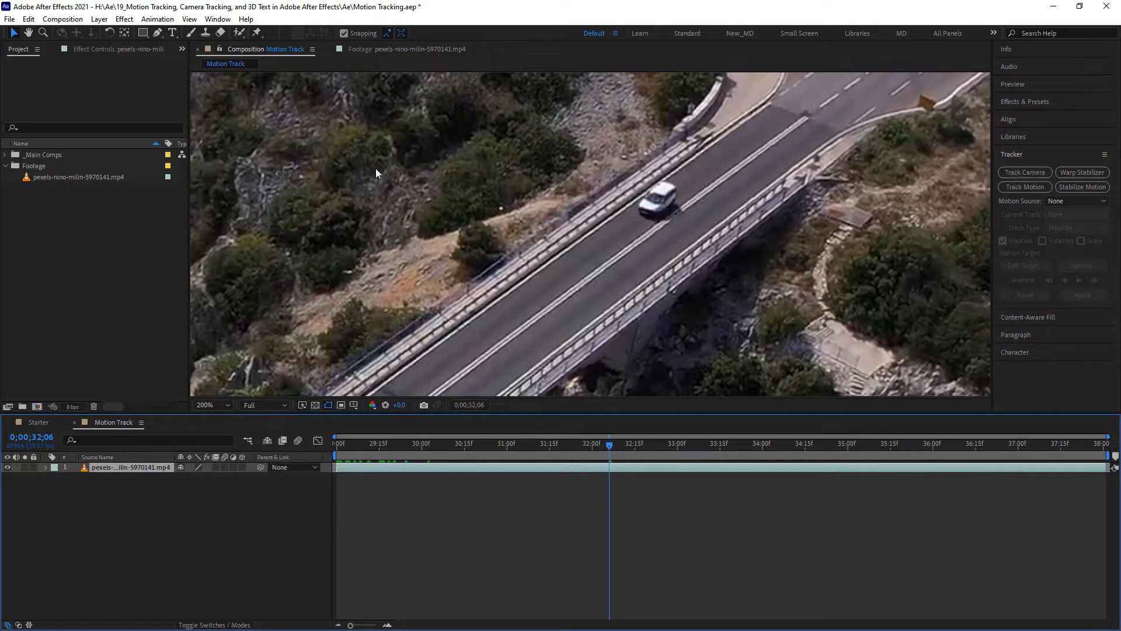
left_click(218, 19)
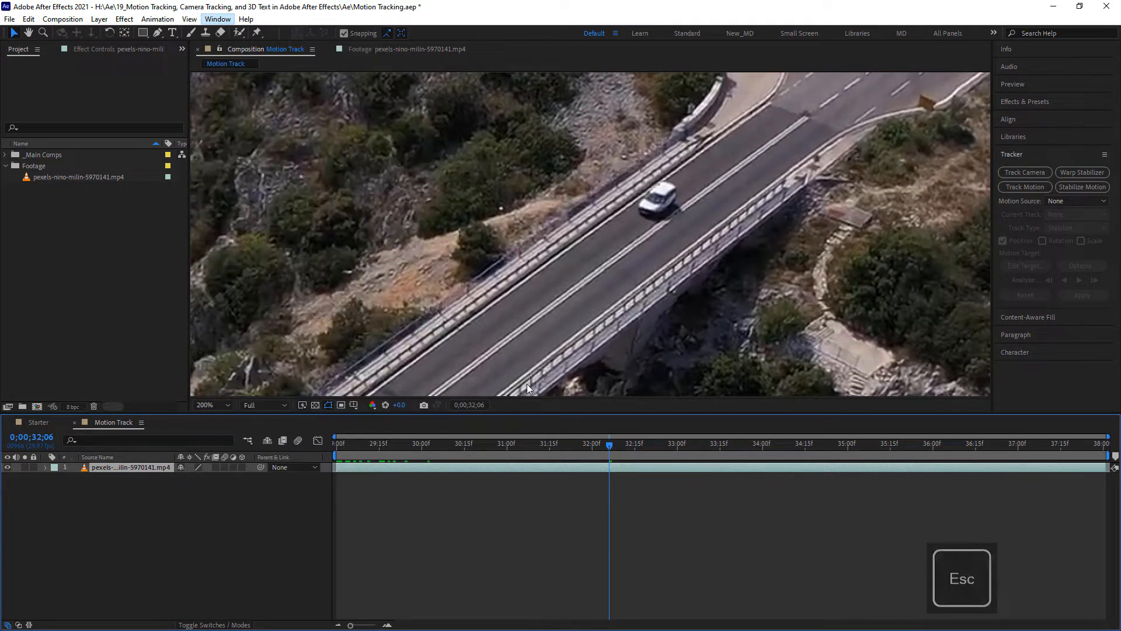
left_click(1024, 187)
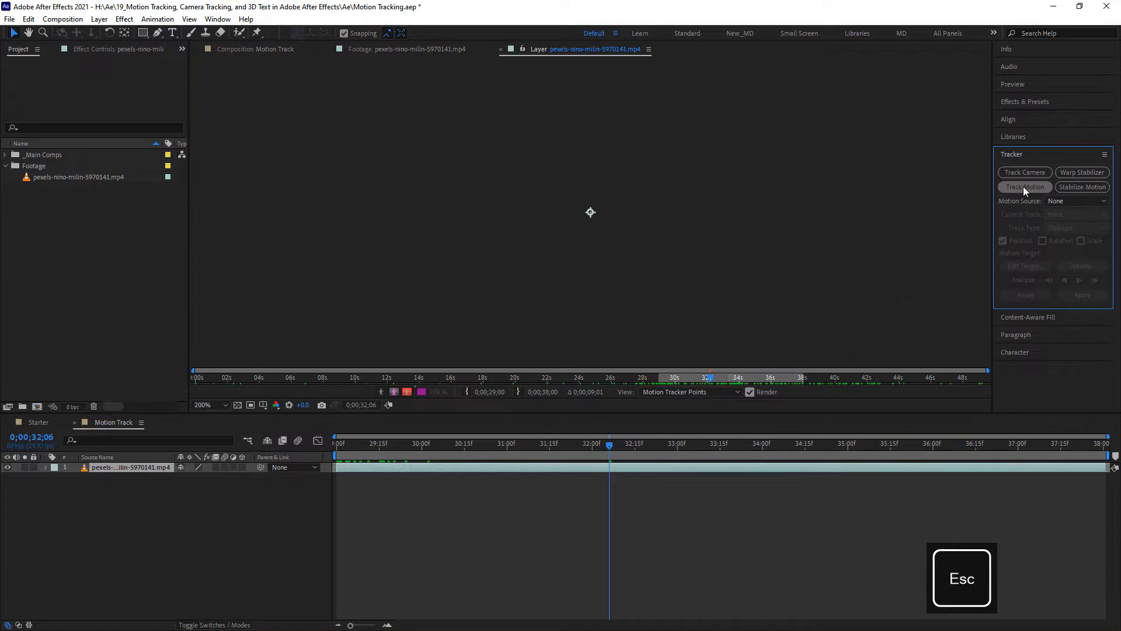
Let the Layer panel open with Tracker 1 set to Transform, Position on the bridge car
left_click(1024, 187)
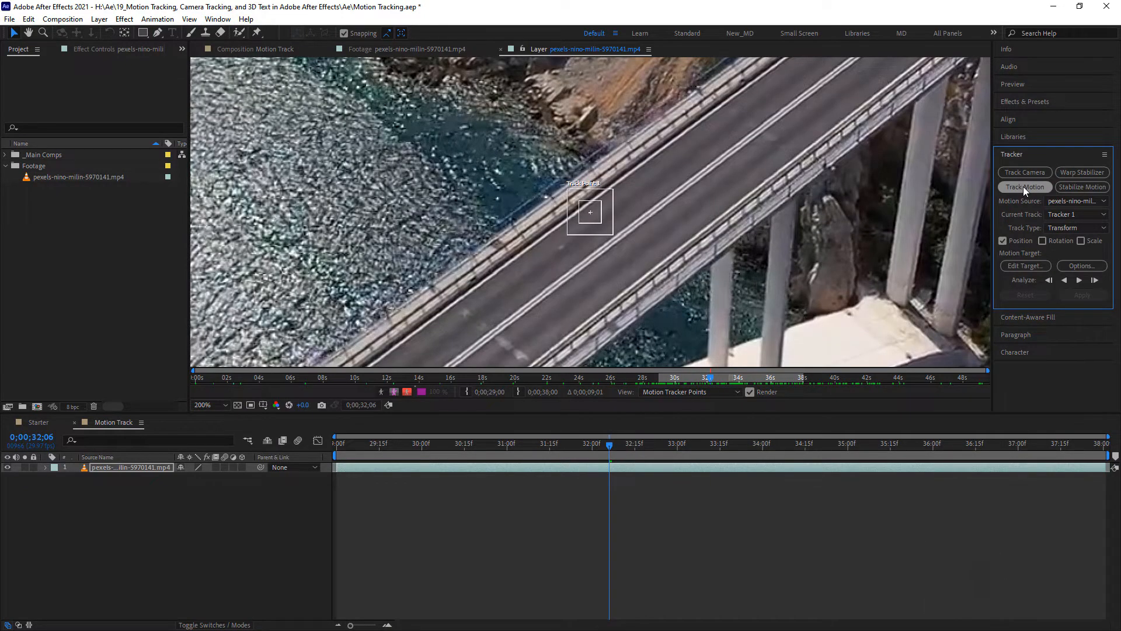
mouse_move(539, 59)
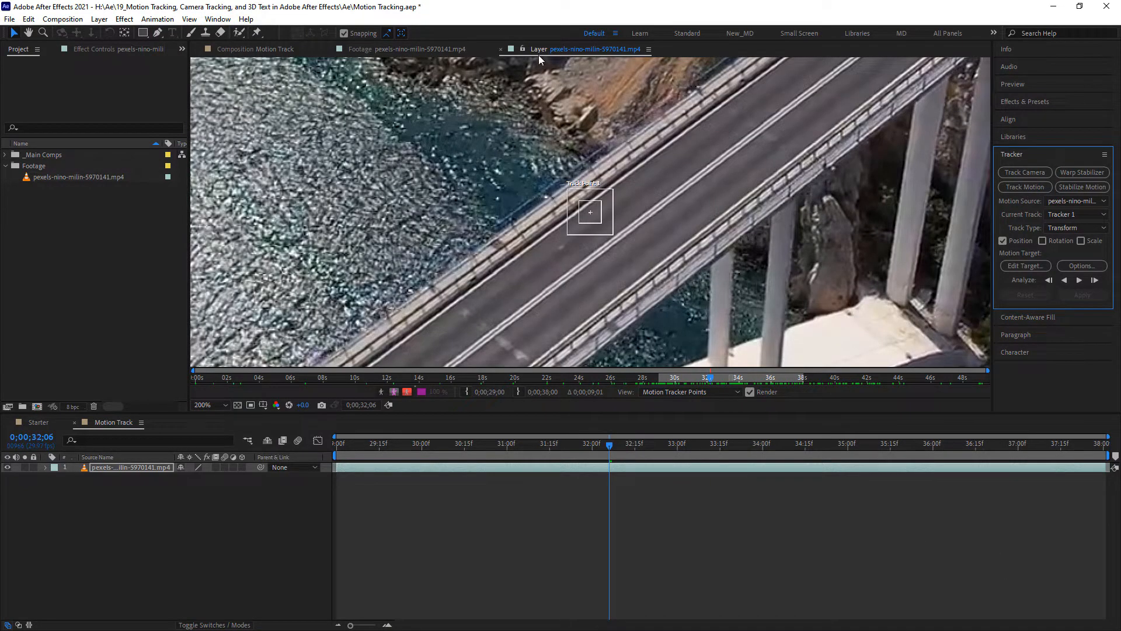
mouse_move(550, 63)
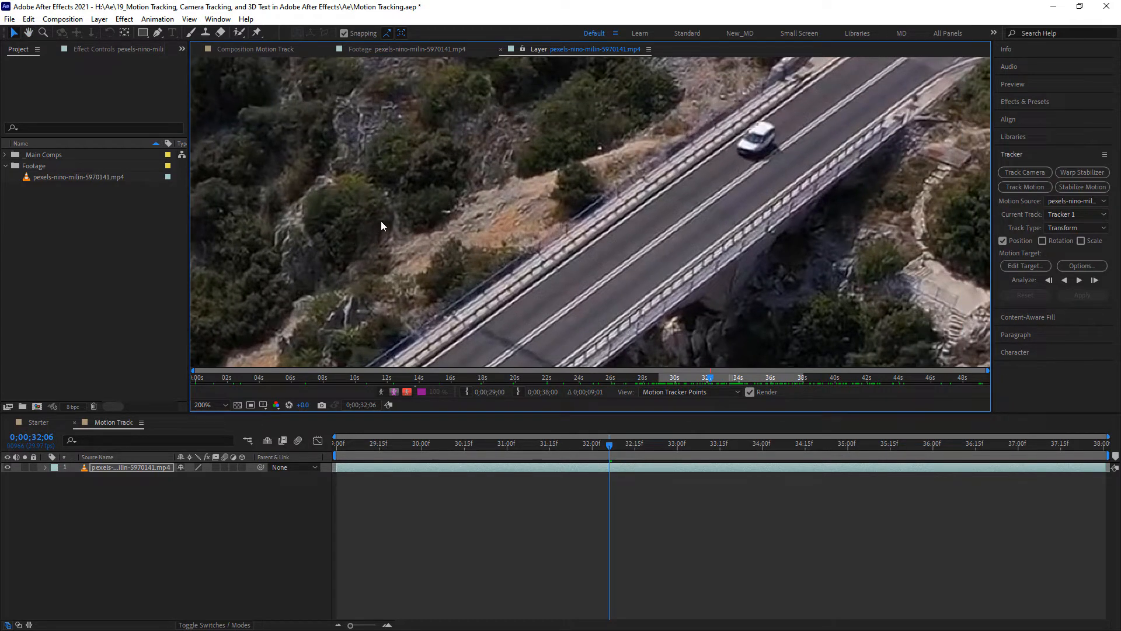
mouse_move(387, 222)
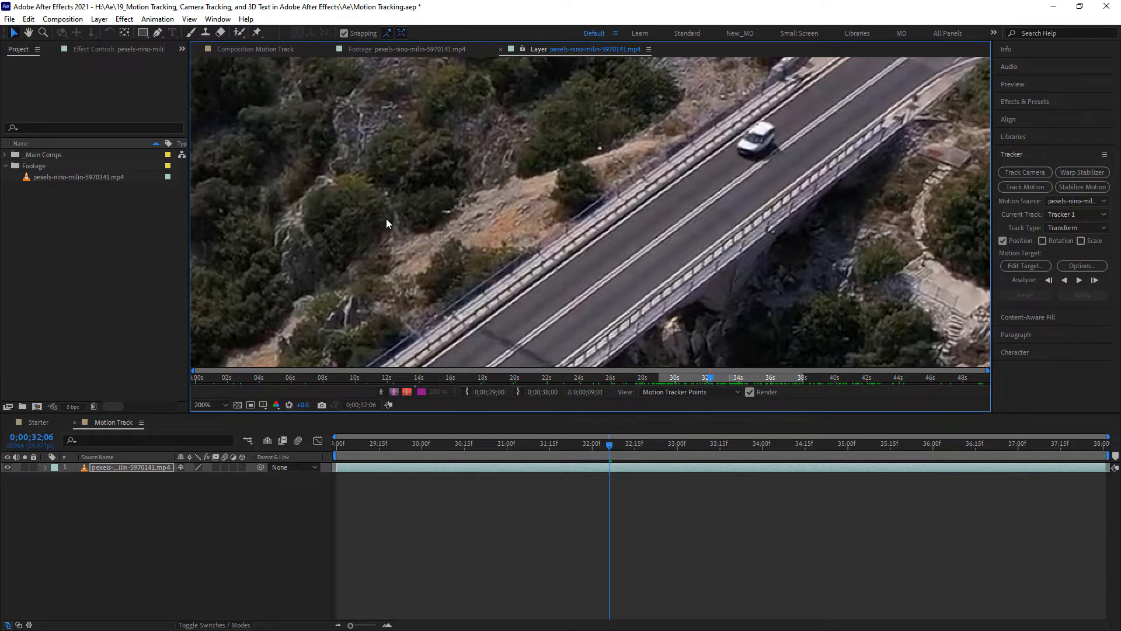
mouse_move(379, 106)
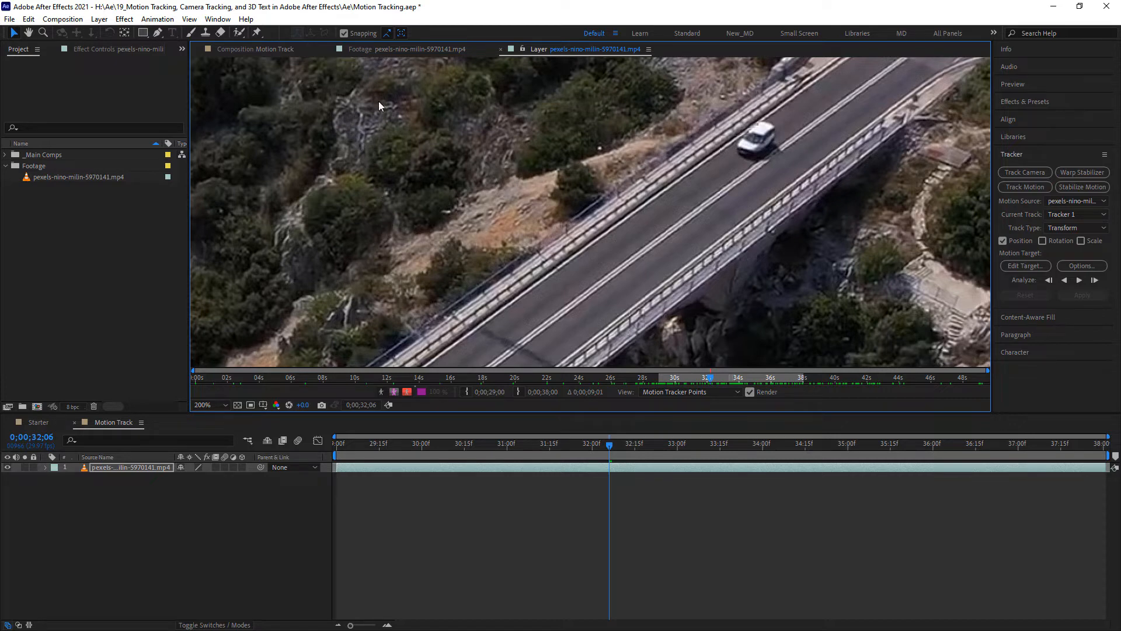
mouse_move(272, 58)
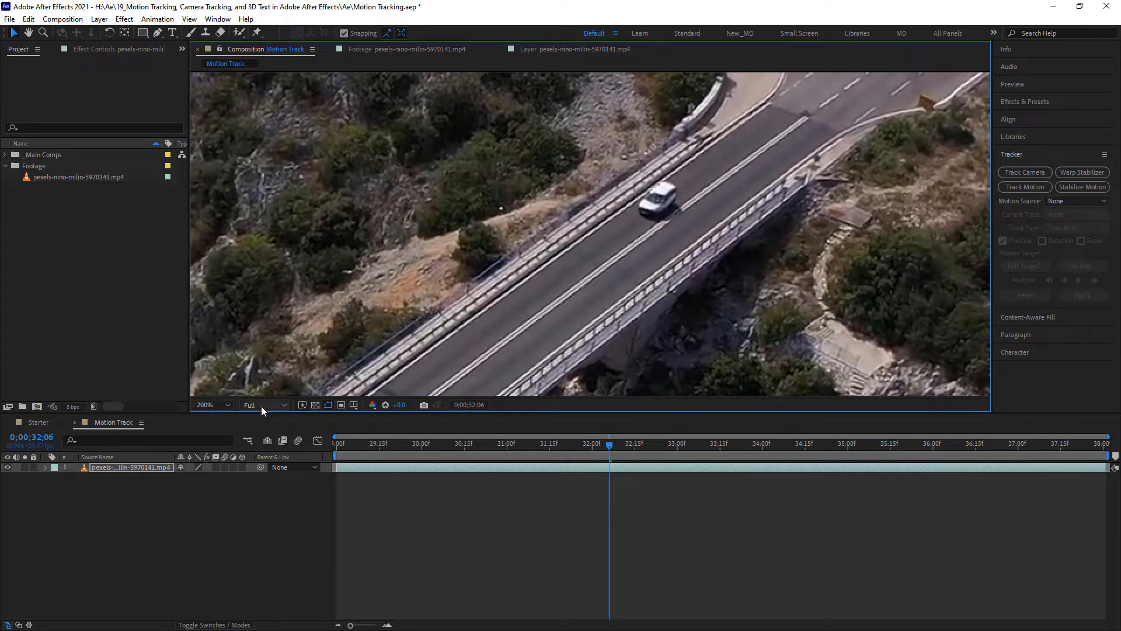
Zoom the composition view to 25% with Auto preview resolution to show the whole shot
left_click(206, 405)
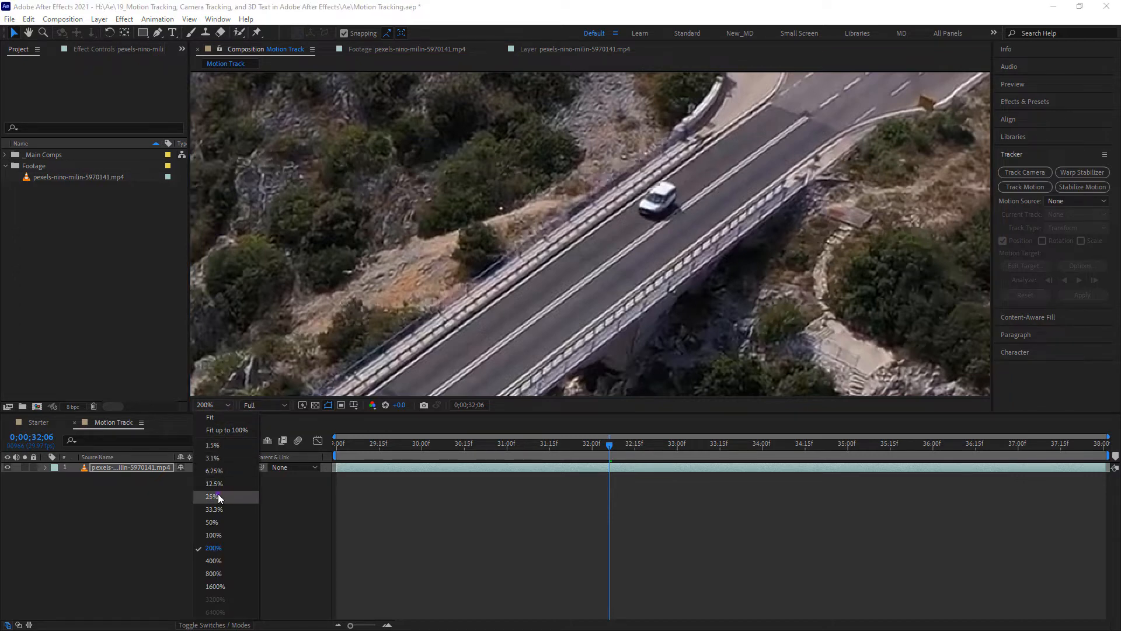
left_click(213, 496)
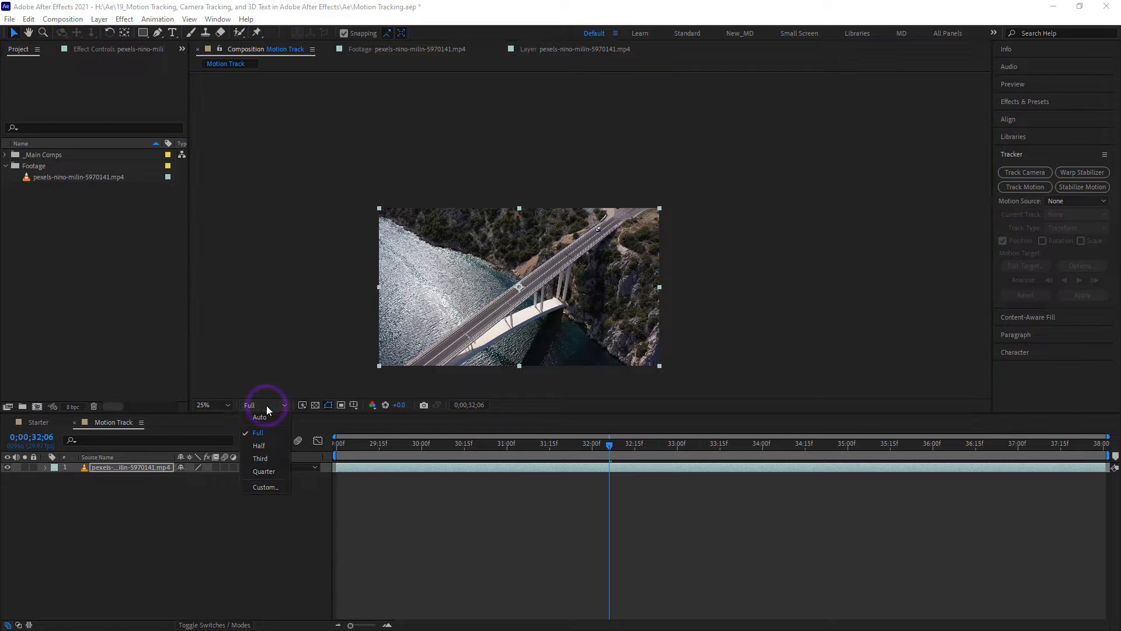
left_click(263, 471)
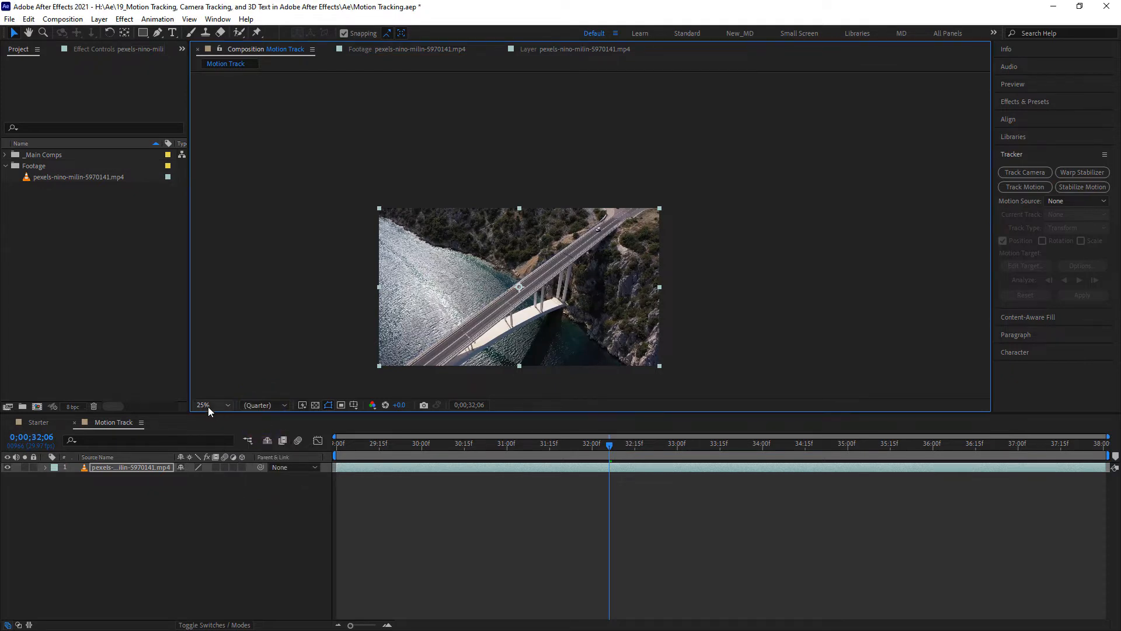
left_click(261, 405)
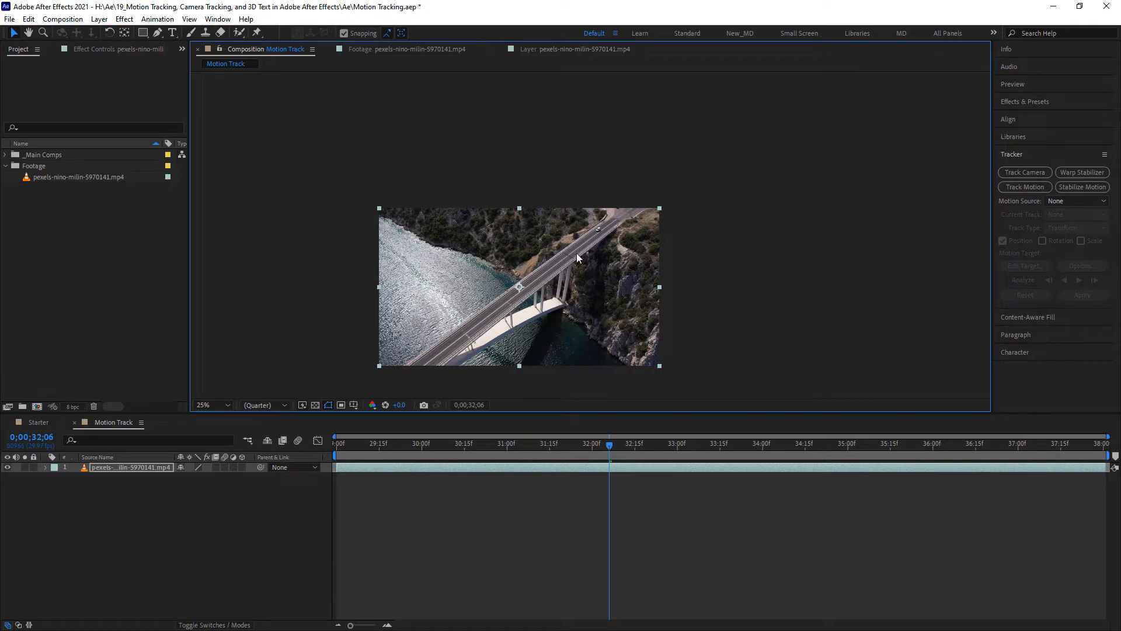
mouse_move(626, 231)
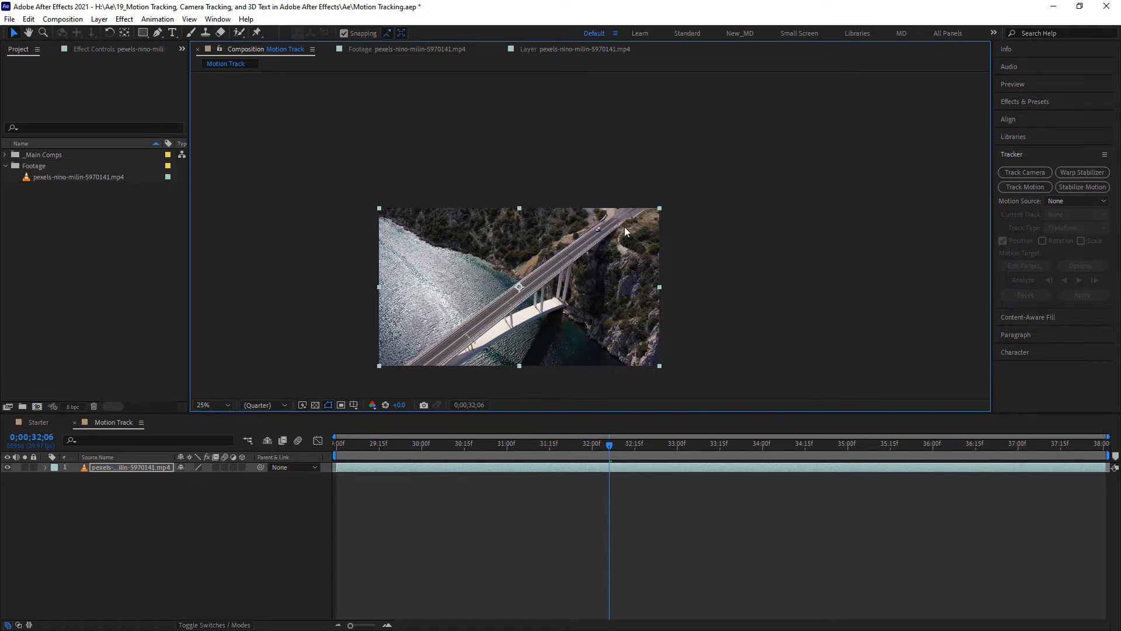
mouse_move(414, 79)
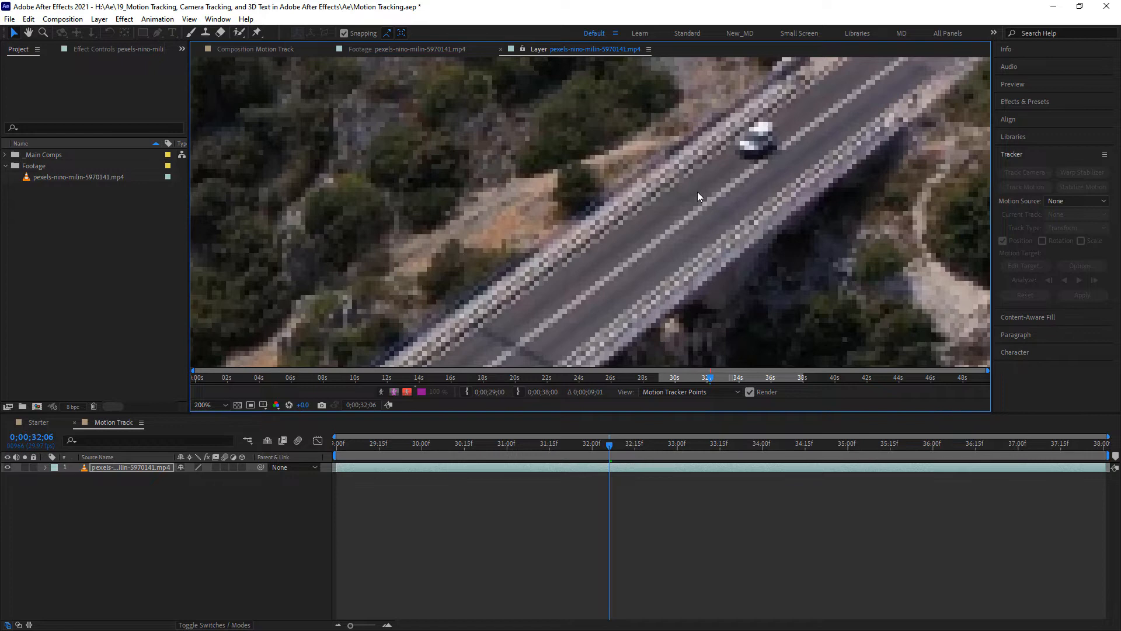
View the composition at 100% and reopen the footage layer viewer at frame 0;00;29;17
left_click(1024, 187)
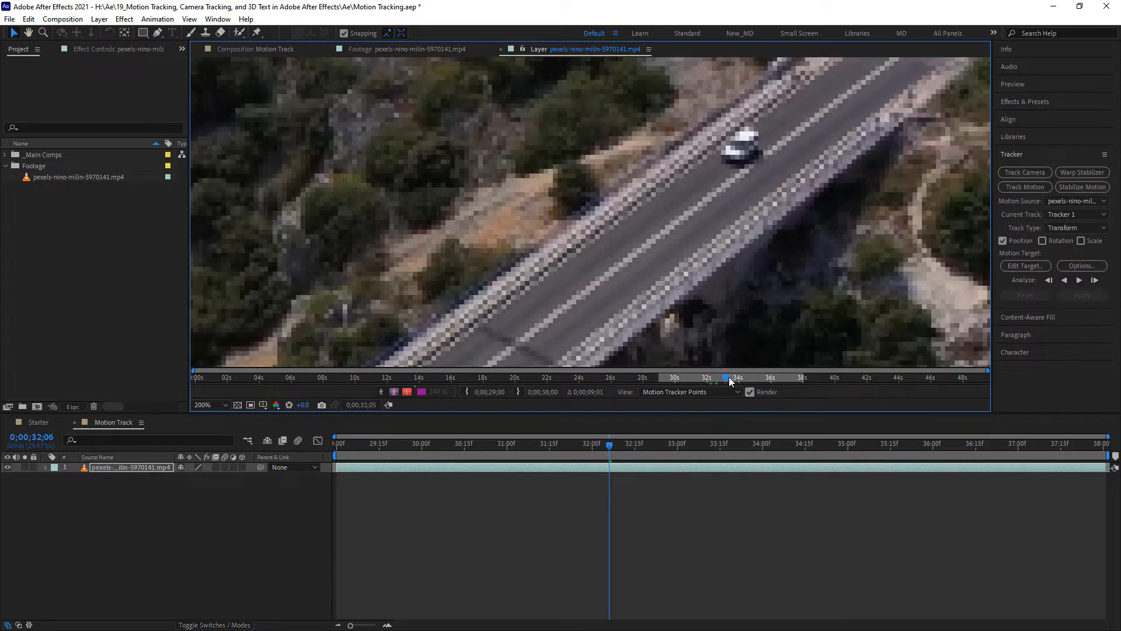
left_click(740, 378)
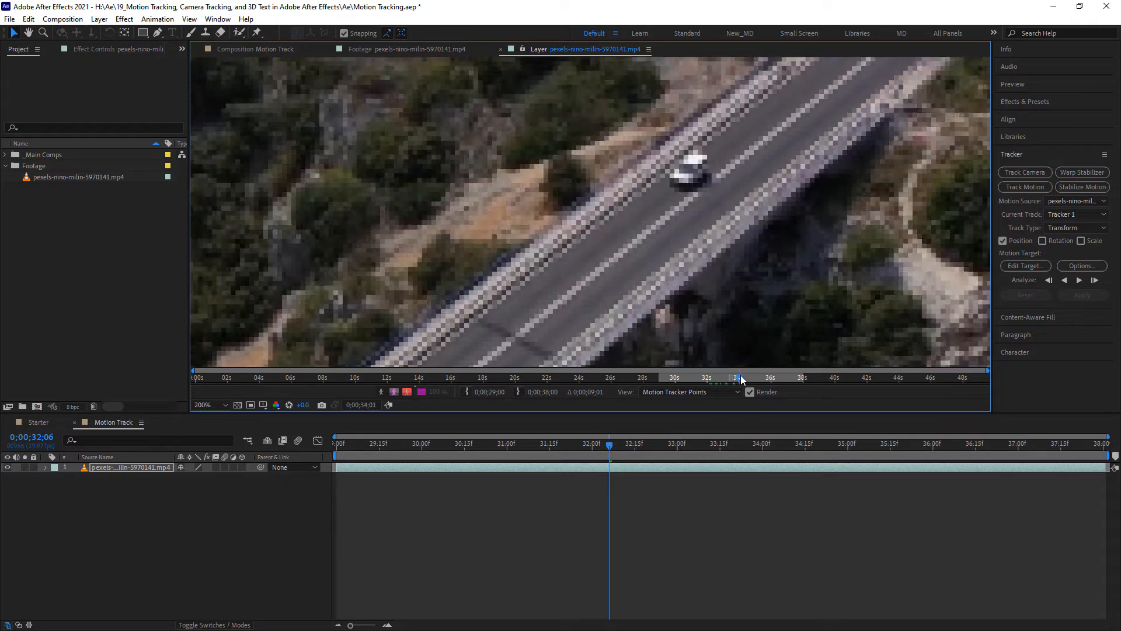
left_click(733, 378)
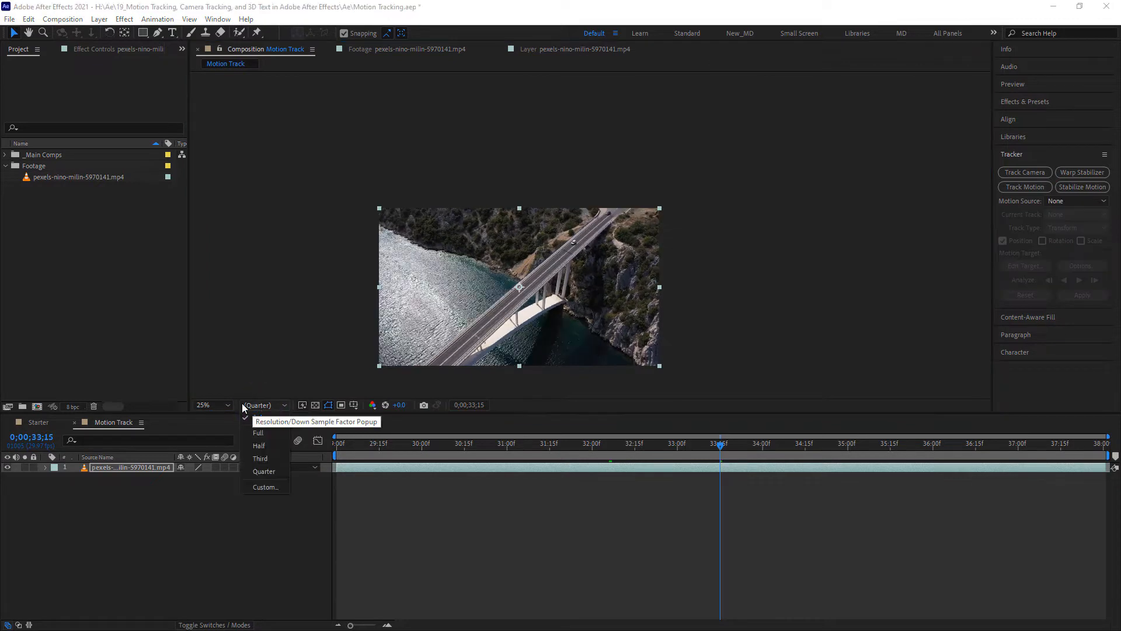
left_click(204, 405)
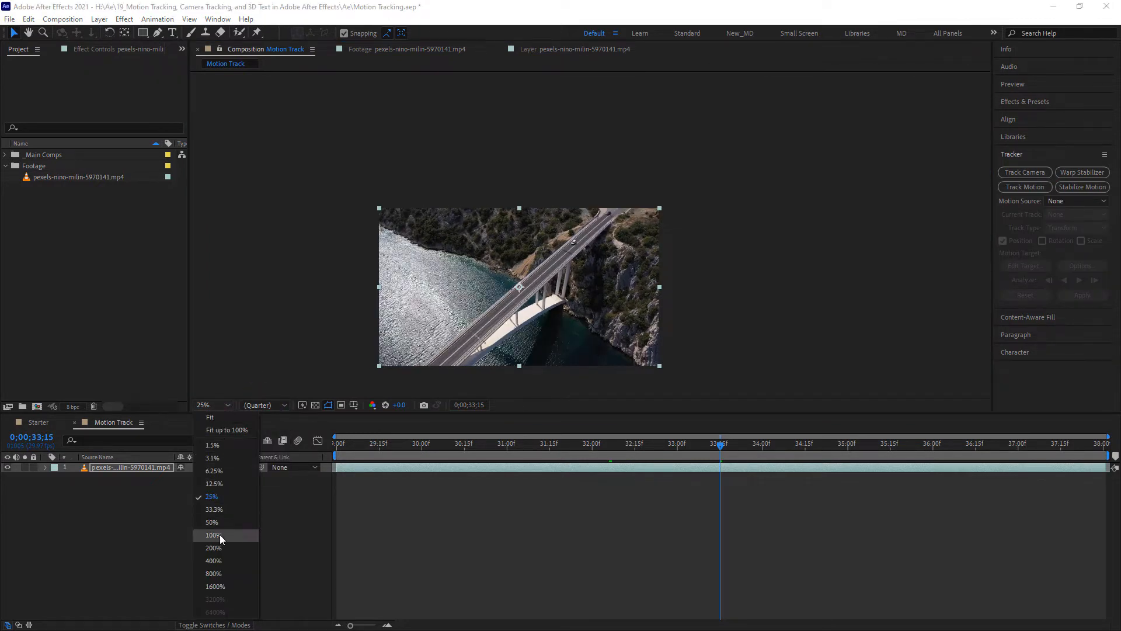
left_click(212, 534)
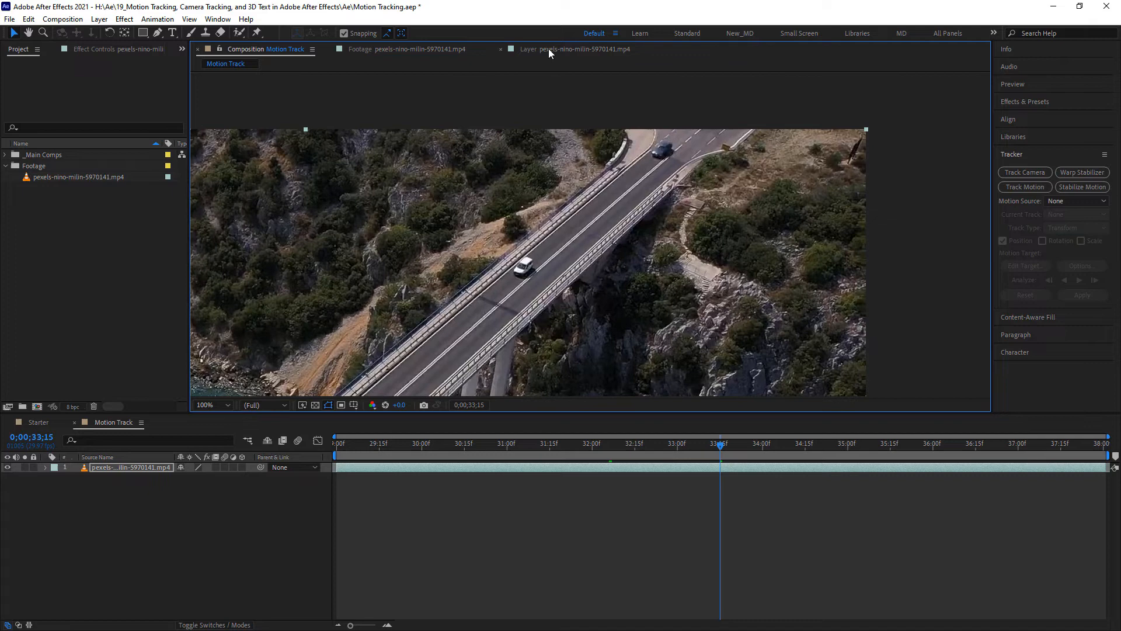
left_click(1024, 187)
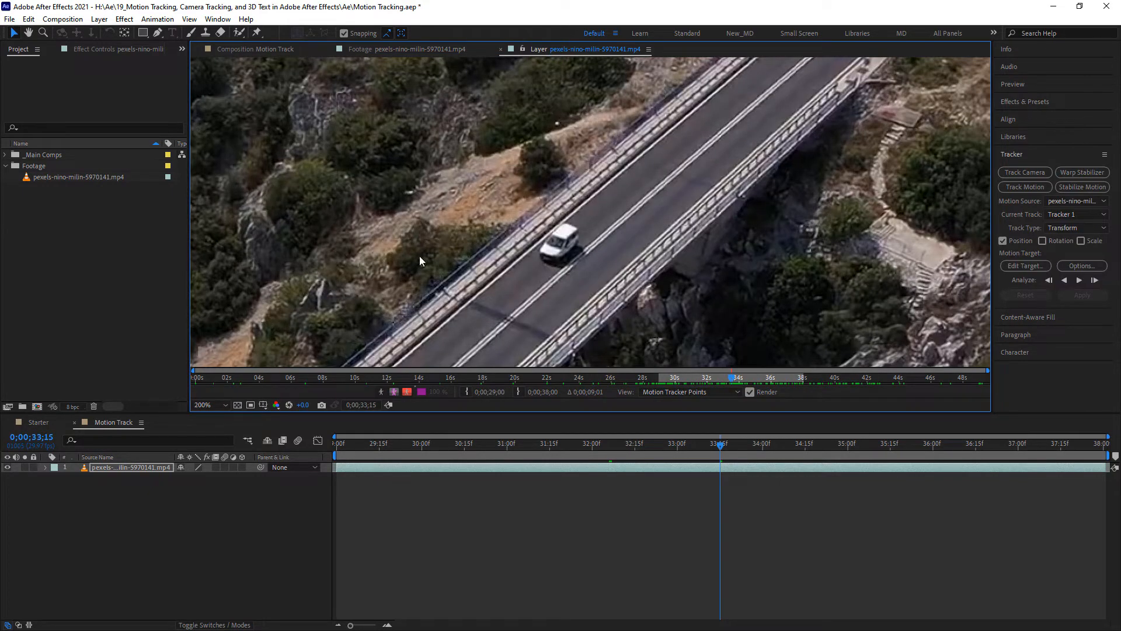
mouse_move(578, 239)
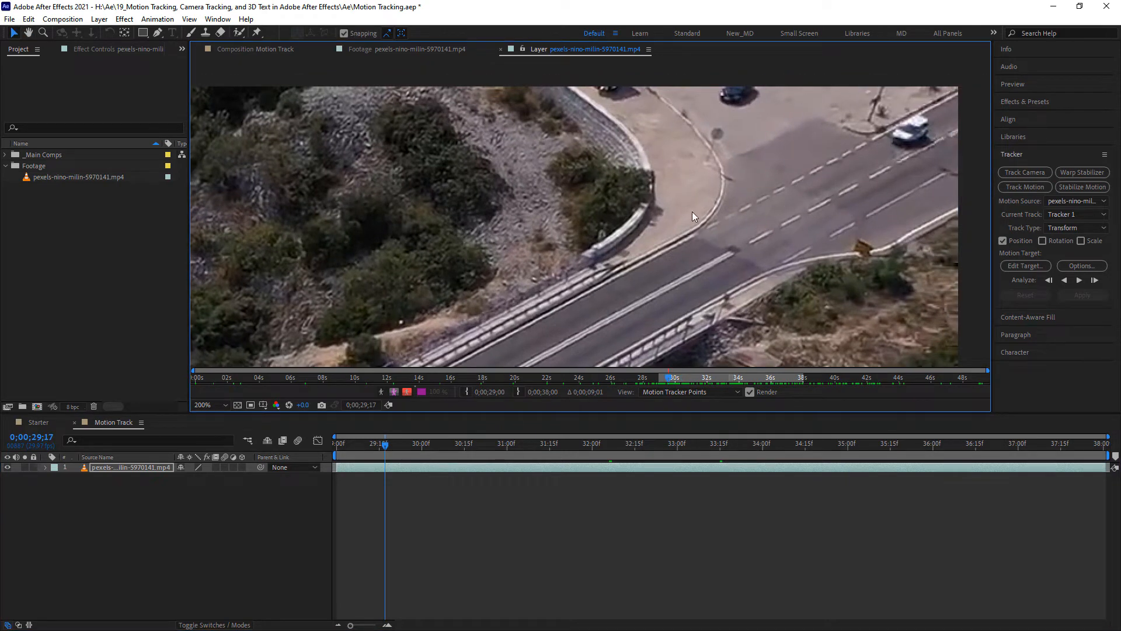
Add Tracker 2, keep the Transform track type, and make Tracker 1 the current track
left_click(1024, 187)
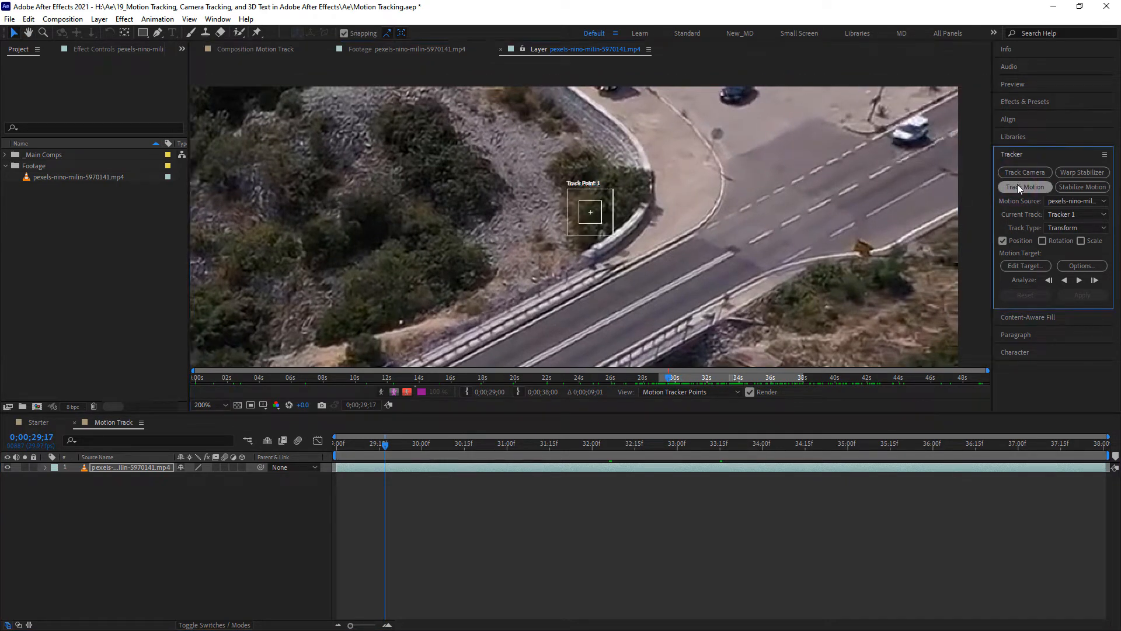
left_click(1024, 187)
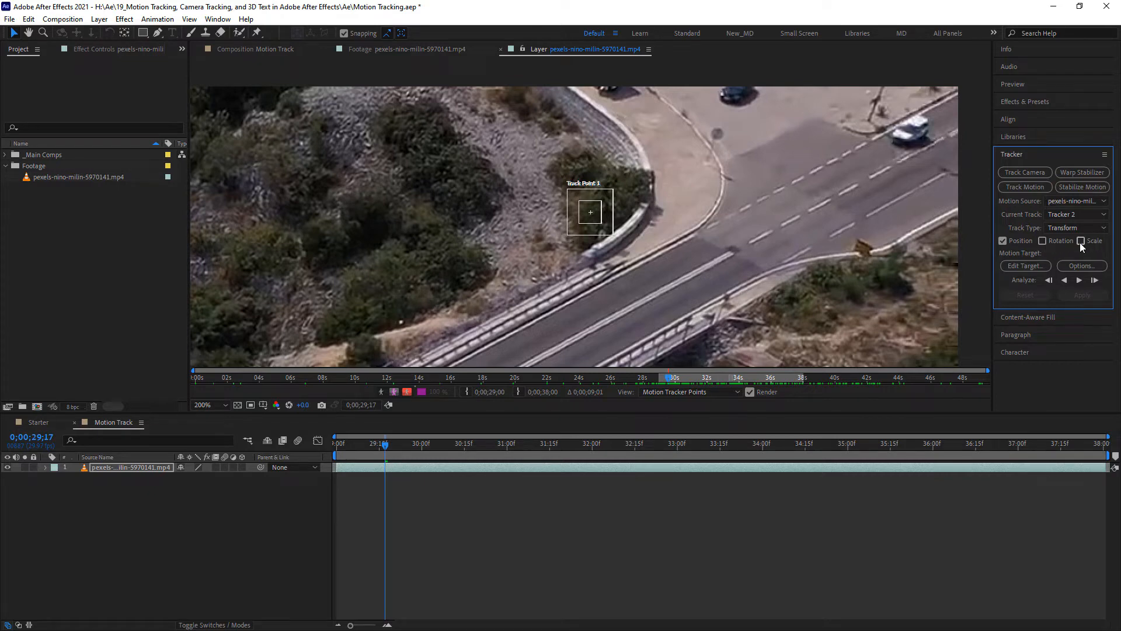
mouse_move(1098, 245)
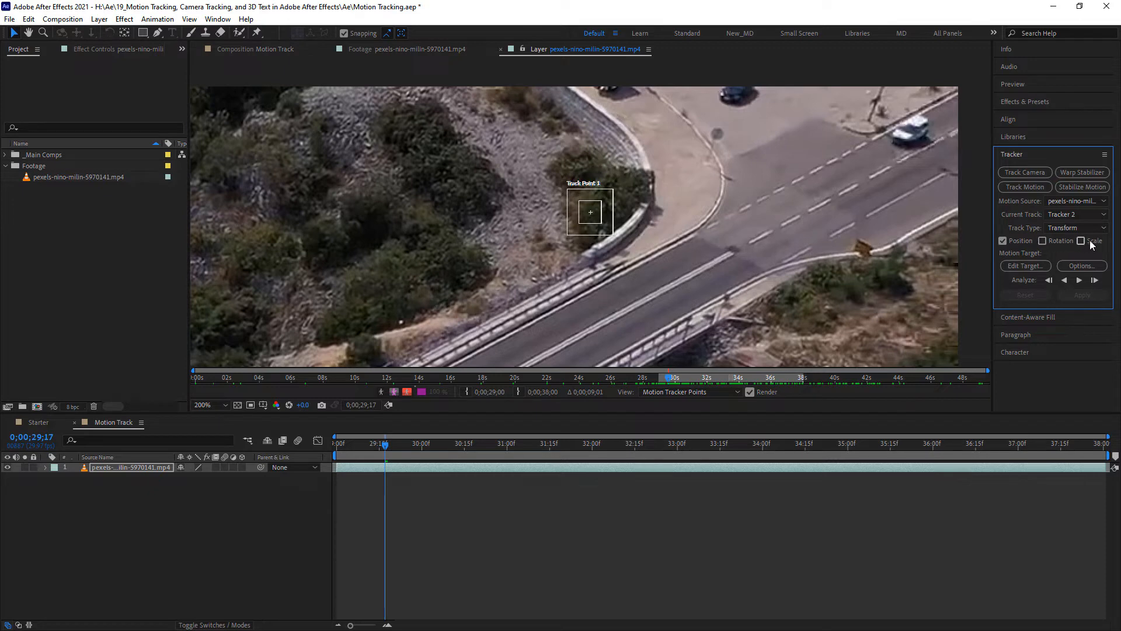
left_click(1075, 228)
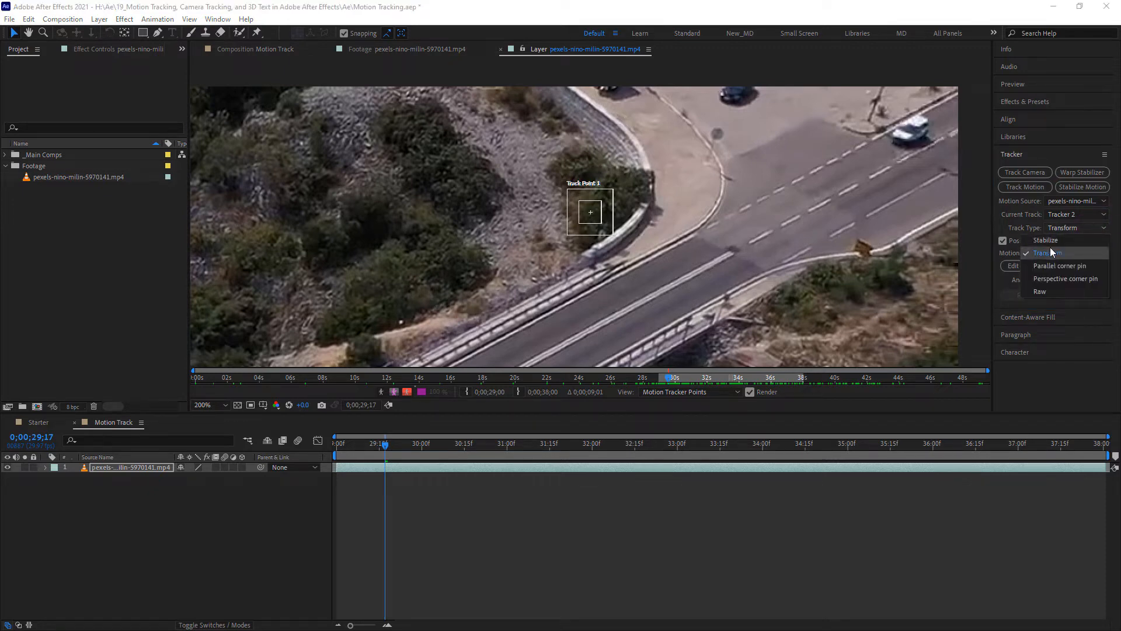
mouse_move(1058, 265)
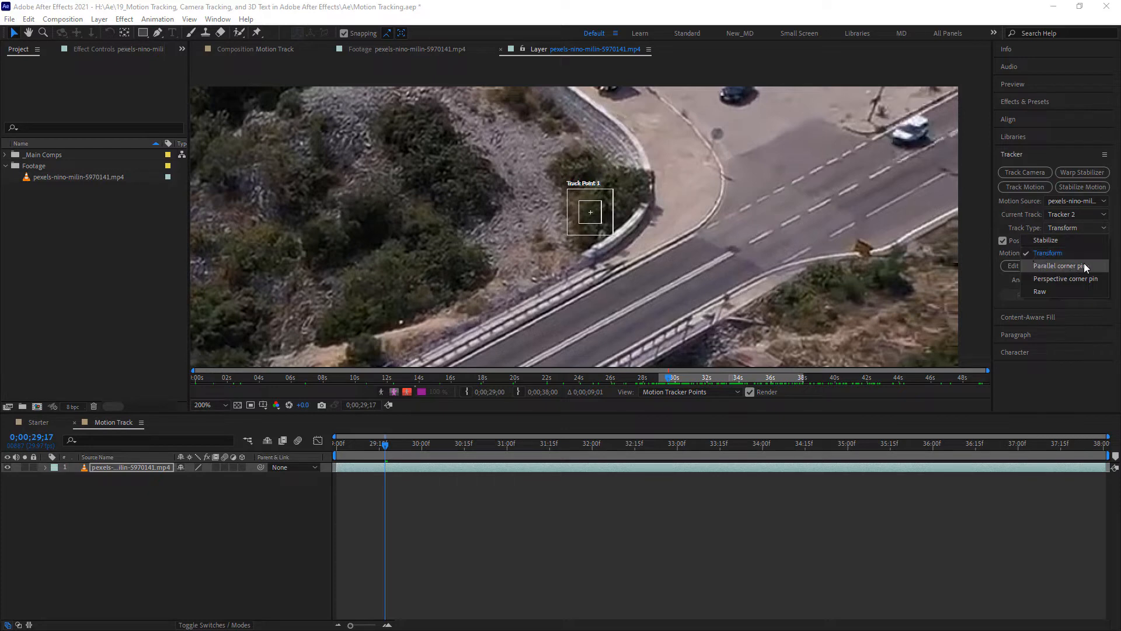
mouse_move(1041, 291)
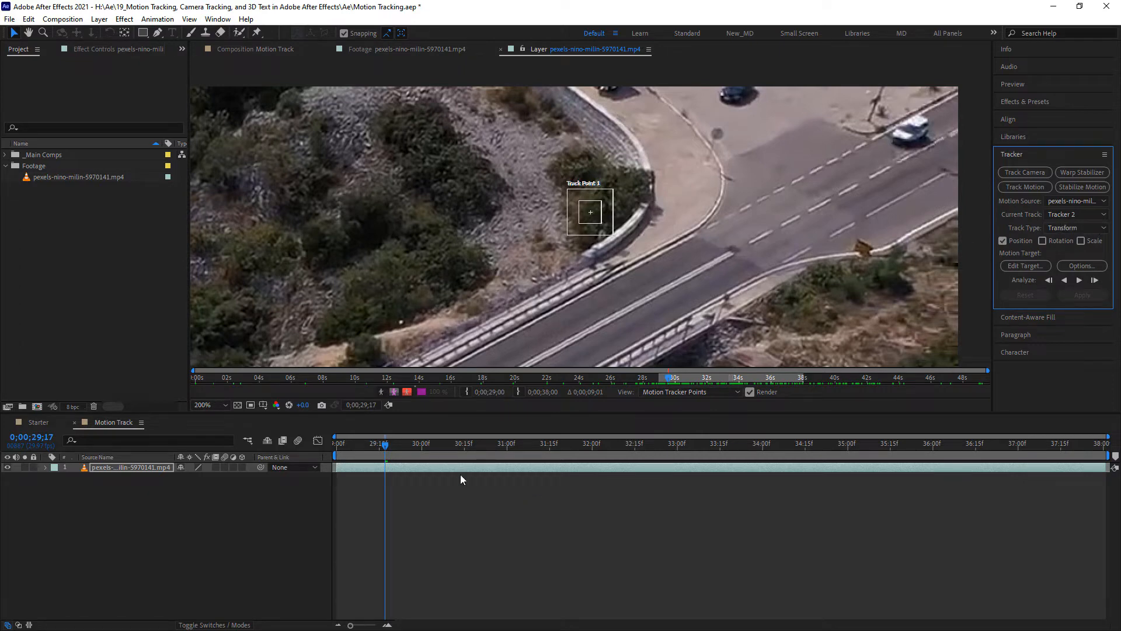
mouse_move(541, 285)
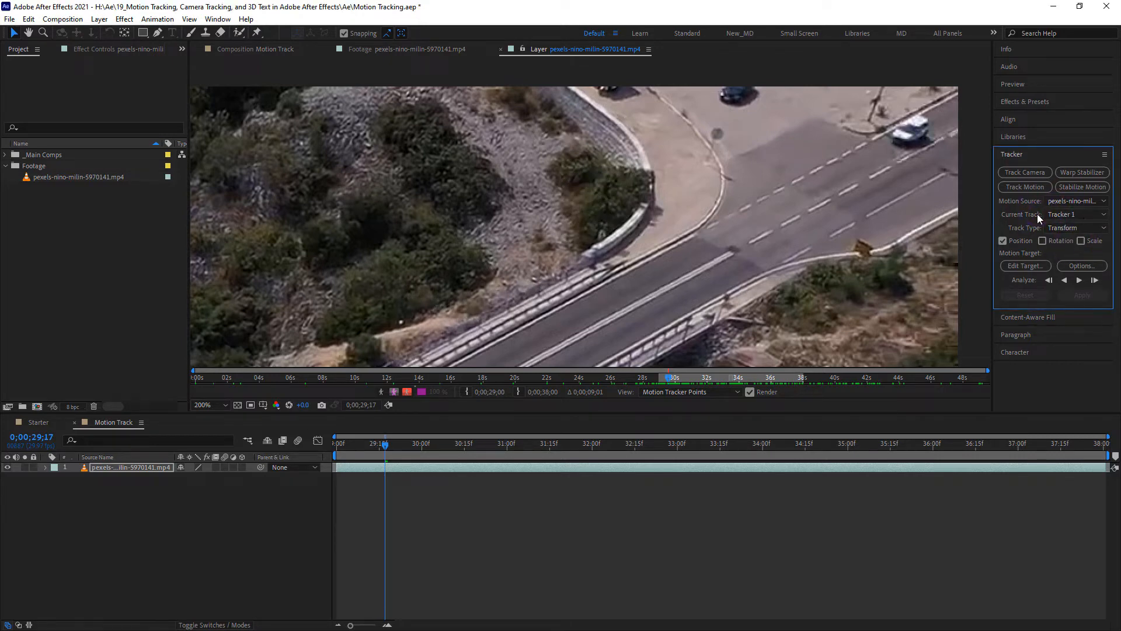
mouse_move(990, 215)
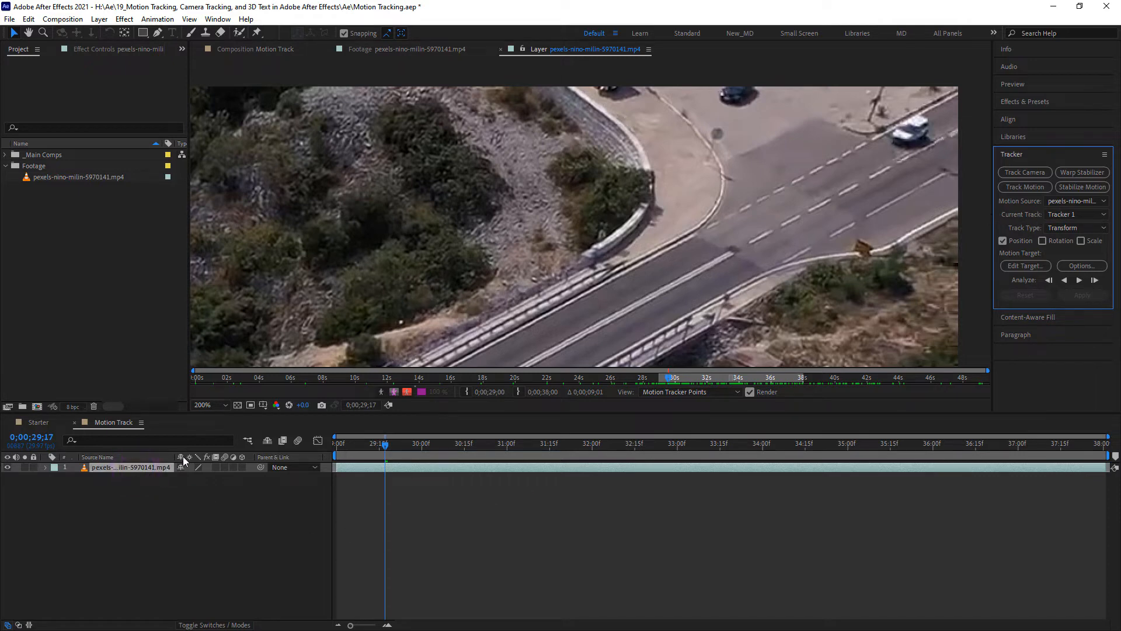
Drag Track Point 1 up onto the white car beyond the bridge and zoom in on it
left_click(208, 406)
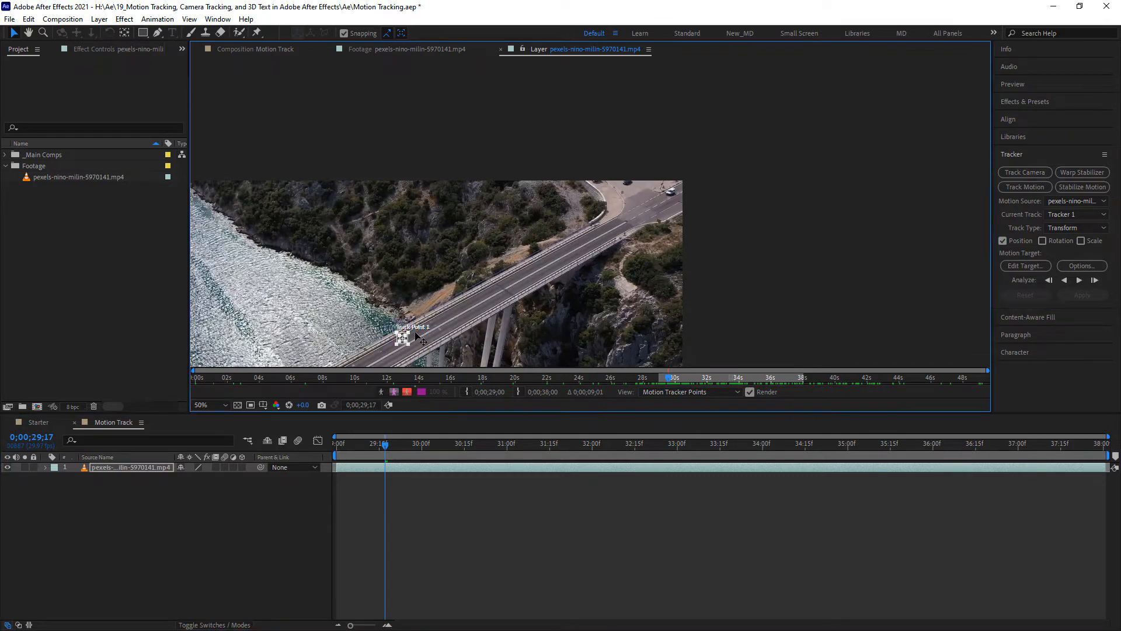
left_click_drag(402, 336, 673, 207)
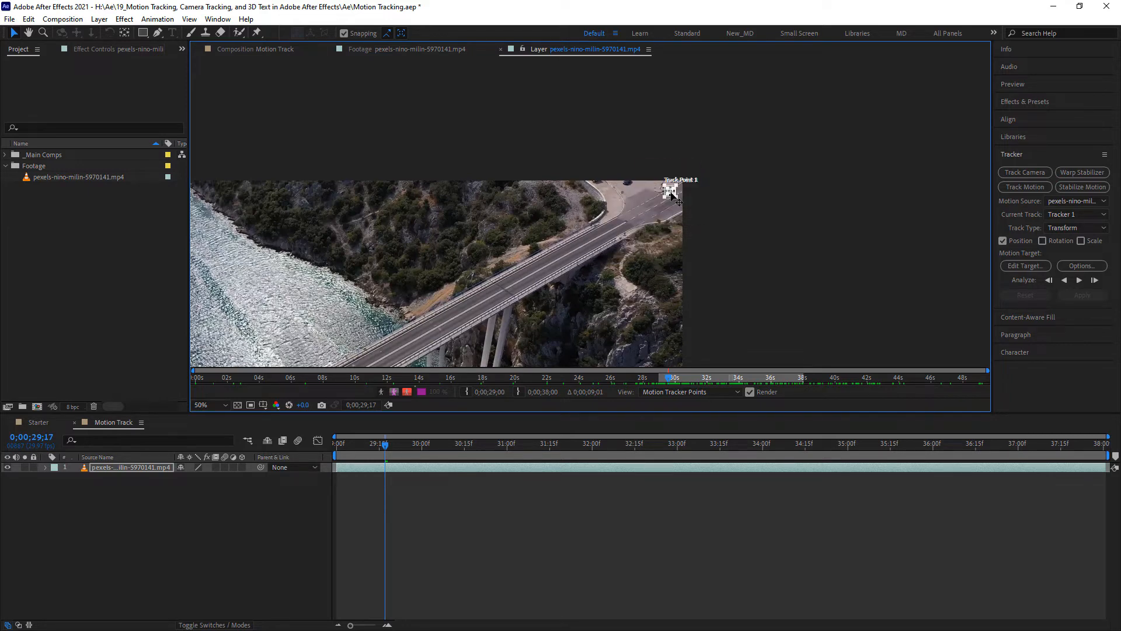
left_click(204, 405)
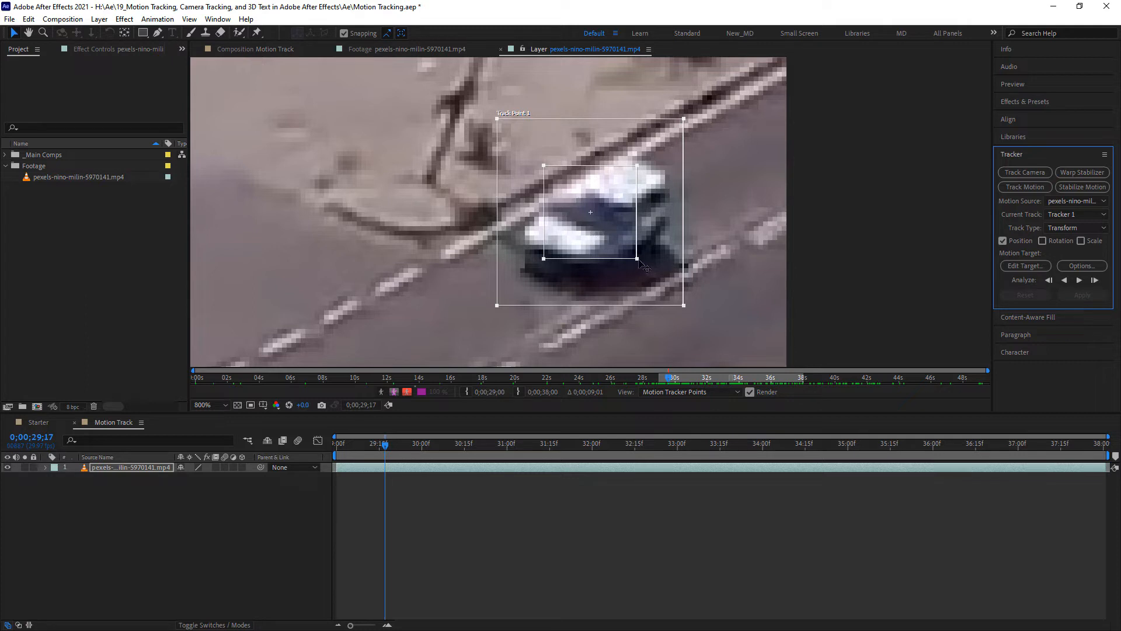
mouse_move(611, 222)
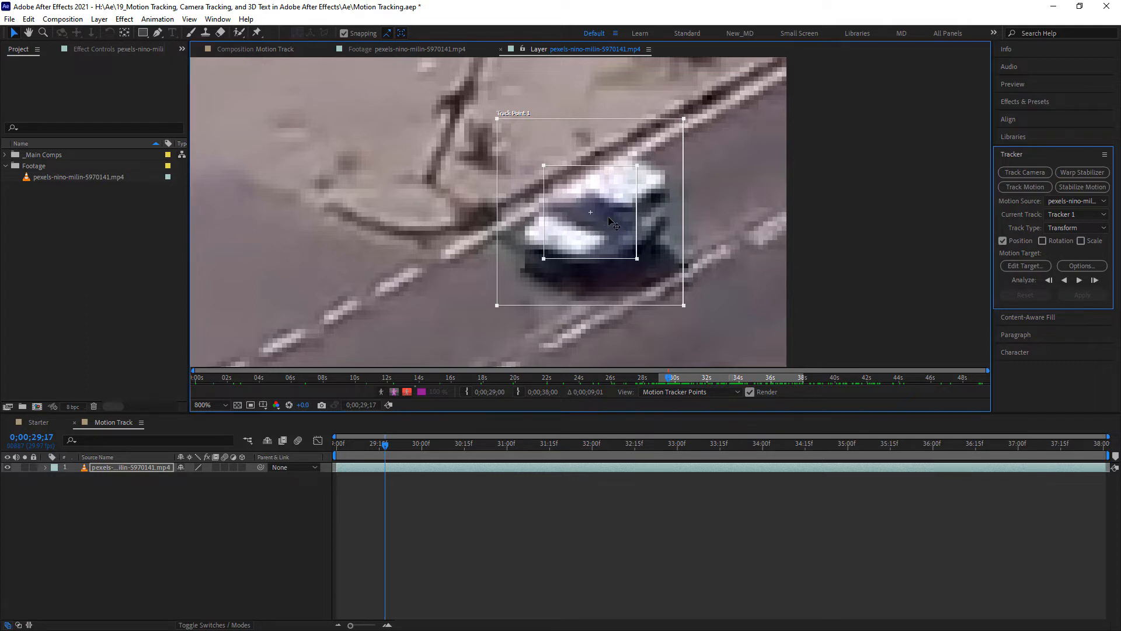
Fine-tune the track point's feature region and centre it on the white car
left_click_drag(589, 211, 596, 219)
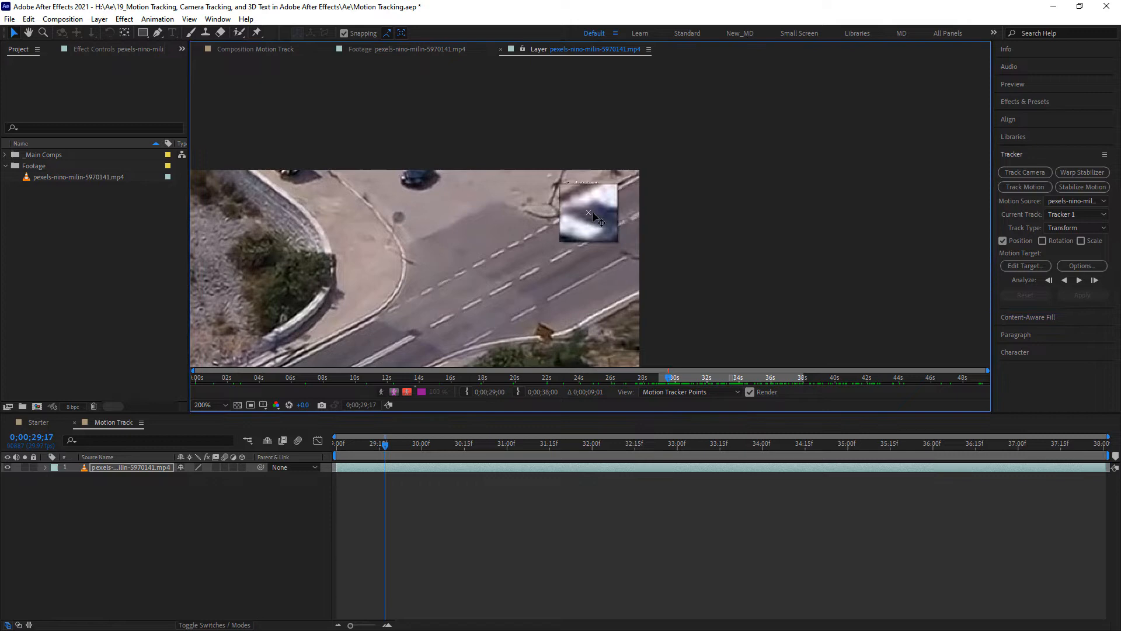
left_click_drag(588, 211, 593, 213)
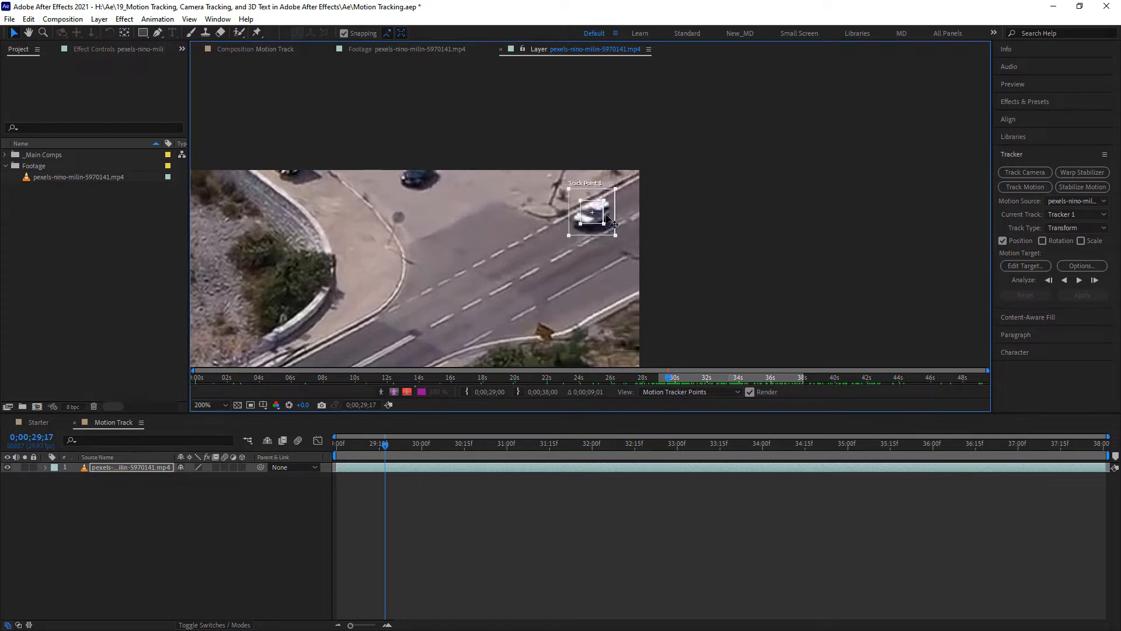
left_click_drag(593, 215, 594, 214)
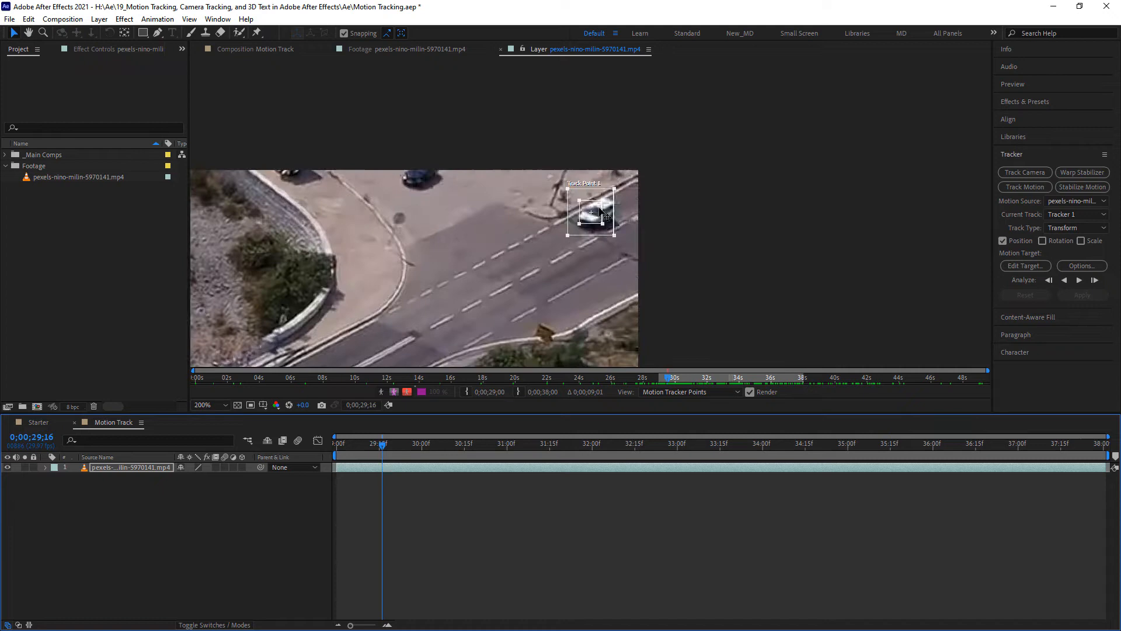
At 400% zoom, reposition Track Point 1 over the white car and enlarge its search area
left_click(202, 405)
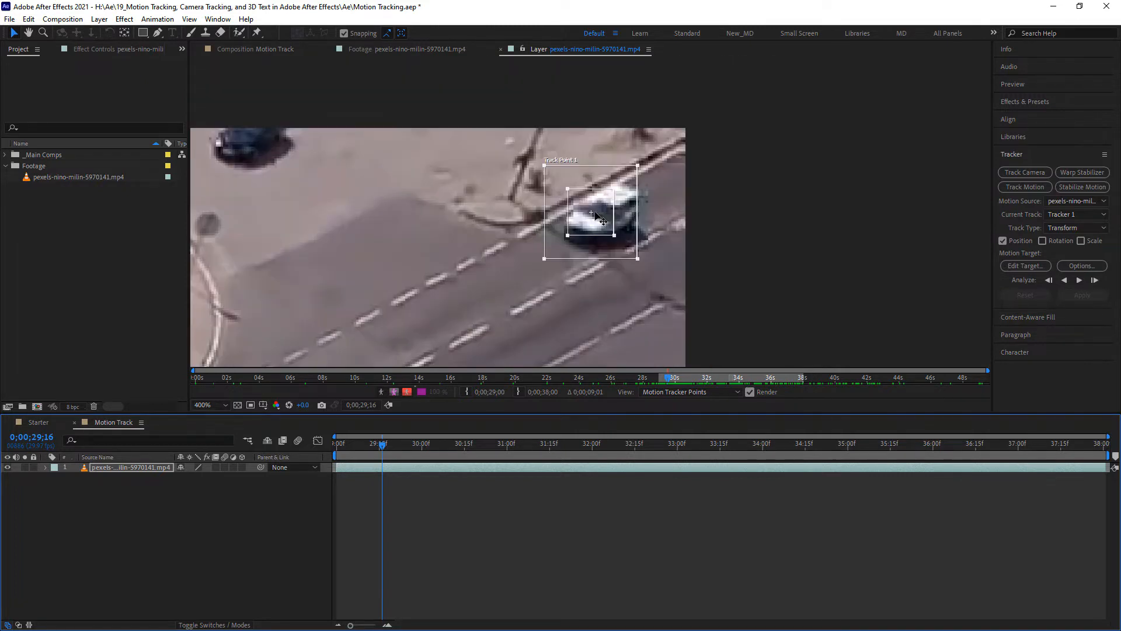
left_click_drag(597, 218, 604, 215)
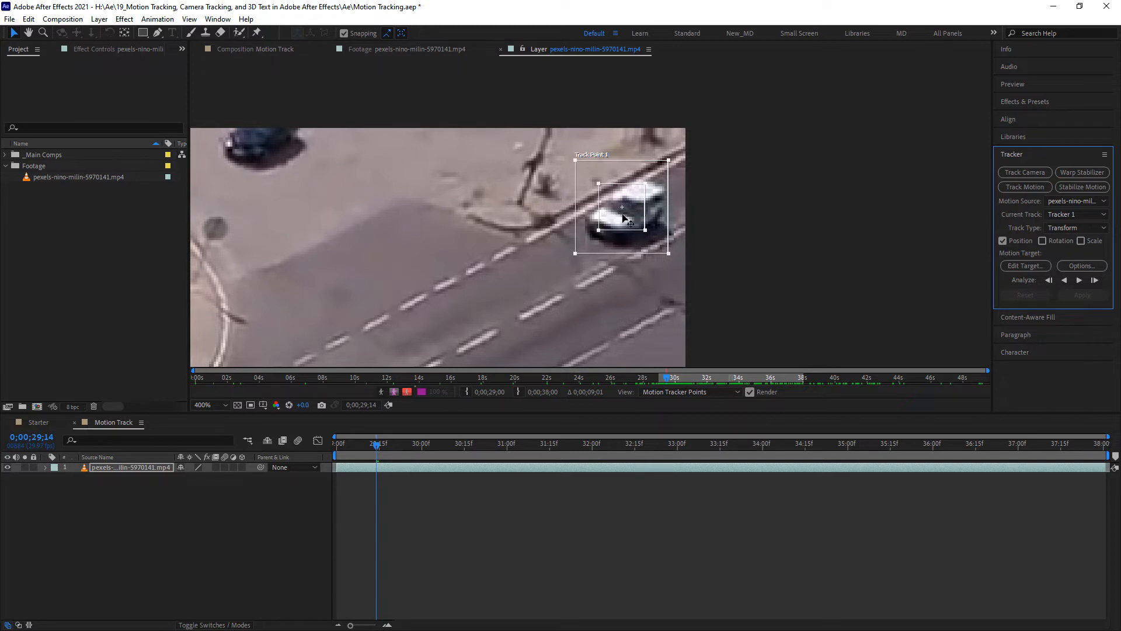
mouse_move(641, 215)
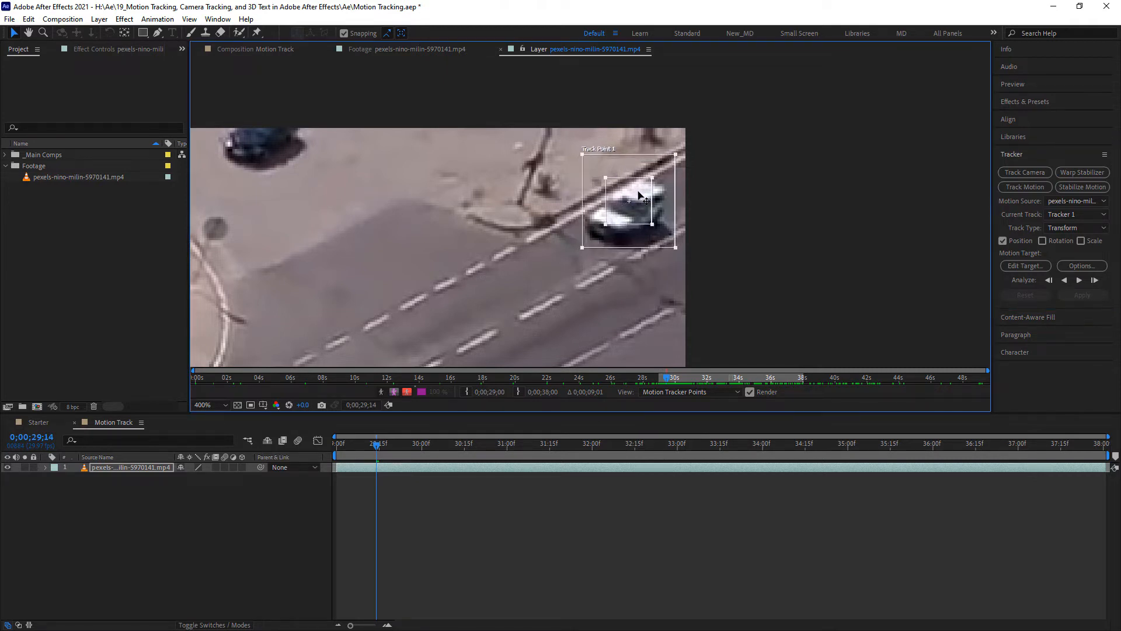
left_click_drag(638, 198, 639, 187)
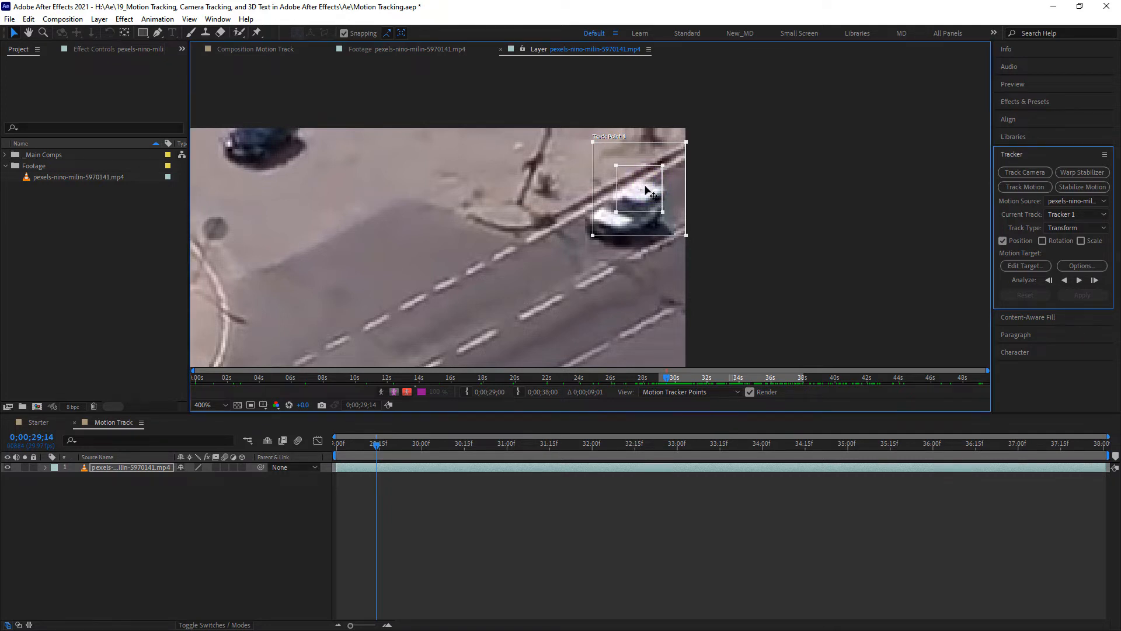
left_click_drag(639, 185, 632, 200)
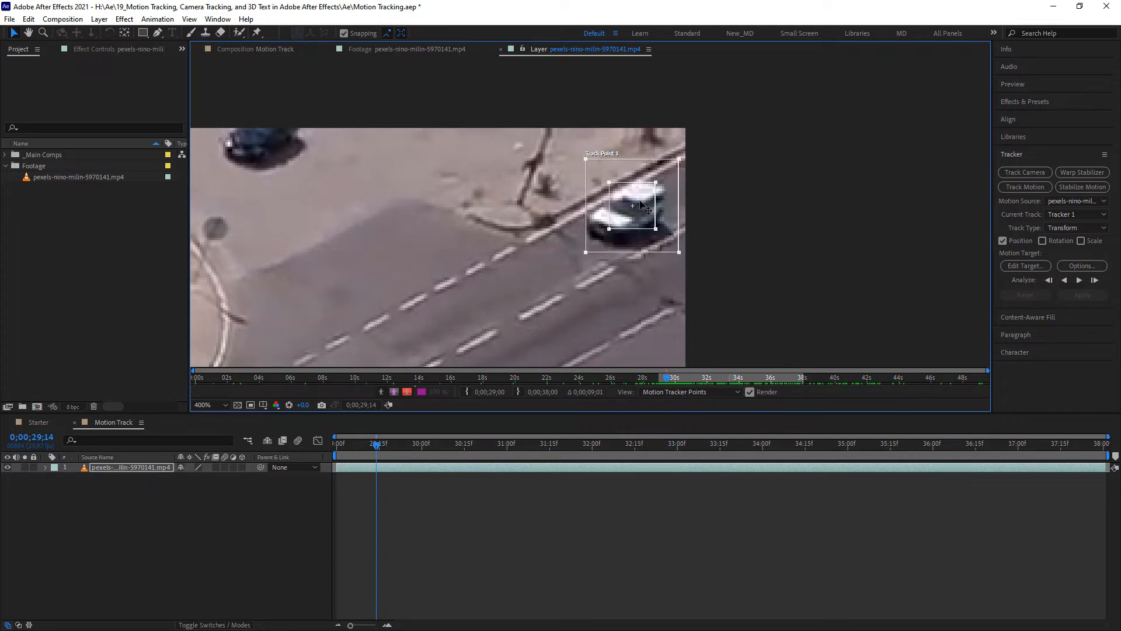
Tighten the feature area and search area handles to frame the car closely
left_click_drag(632, 206, 630, 209)
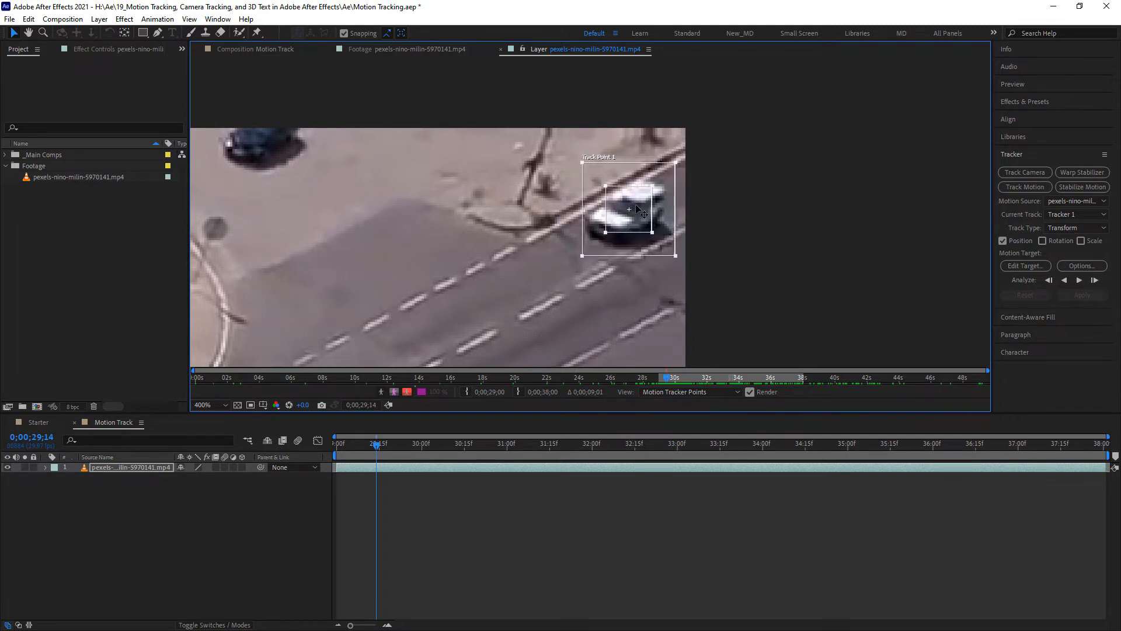
left_click_drag(629, 208, 624, 208)
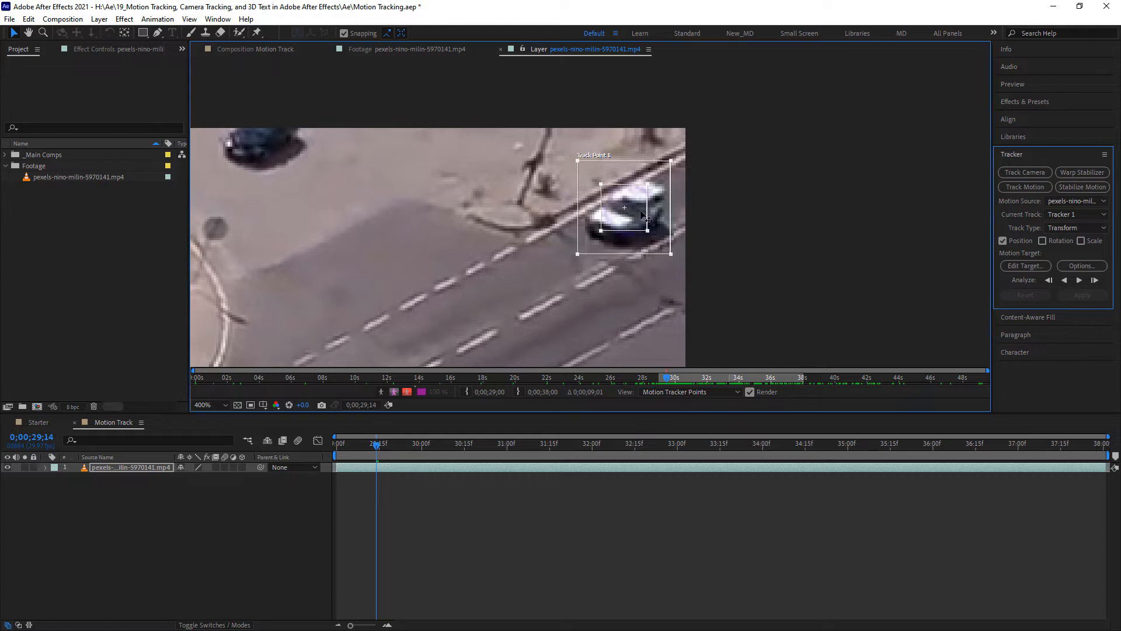
left_click_drag(623, 207, 641, 209)
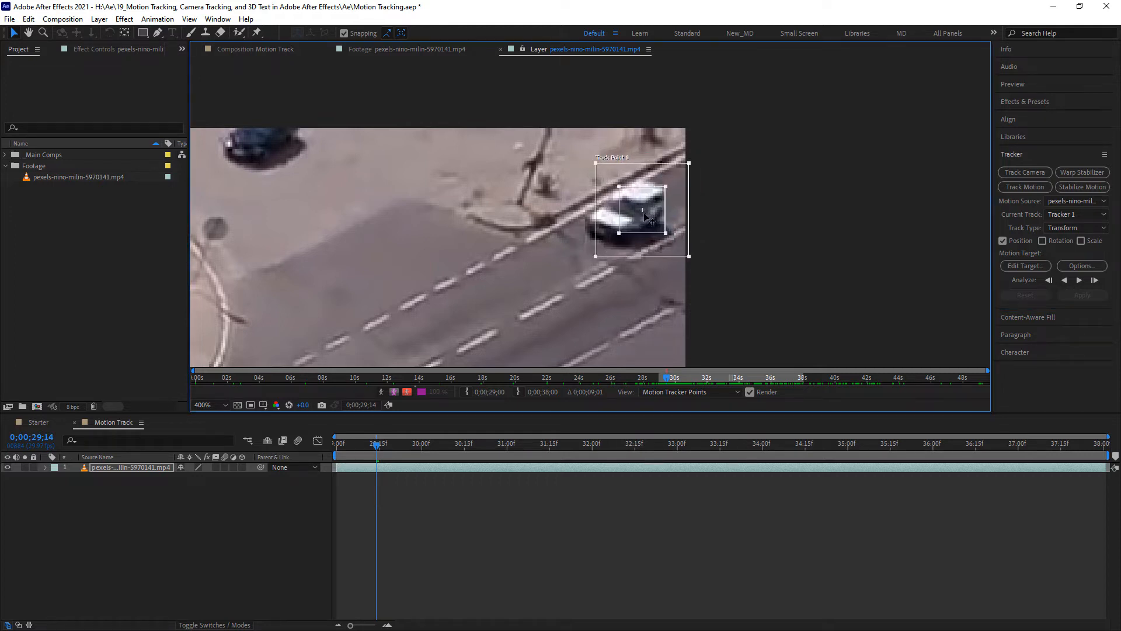
left_click_drag(641, 209, 623, 208)
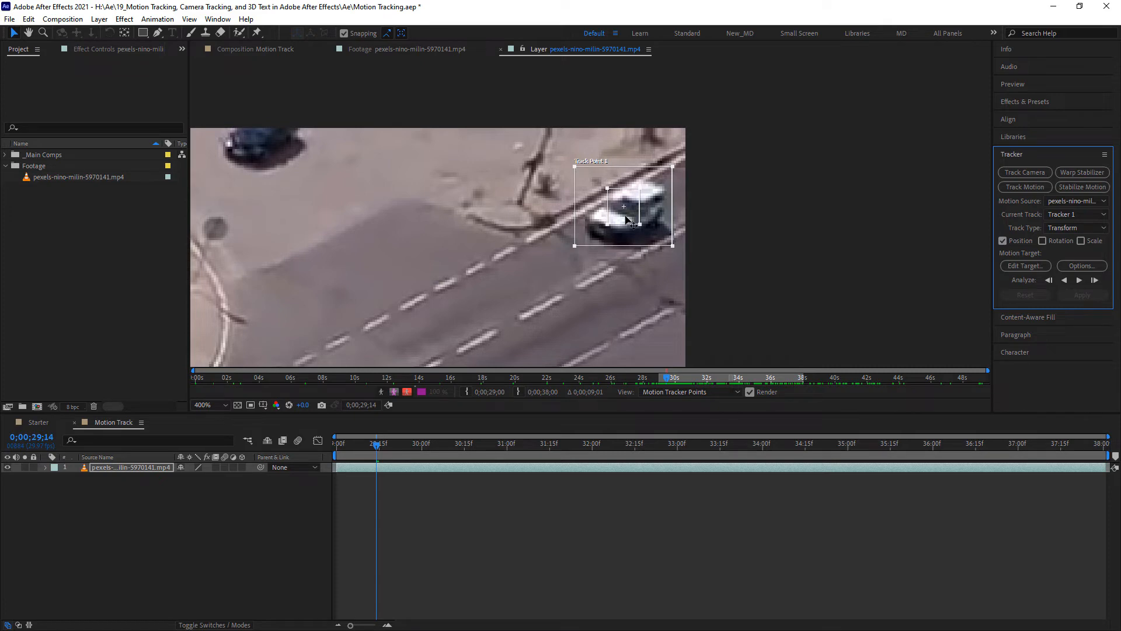
mouse_move(577, 253)
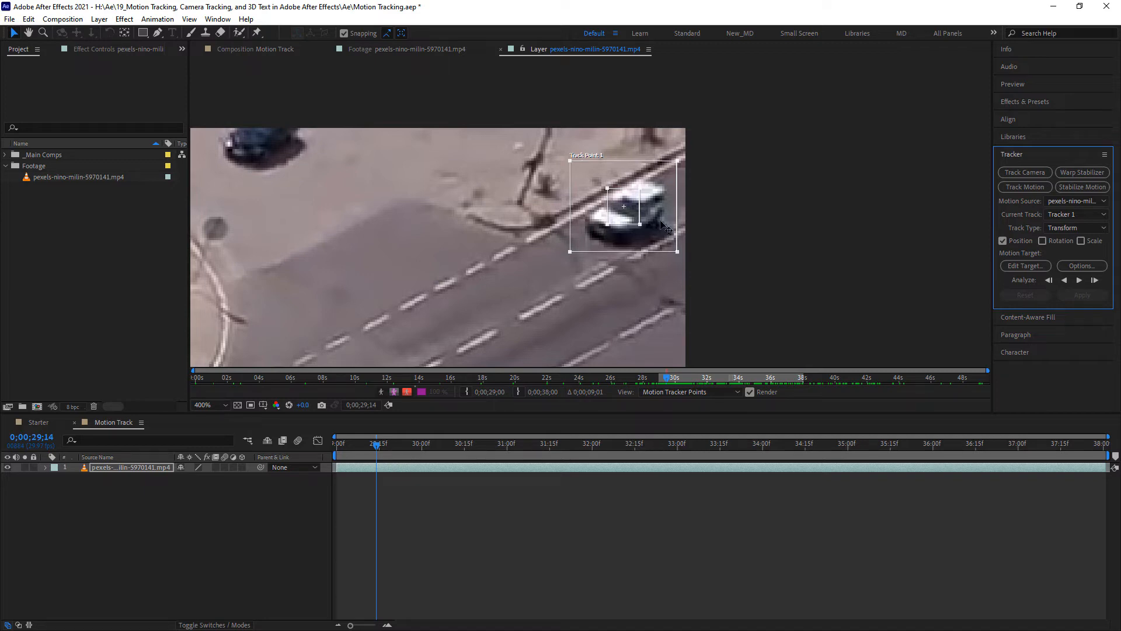
mouse_move(558, 165)
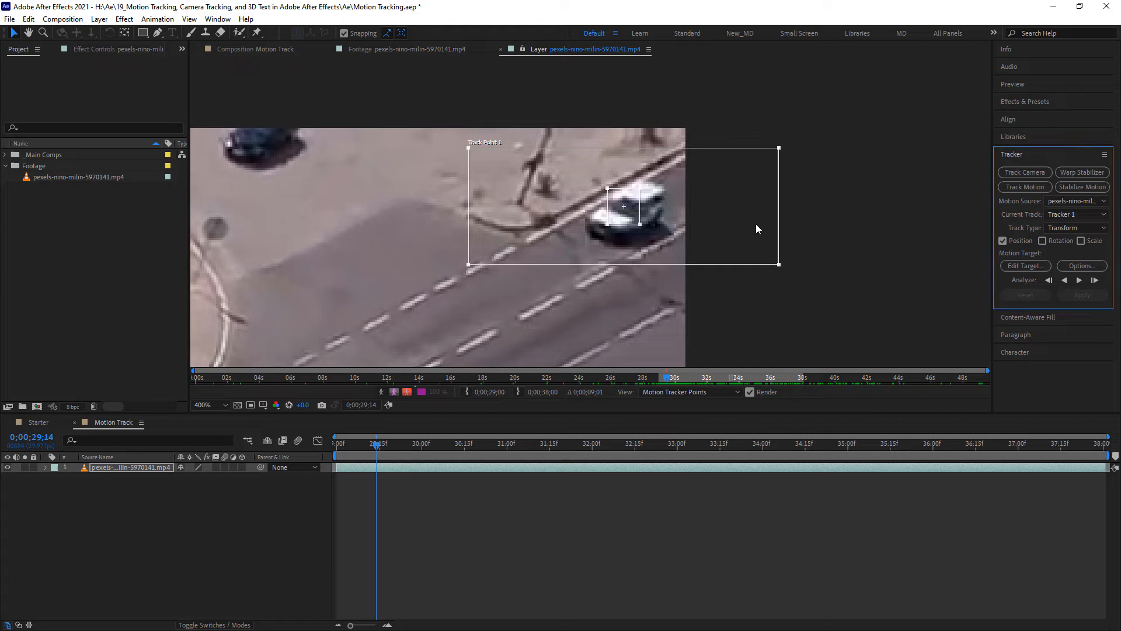
mouse_move(502, 274)
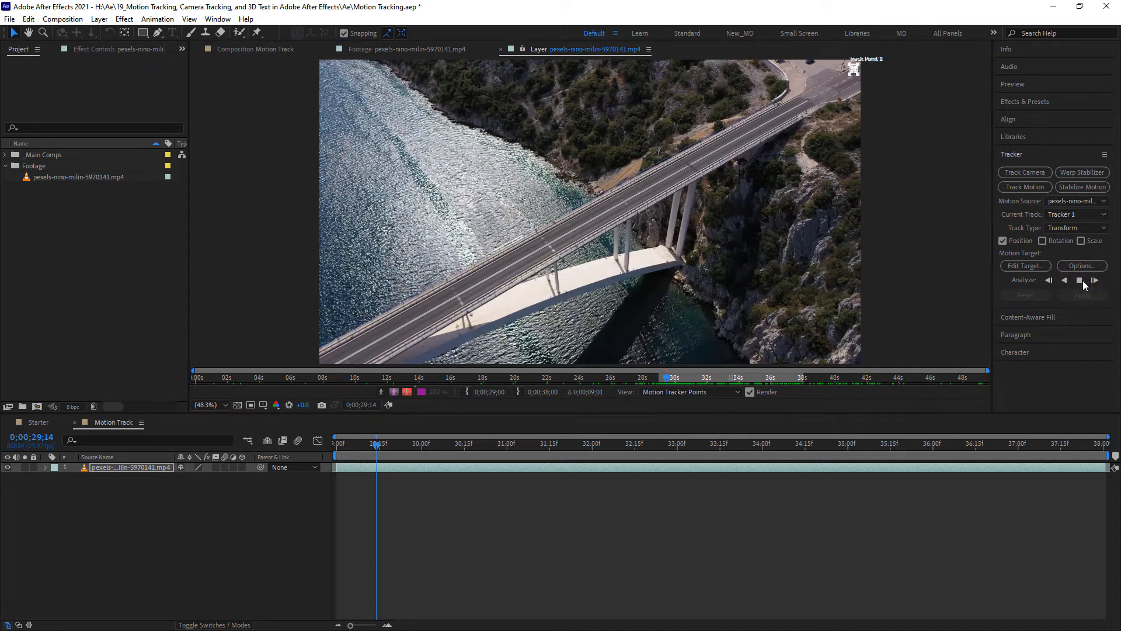
Analyze Track Point 1 forward so the car's track reaches about 37 seconds
left_click(1094, 279)
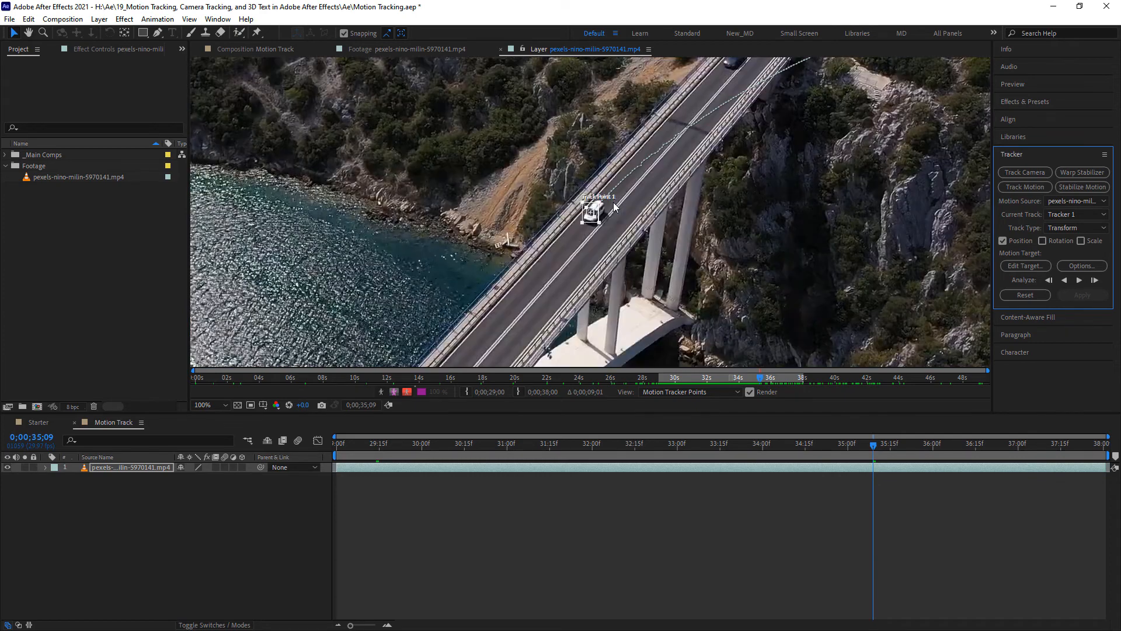
left_click(205, 405)
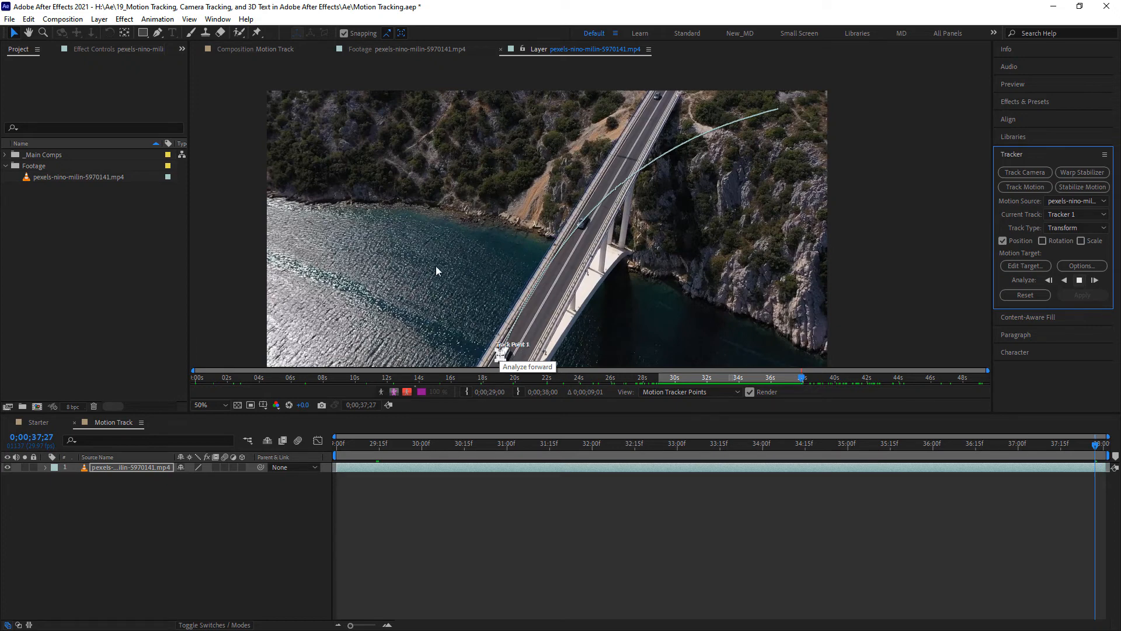
mouse_move(435, 278)
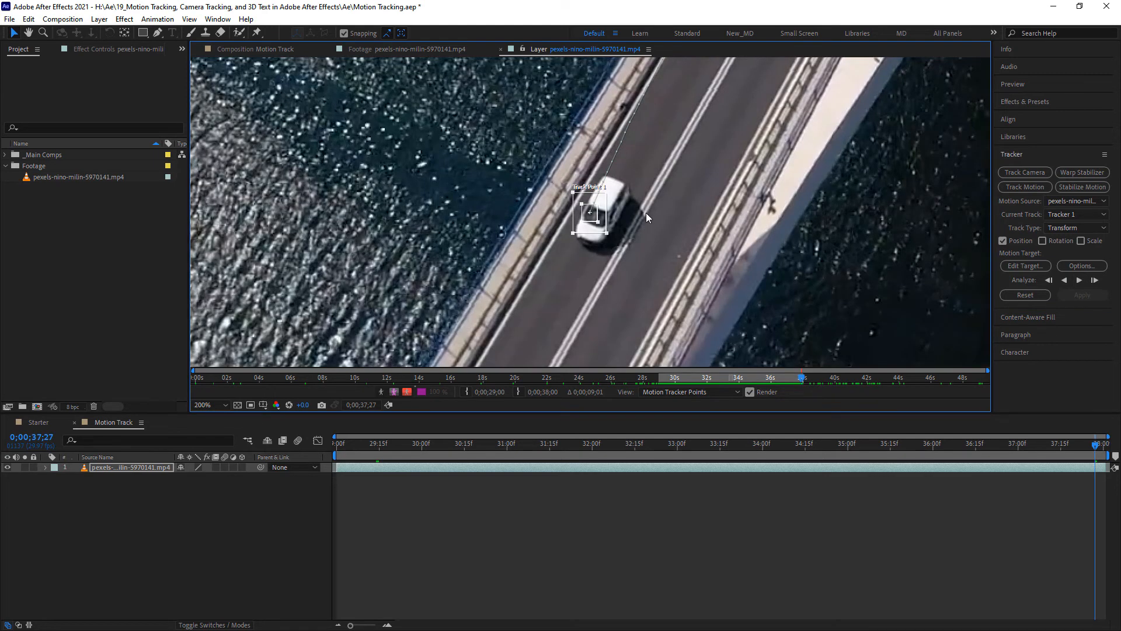
mouse_move(565, 227)
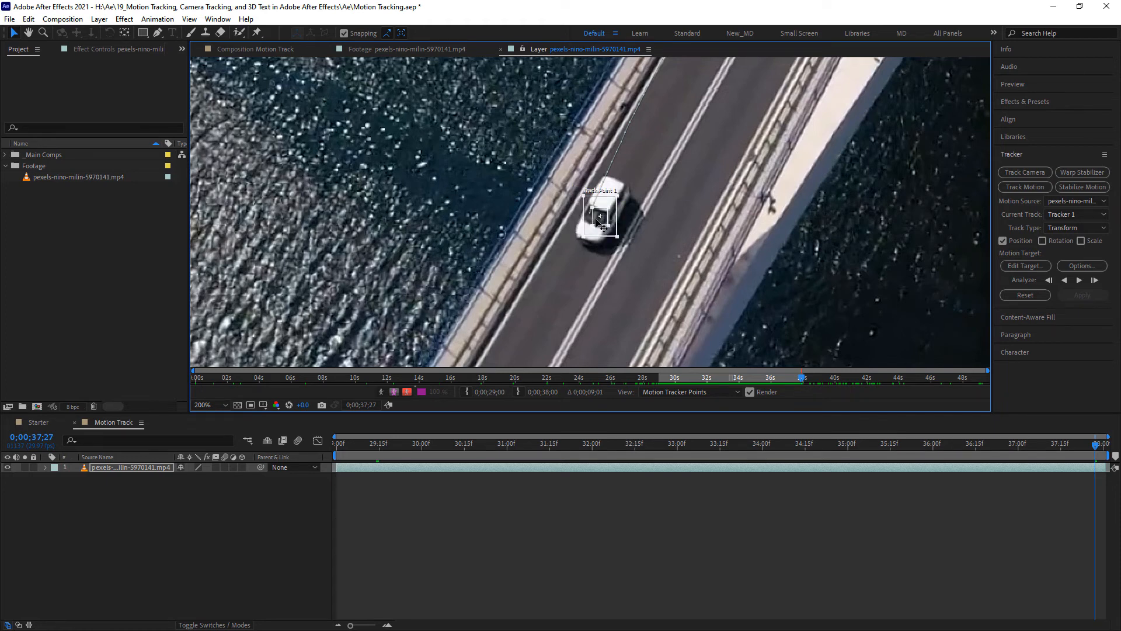
mouse_move(643, 212)
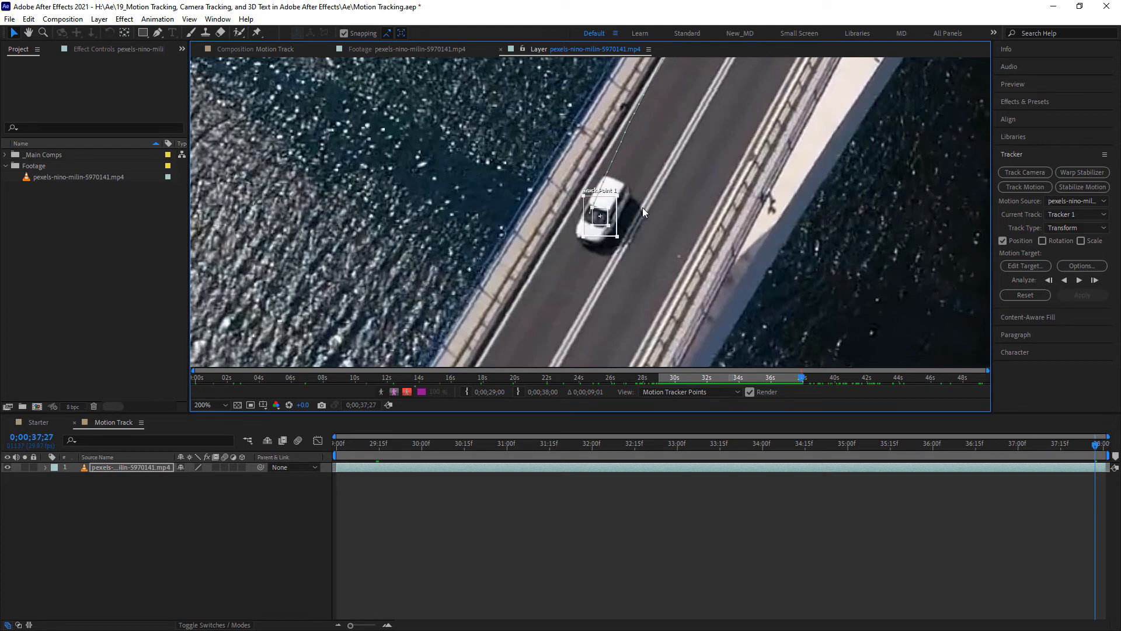
mouse_move(611, 226)
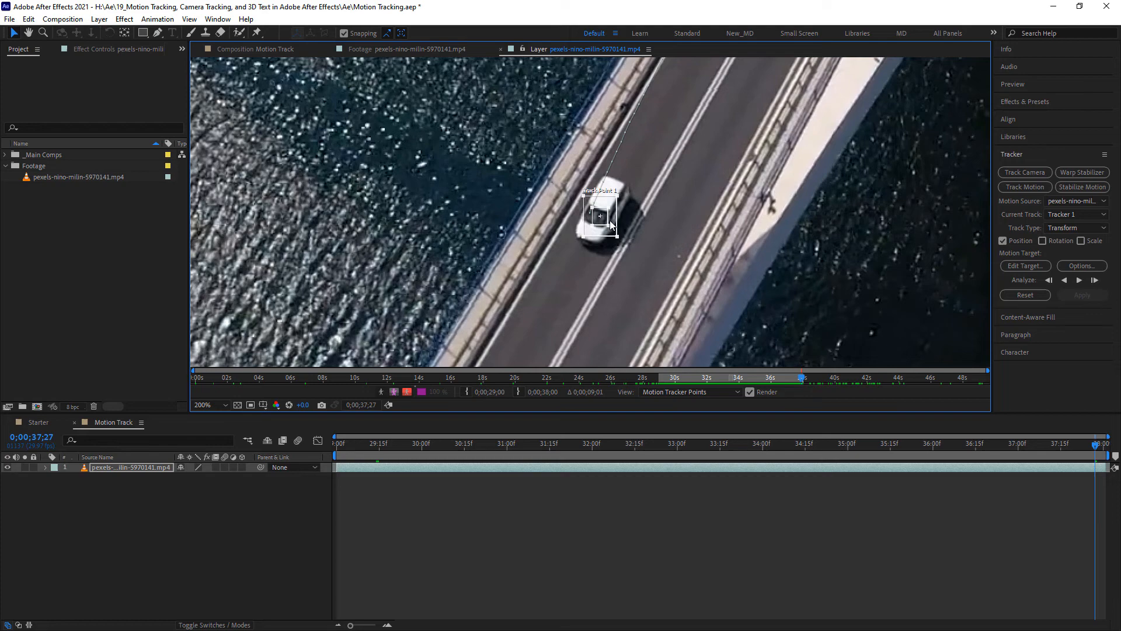
mouse_move(722, 213)
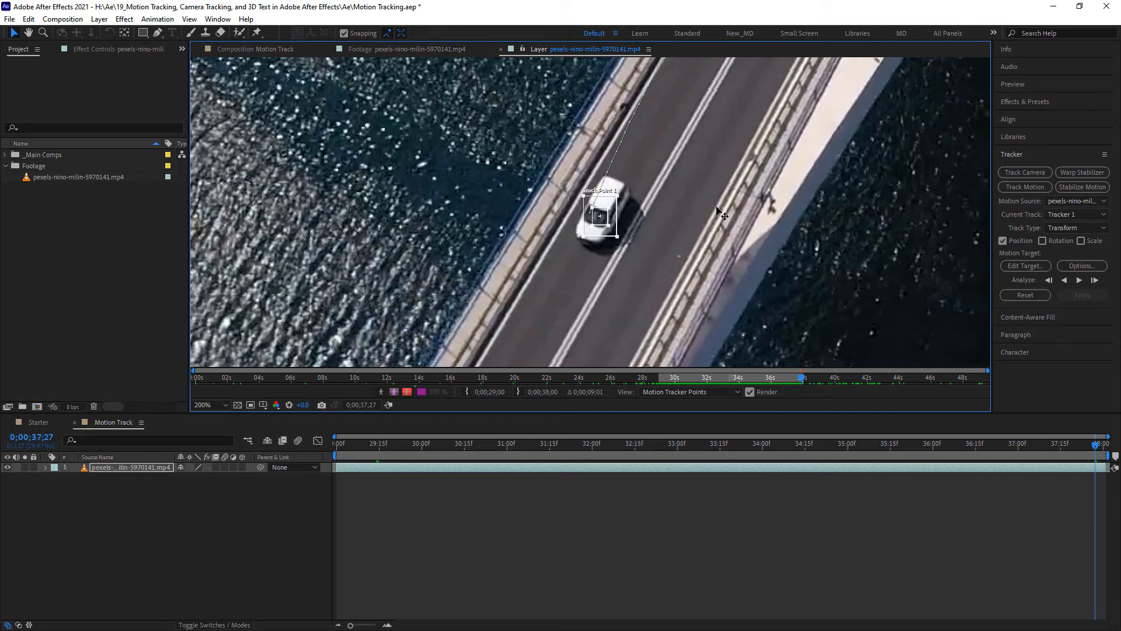
Re-analyze the corrected track point forward to about 37.5 seconds, then stop the analysis
left_click(1007, 444)
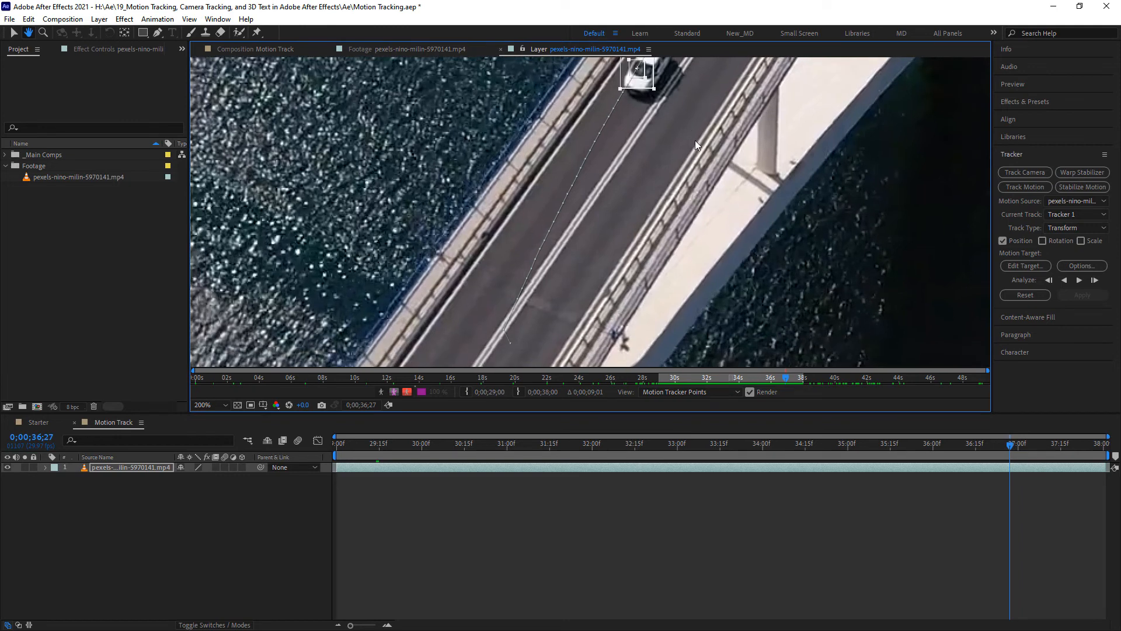
mouse_move(744, 217)
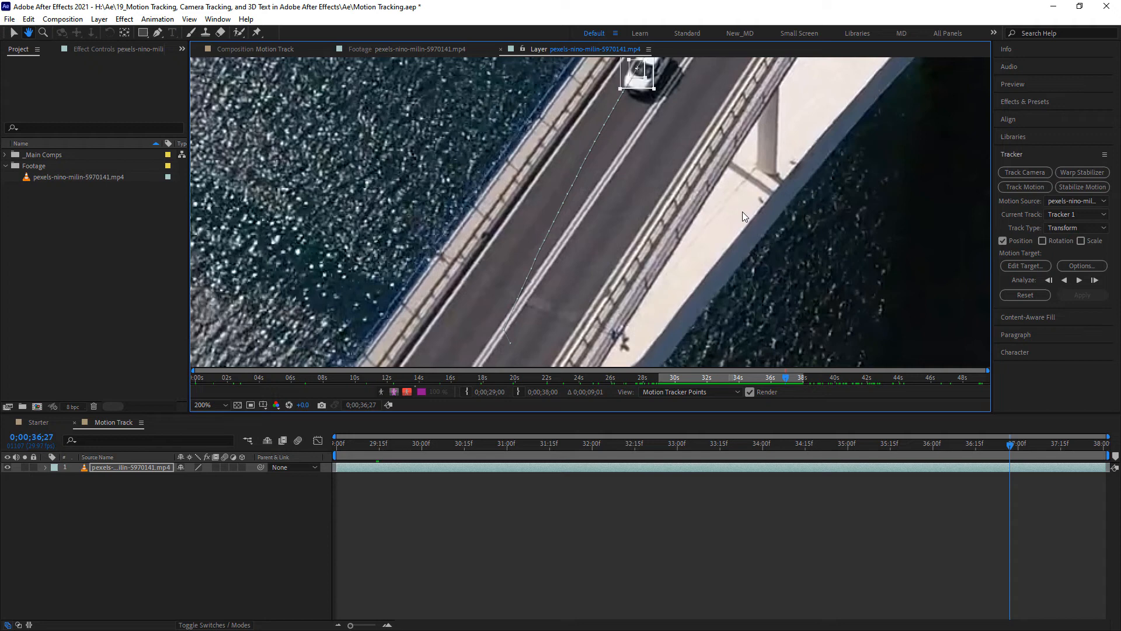
mouse_move(742, 213)
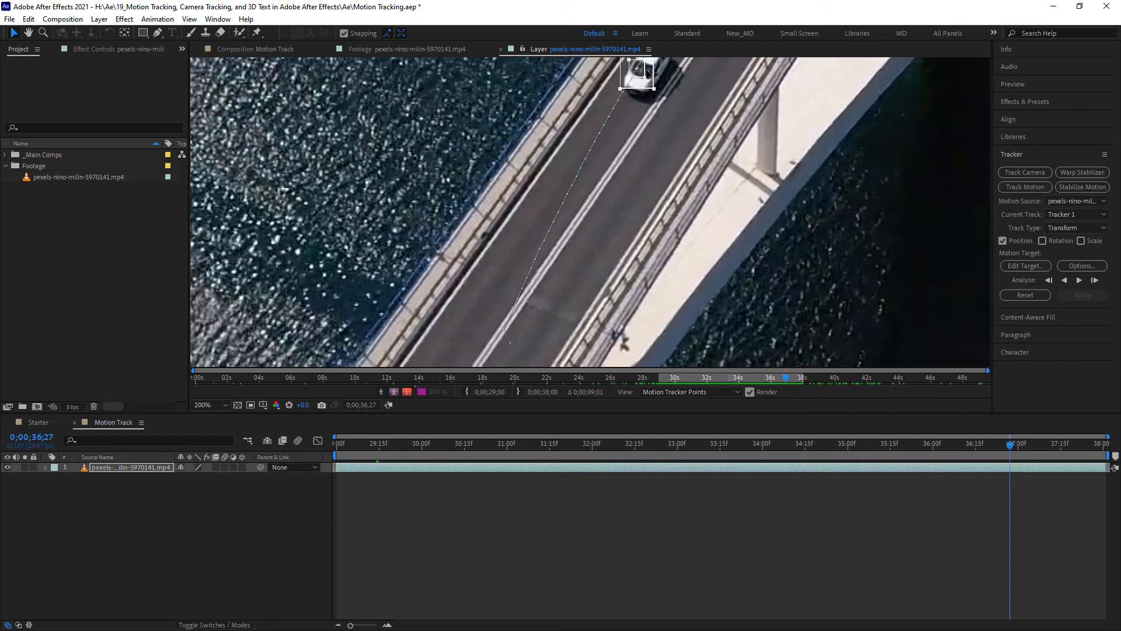
mouse_move(651, 75)
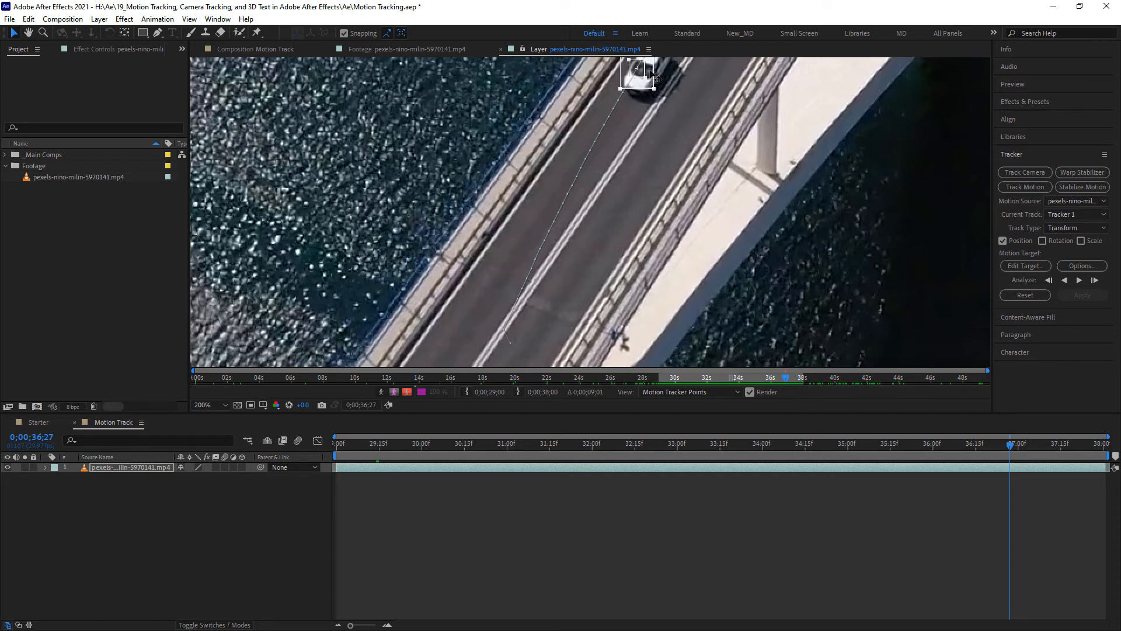
mouse_move(672, 94)
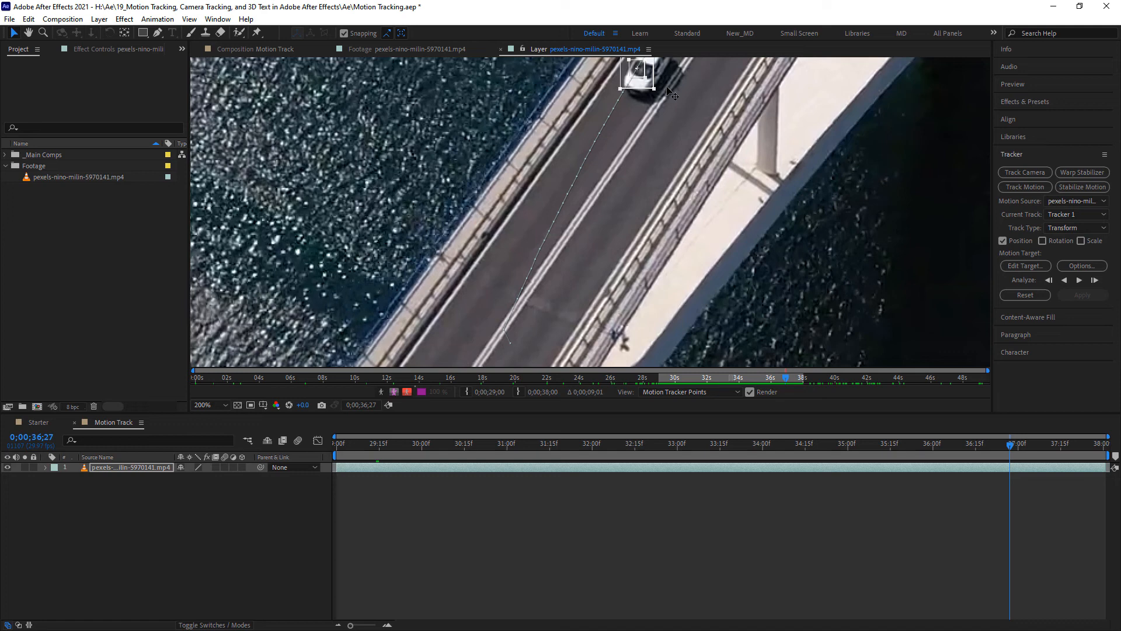
mouse_move(668, 93)
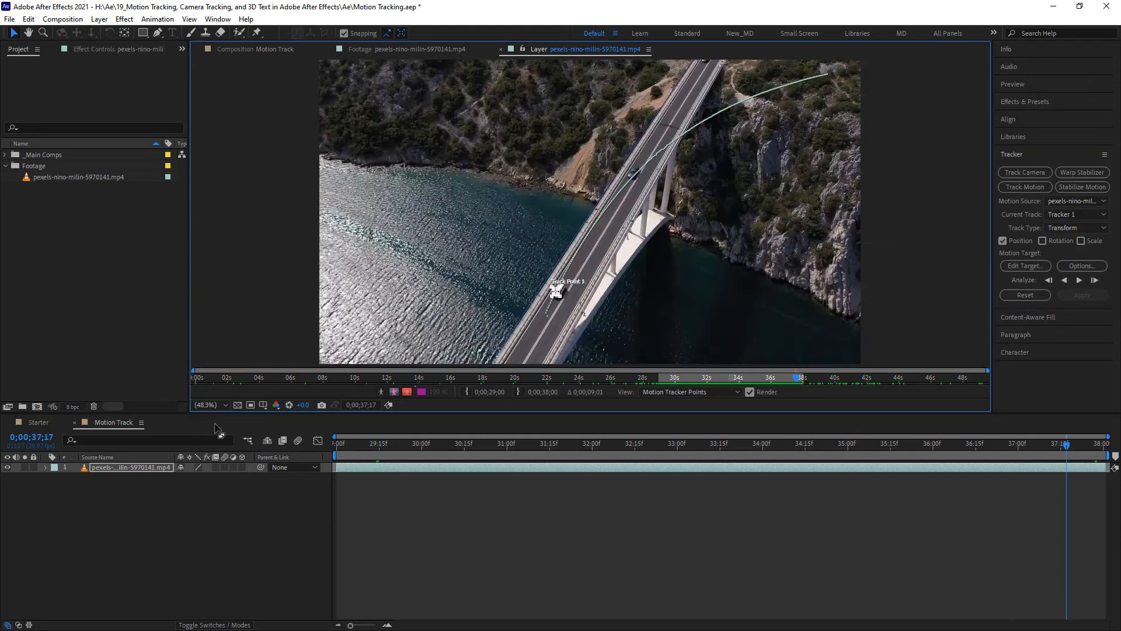
left_click(1079, 279)
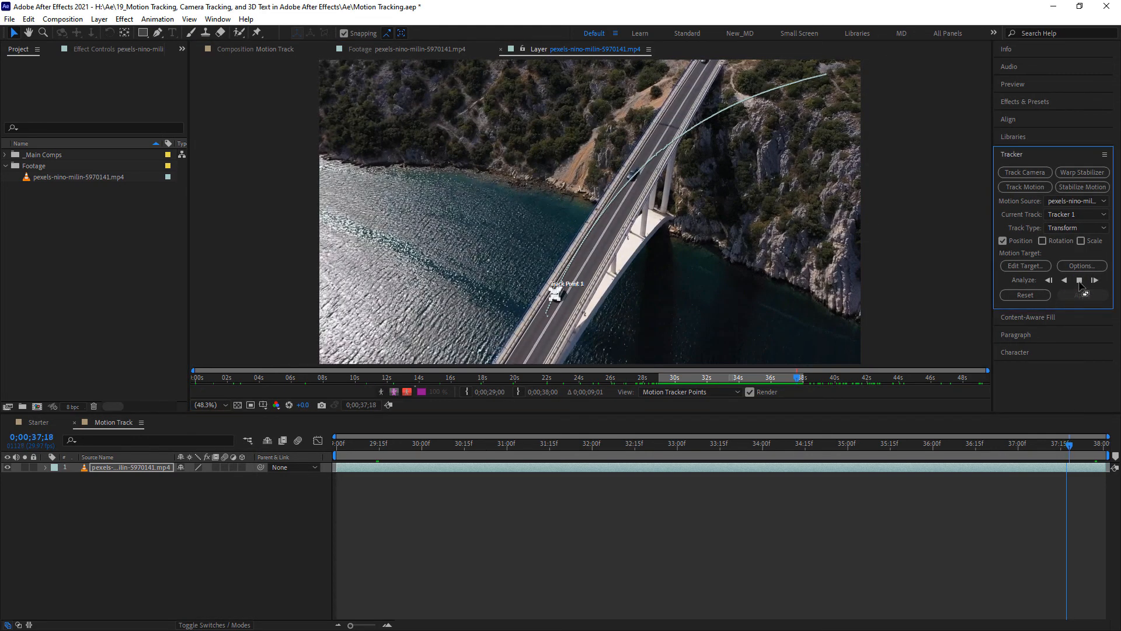
left_click(1094, 279)
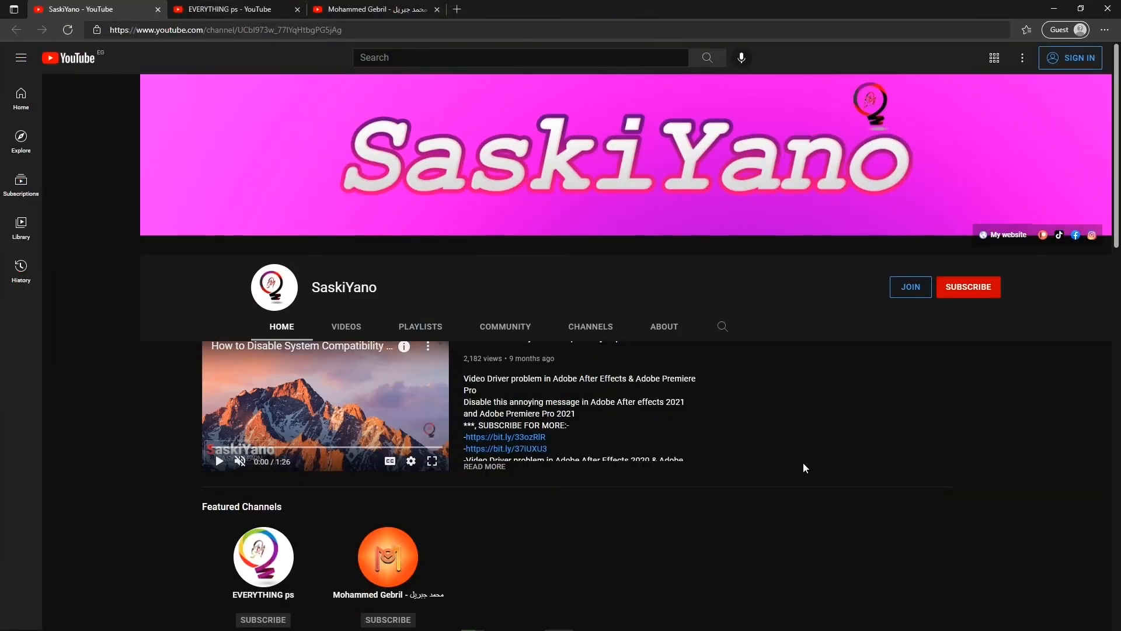
mouse_move(992, 287)
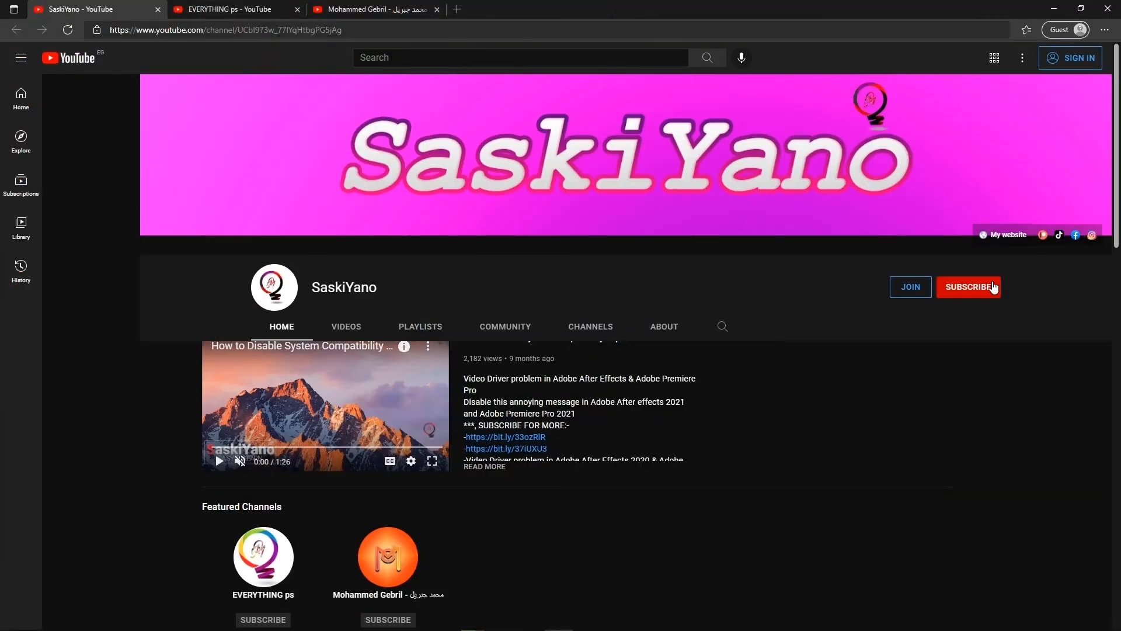
Browse SaskiYano's playlists, then switch to the EVERYTHING ps channel page
scroll("down", 3)
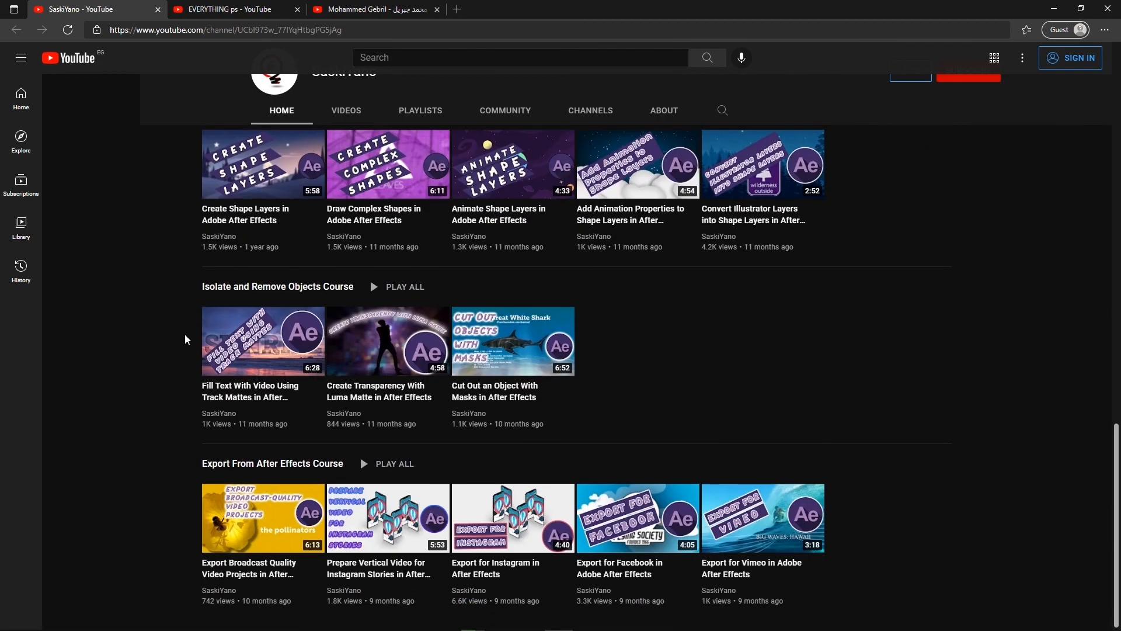
left_click(421, 110)
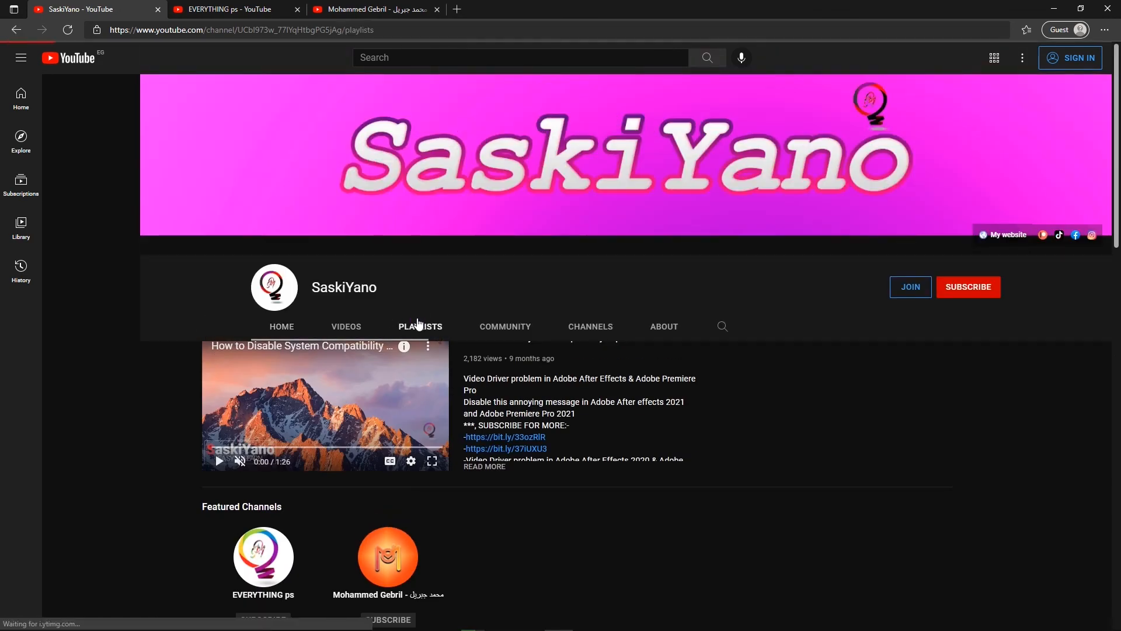
left_click(420, 326)
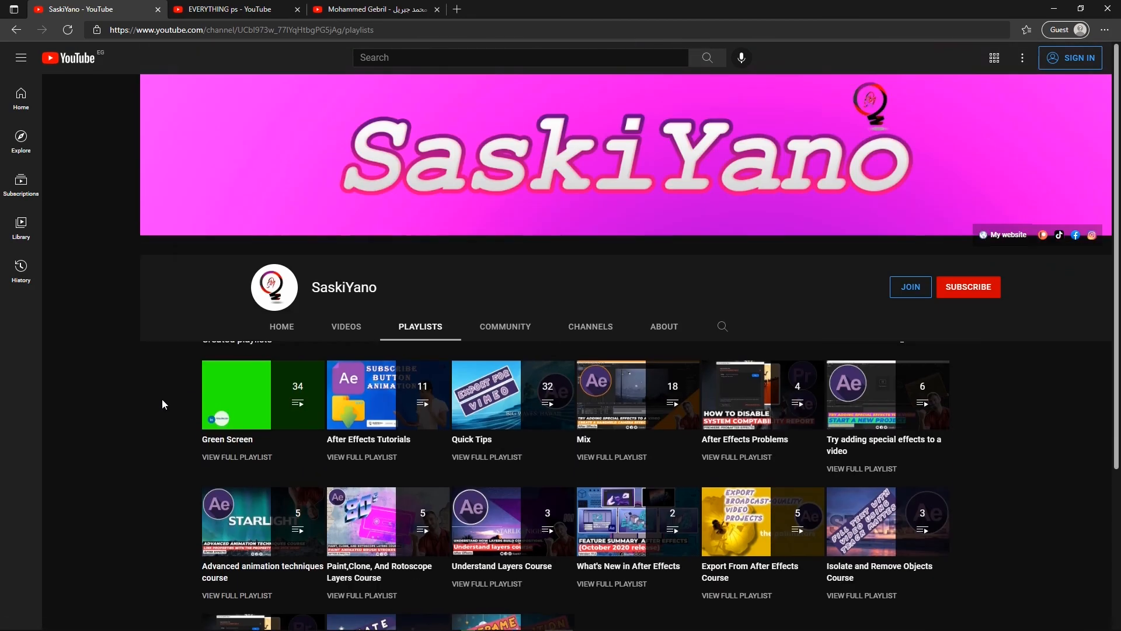
left_click(233, 8)
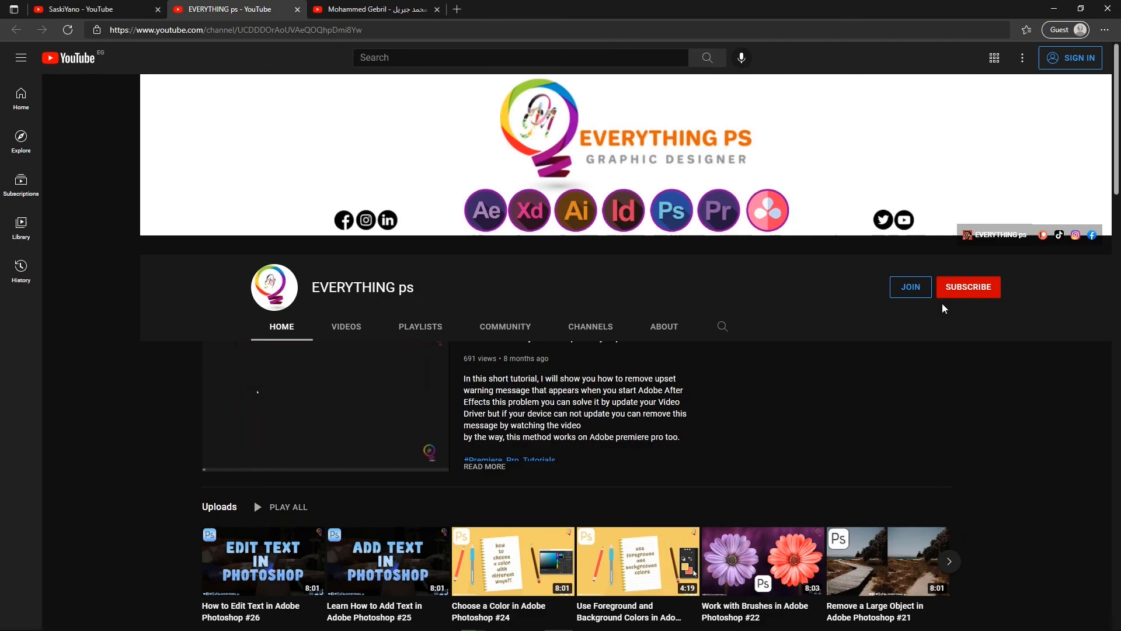
scroll("down", 3)
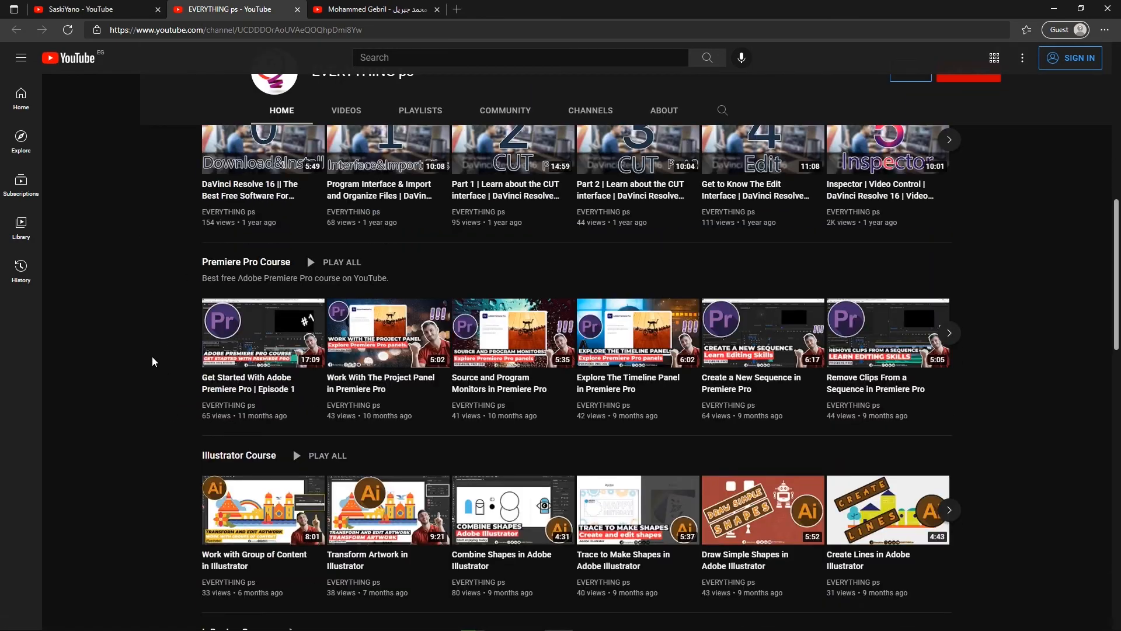
scroll("down", 3)
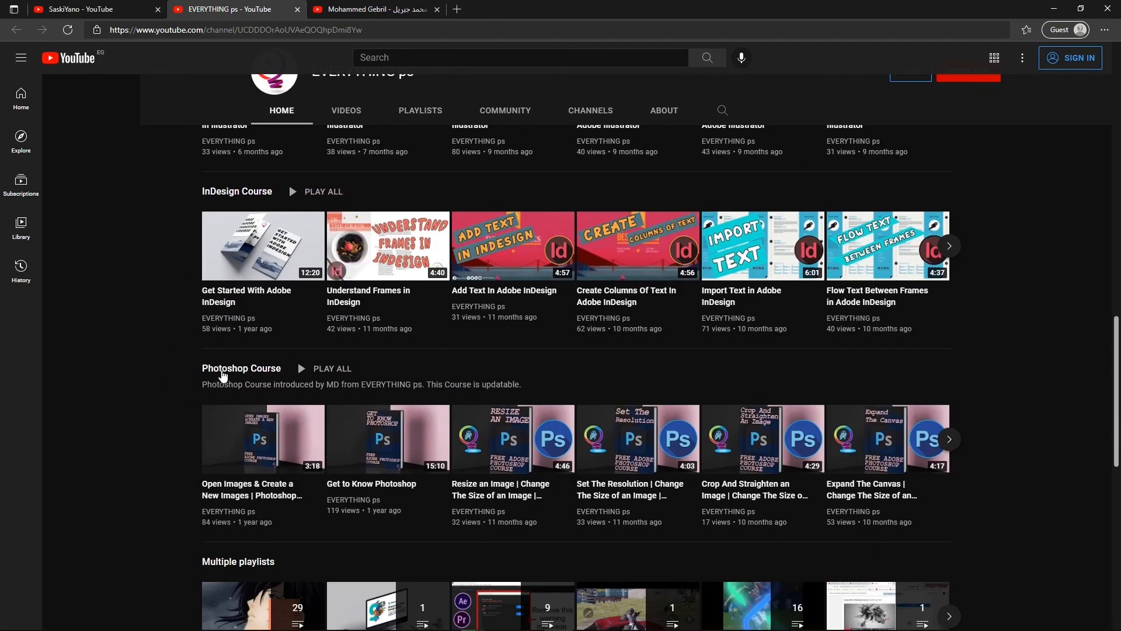
scroll("down", 3)
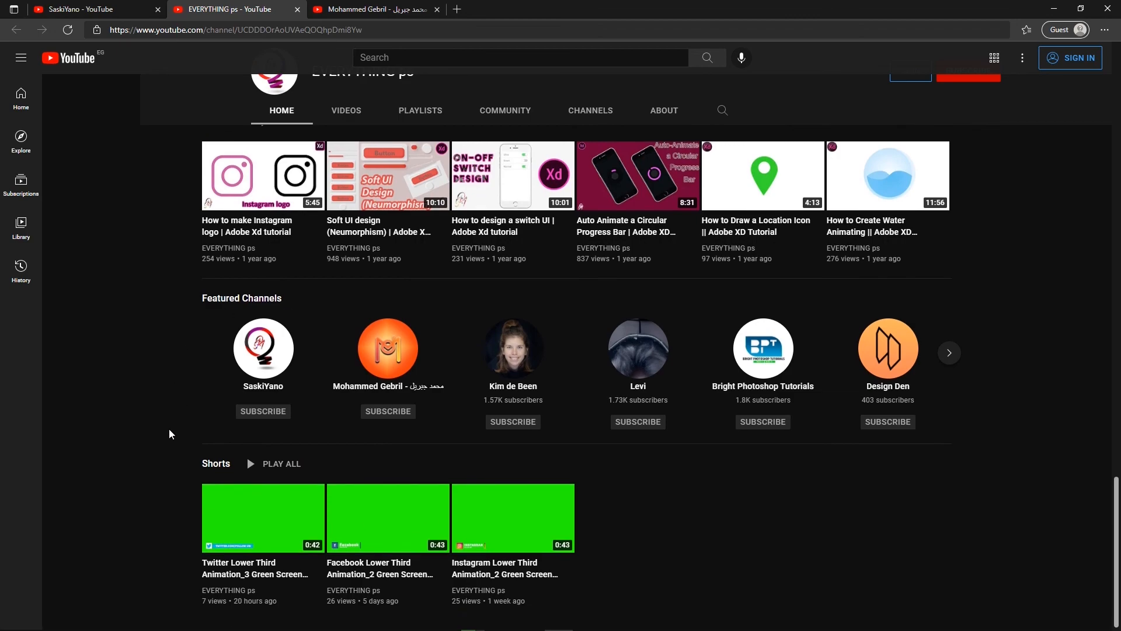
left_click(368, 8)
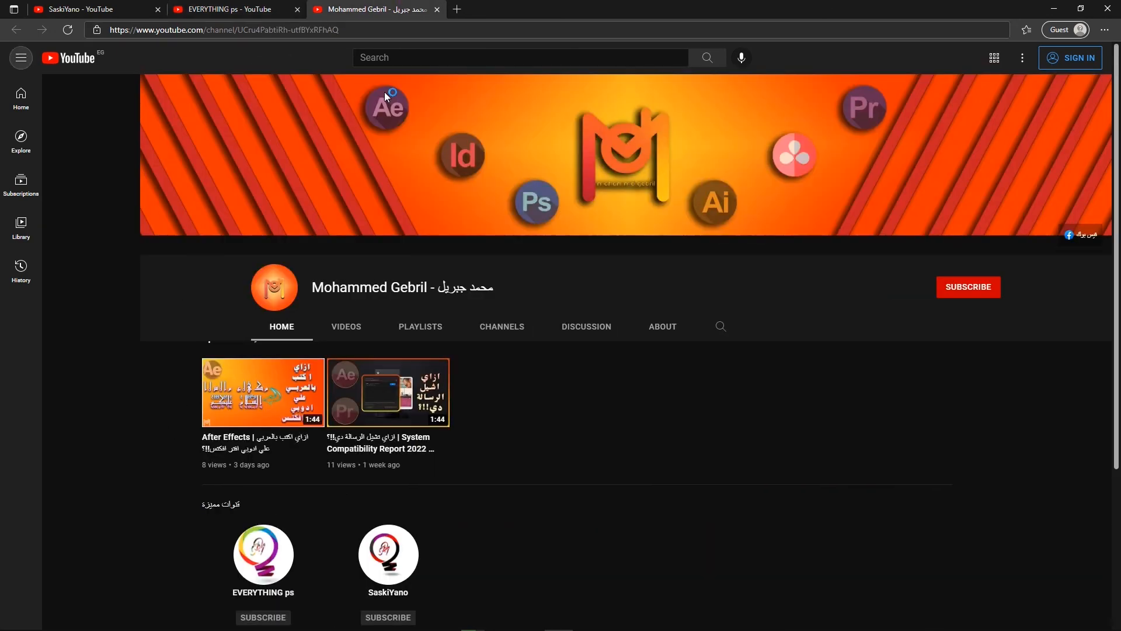